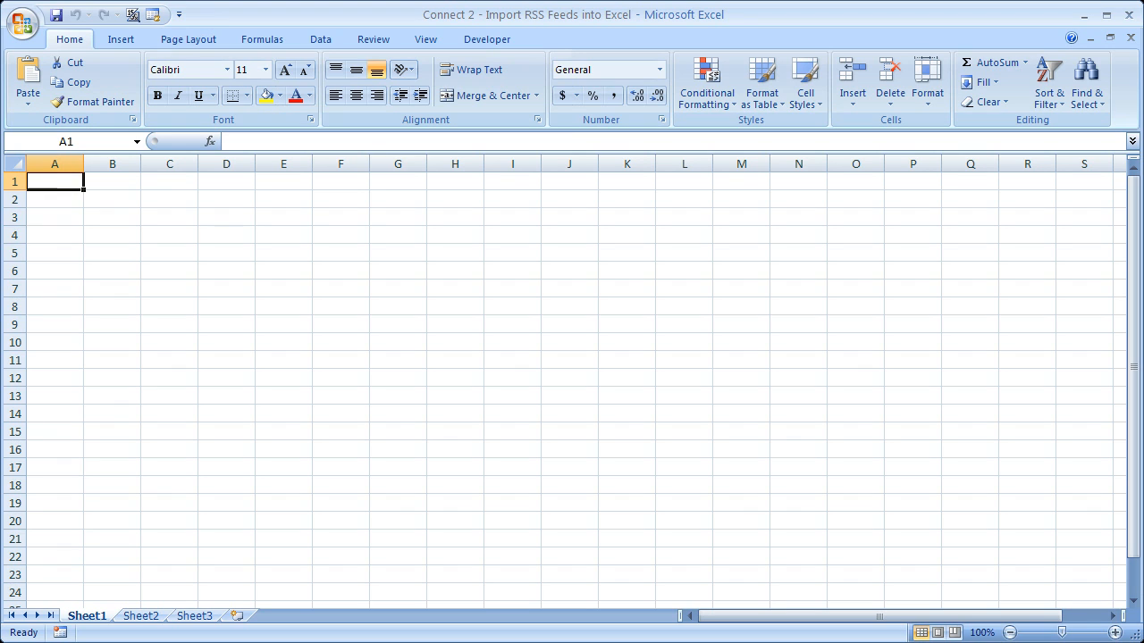
Step: Return to cell A1 and show the Developer tools on the ribbon
{"action": "left_click_drag", "start_coordinate": [54, 182], "coordinate": [54, 487]}
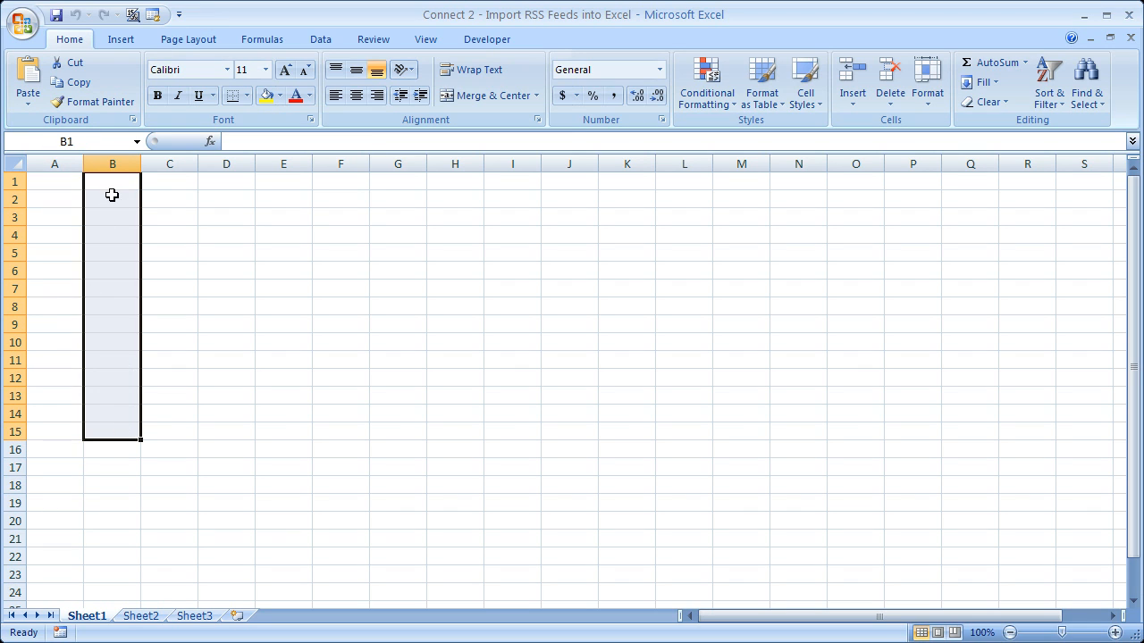
{"action": "left_click", "coordinate": [113, 198]}
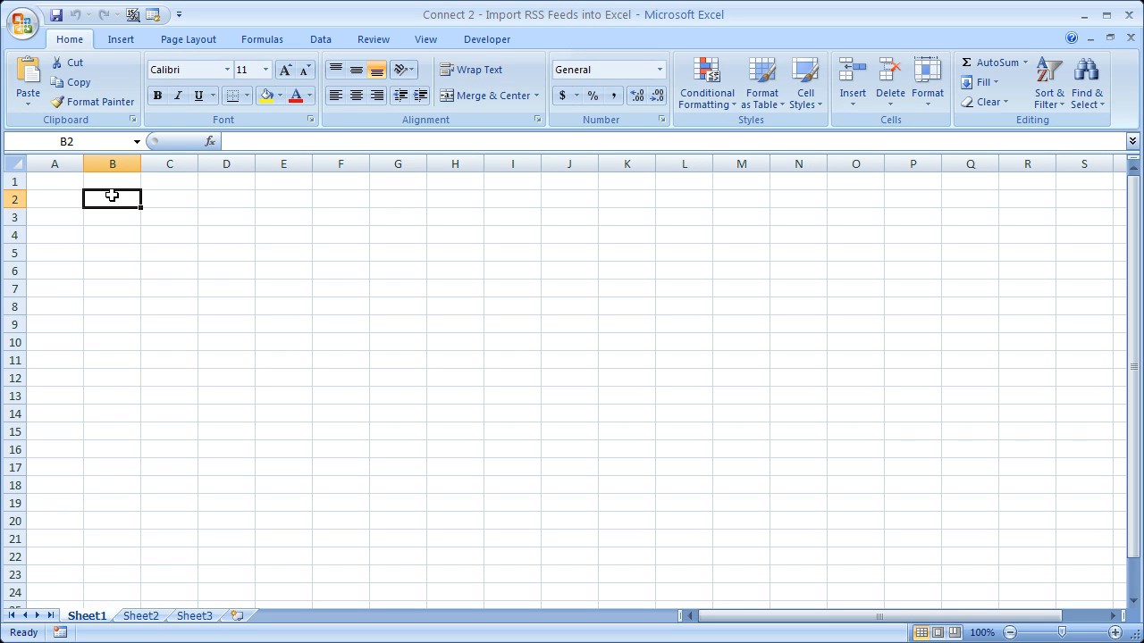
{"action": "left_click", "coordinate": [54, 182]}
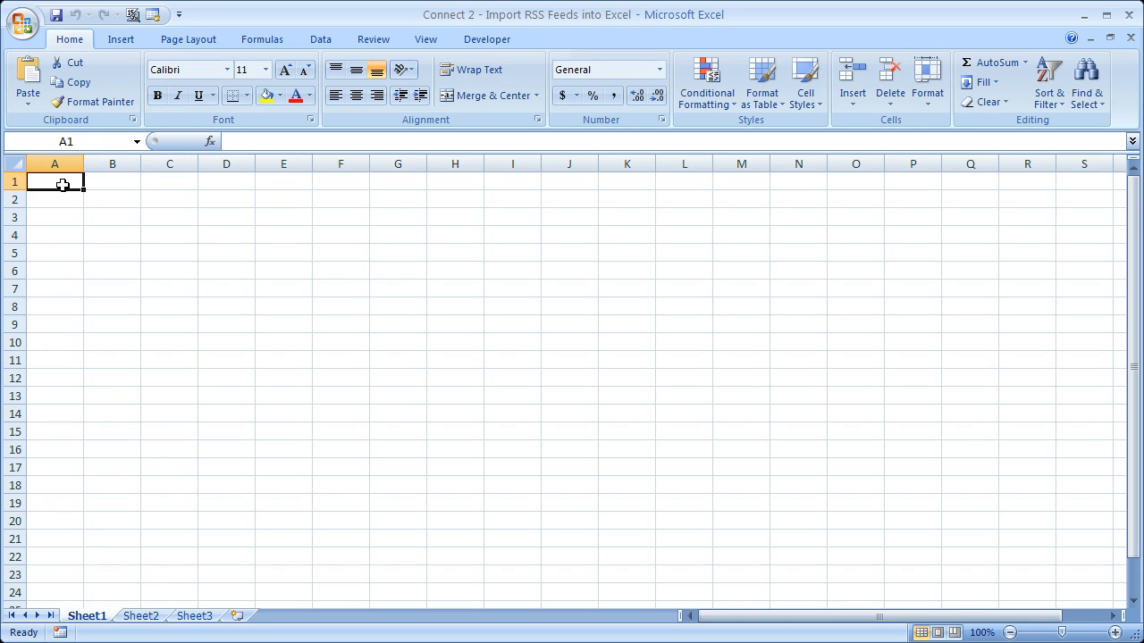
{"action": "mouse_move", "coordinate": [438, 50]}
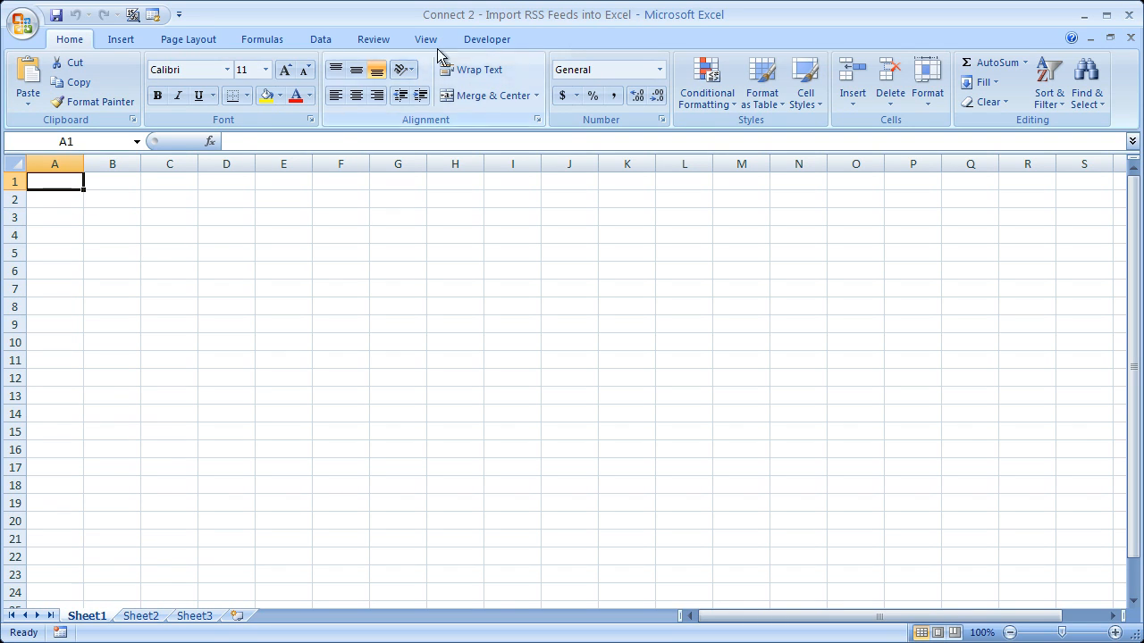
{"action": "left_click", "coordinate": [486, 39]}
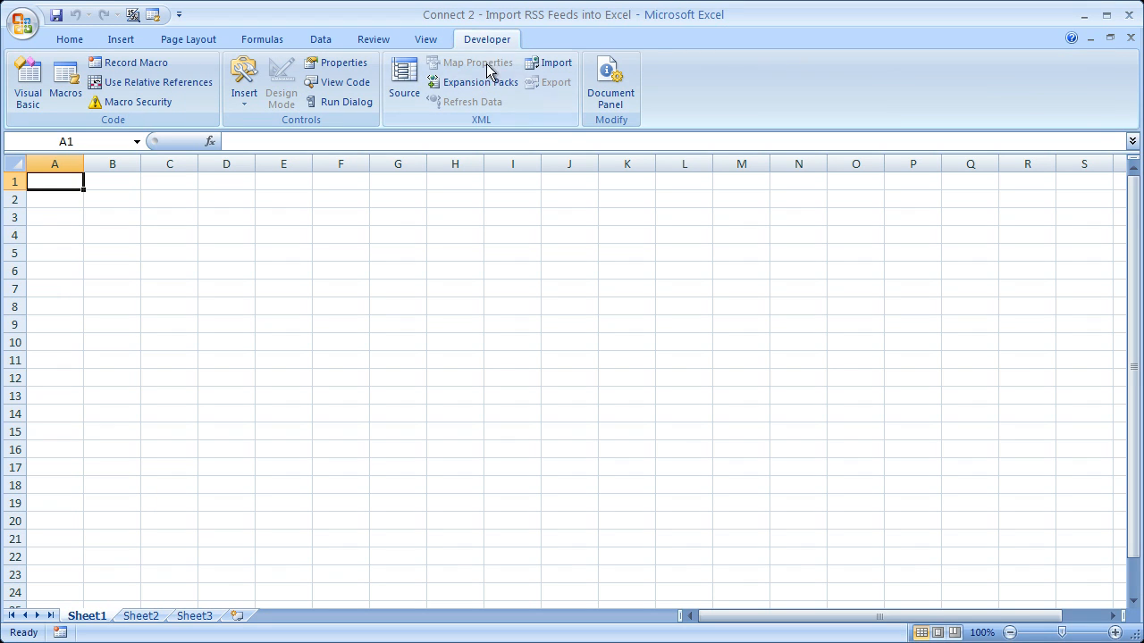
{"action": "mouse_move", "coordinate": [528, 133]}
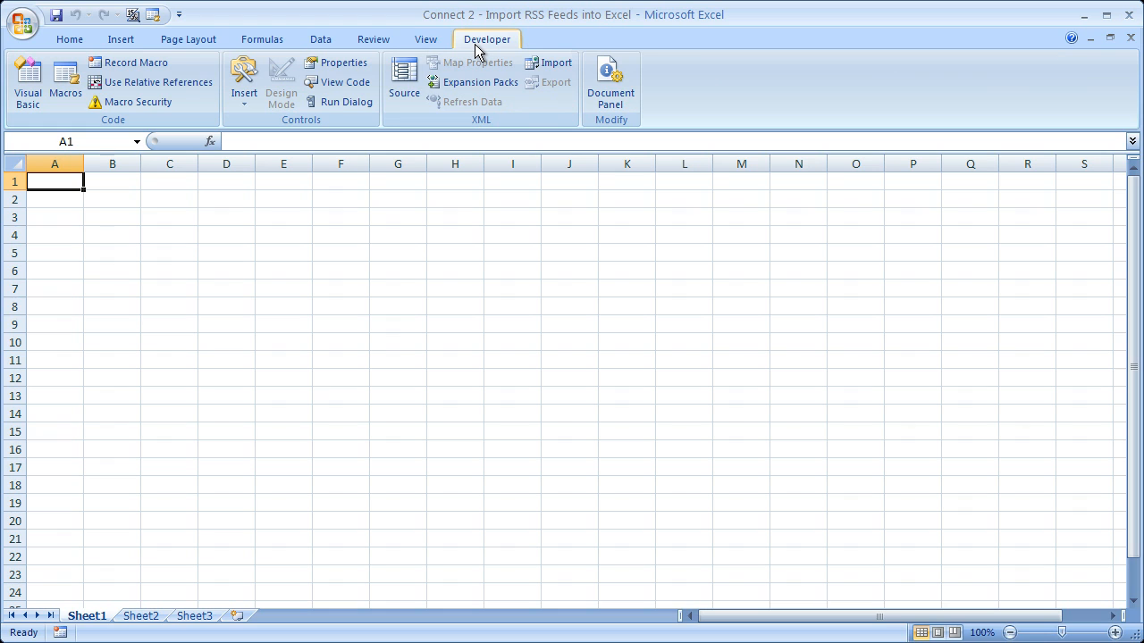
{"action": "mouse_move", "coordinate": [225, 57]}
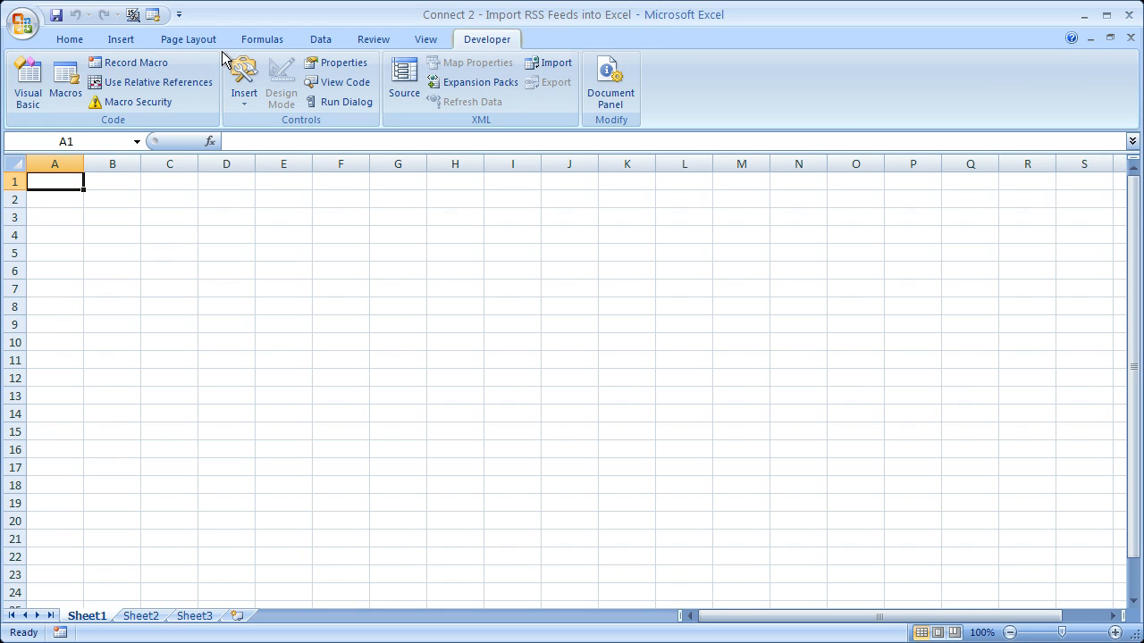
Step: Confirm 'Show Developer tab in the Ribbon' is enabled in Excel Options
{"action": "left_click", "coordinate": [22, 25]}
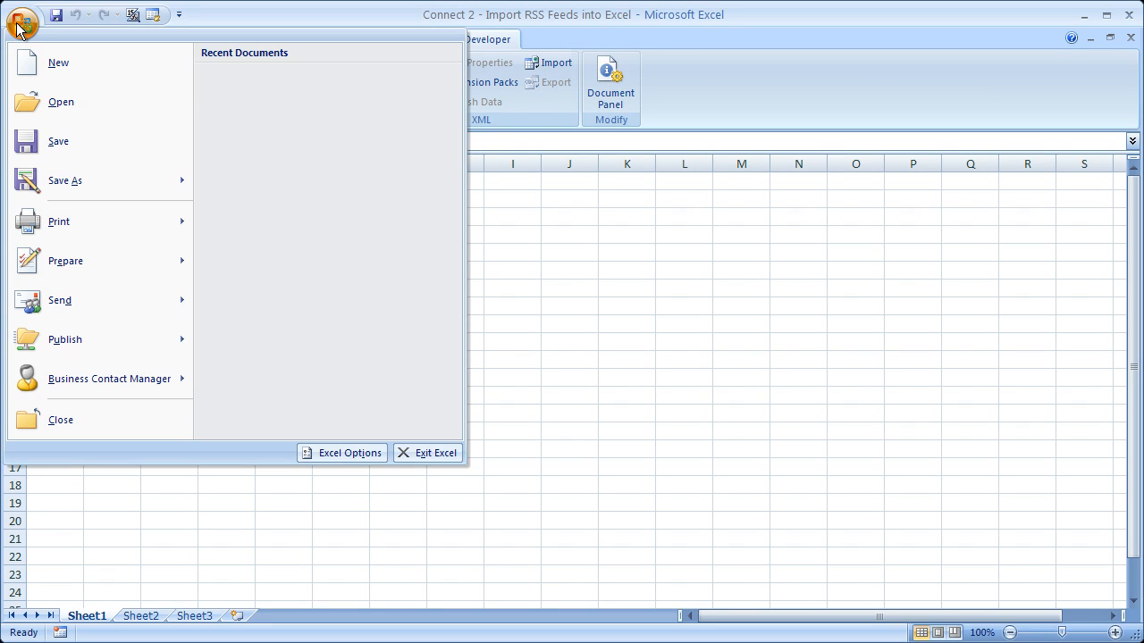
{"action": "mouse_move", "coordinate": [349, 454]}
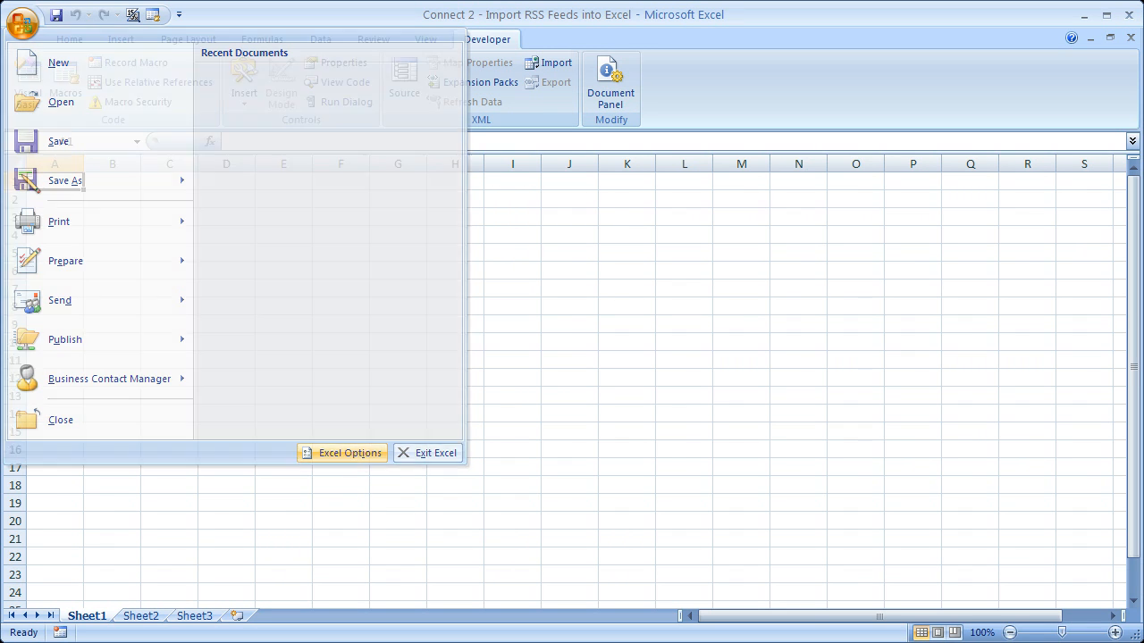
{"action": "left_click", "coordinate": [343, 452]}
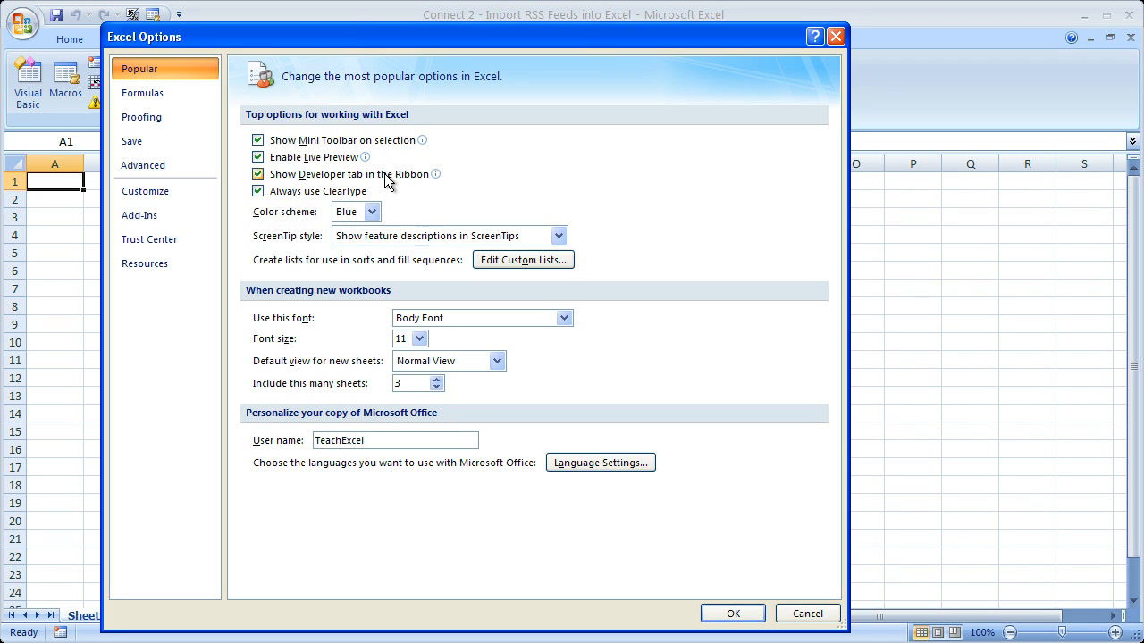
{"action": "mouse_move", "coordinate": [283, 179]}
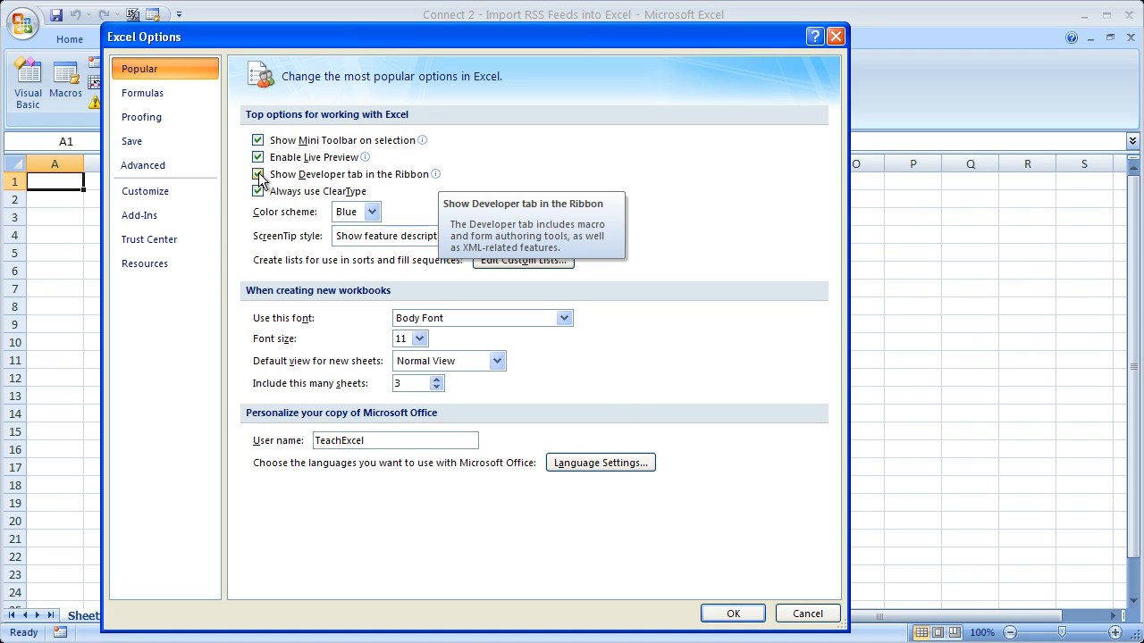
{"action": "left_click", "coordinate": [733, 613]}
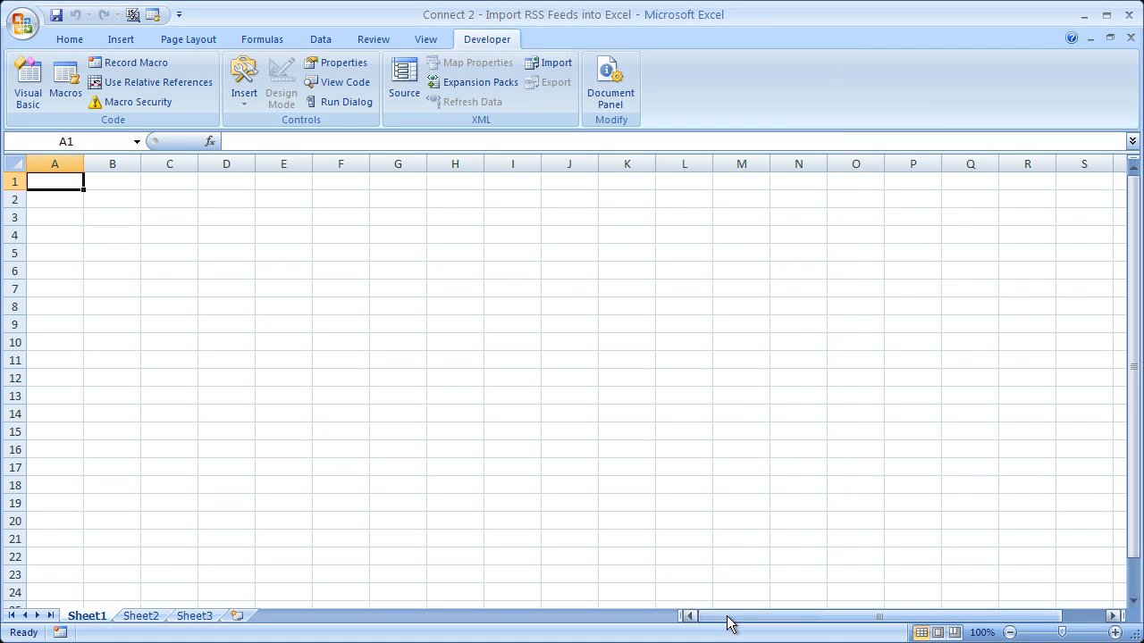
{"action": "mouse_move", "coordinate": [615, 400]}
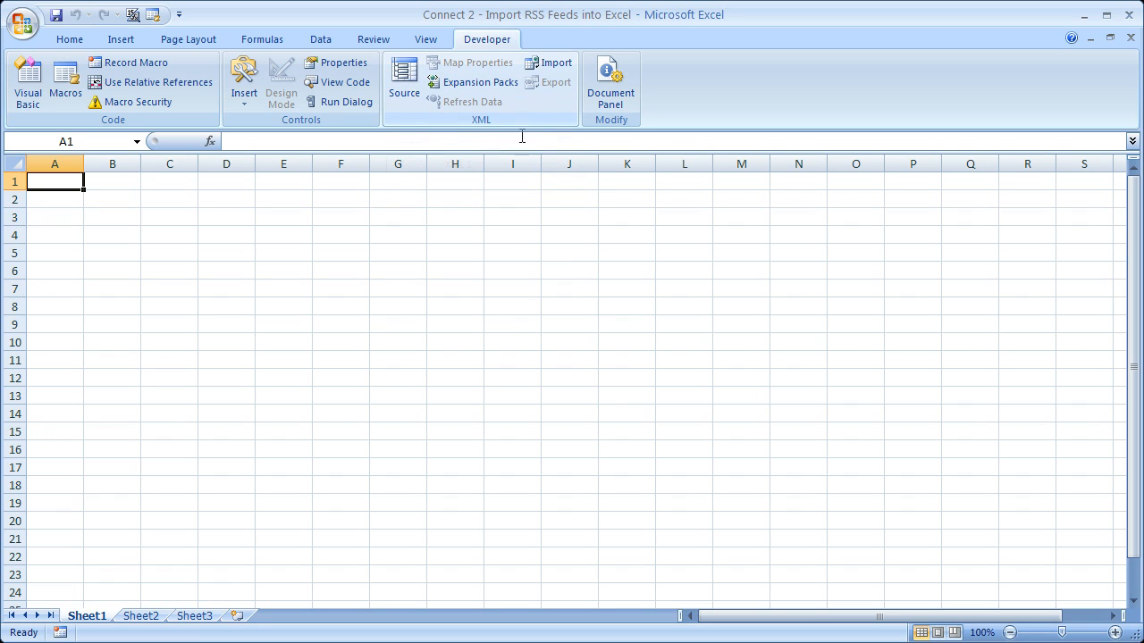
{"action": "mouse_move", "coordinate": [404, 86]}
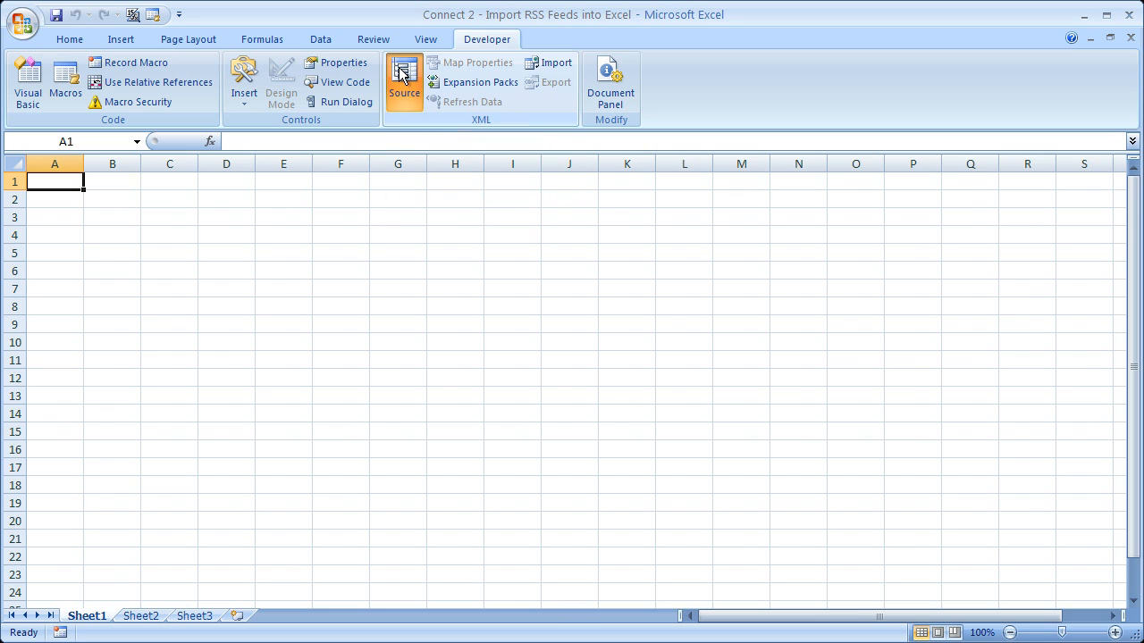
Step: Show the XML Source pane, revealing no XML maps yet in the workbook
{"action": "left_click", "coordinate": [403, 80]}
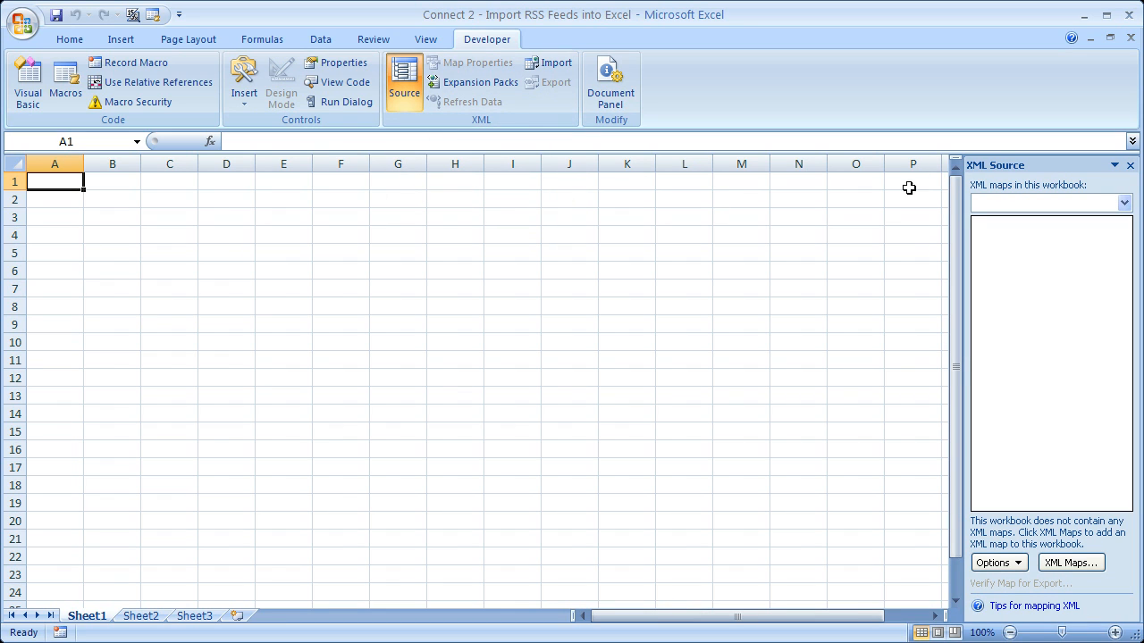
{"action": "mouse_move", "coordinate": [1108, 294]}
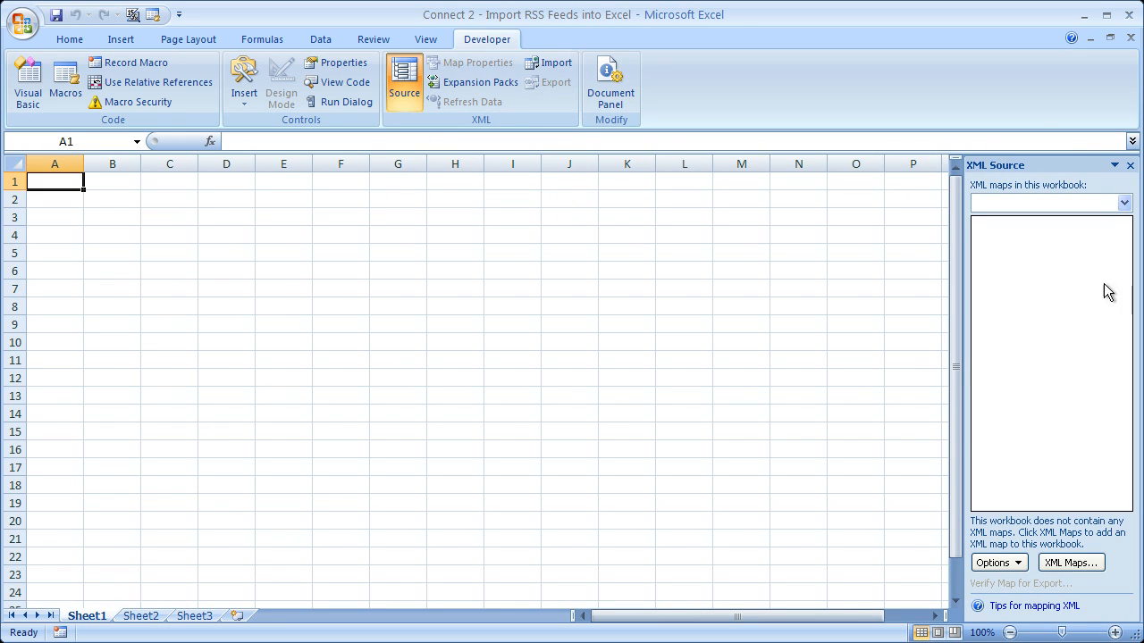
{"action": "mouse_move", "coordinate": [1015, 318]}
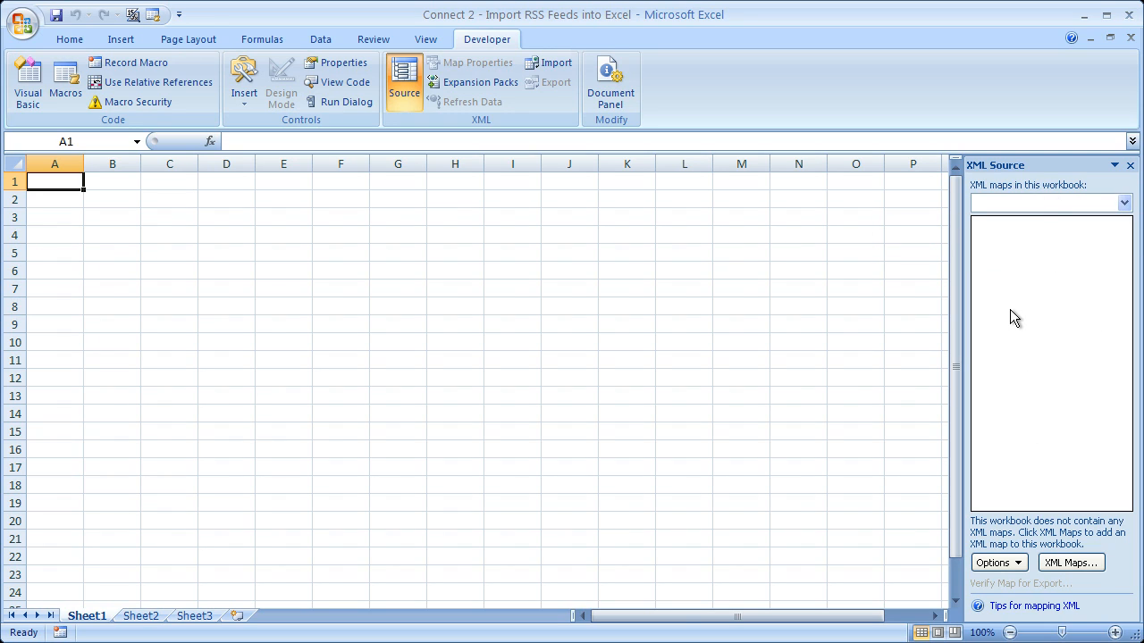
{"action": "mouse_move", "coordinate": [1009, 249]}
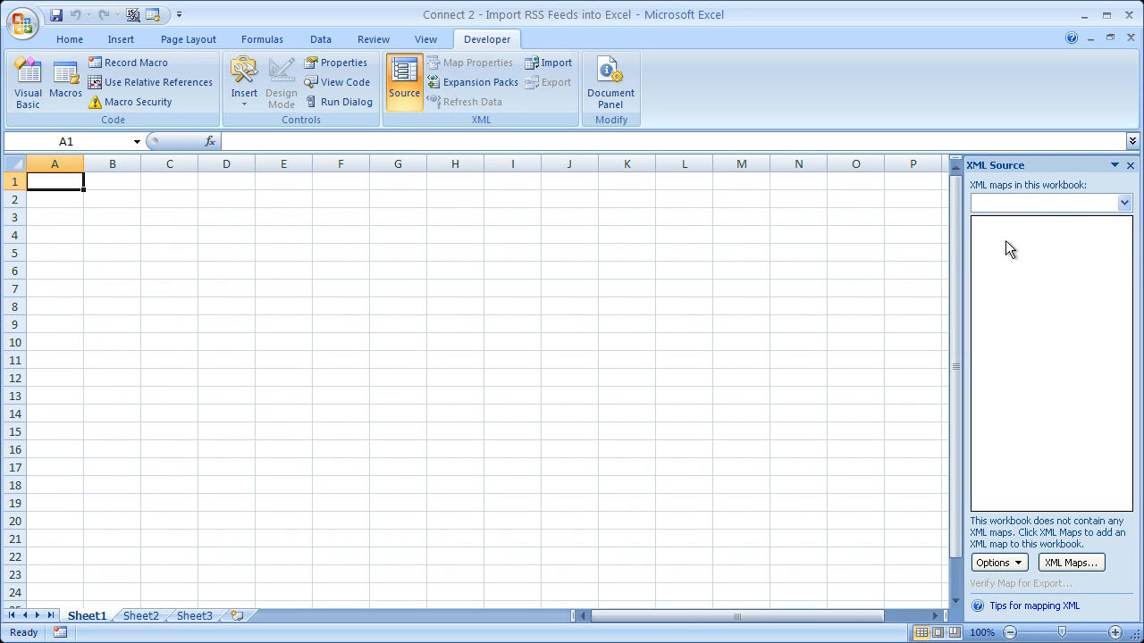
{"action": "mouse_move", "coordinate": [1015, 320]}
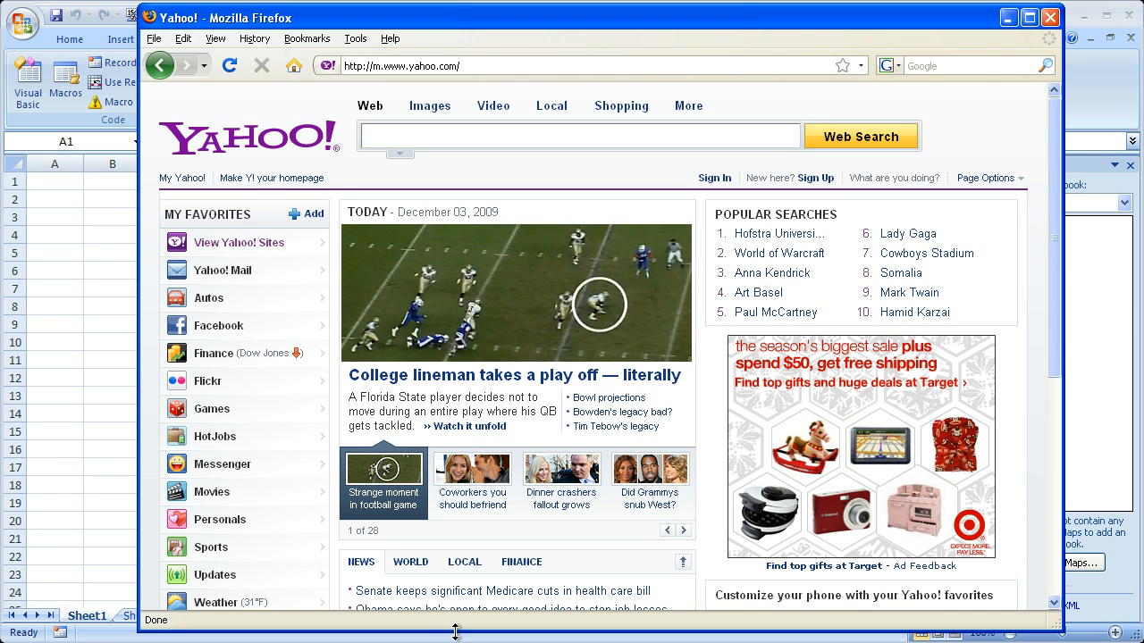
Step: From yahoo.com, reach Yahoo News through the View Yahoo! Sites services list
{"action": "left_click", "coordinate": [579, 136]}
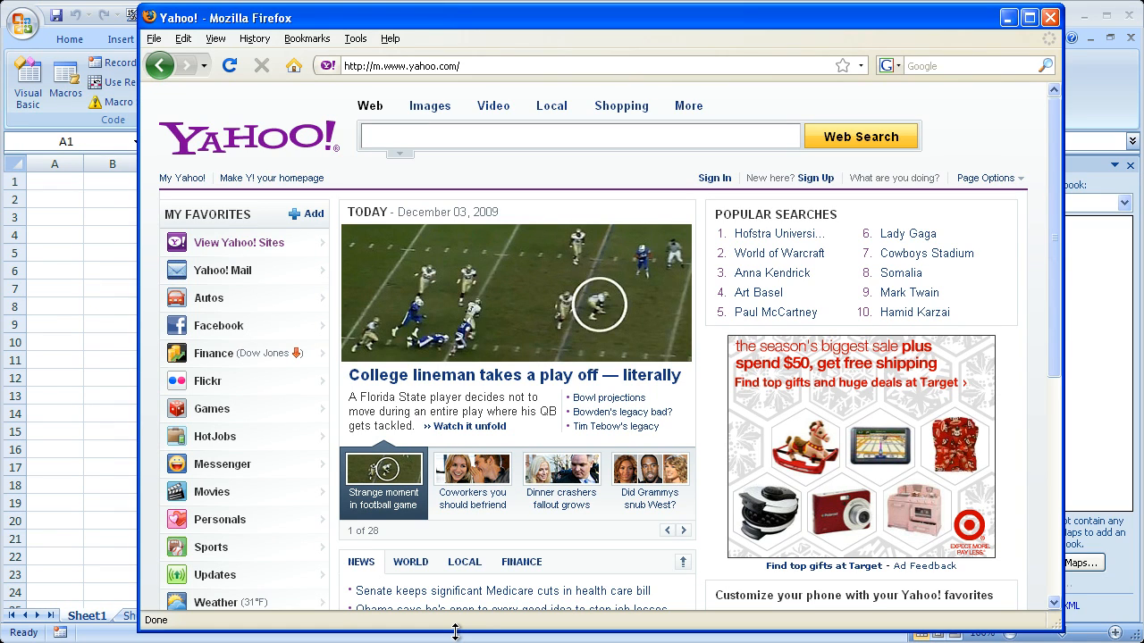
{"action": "mouse_move", "coordinate": [221, 270]}
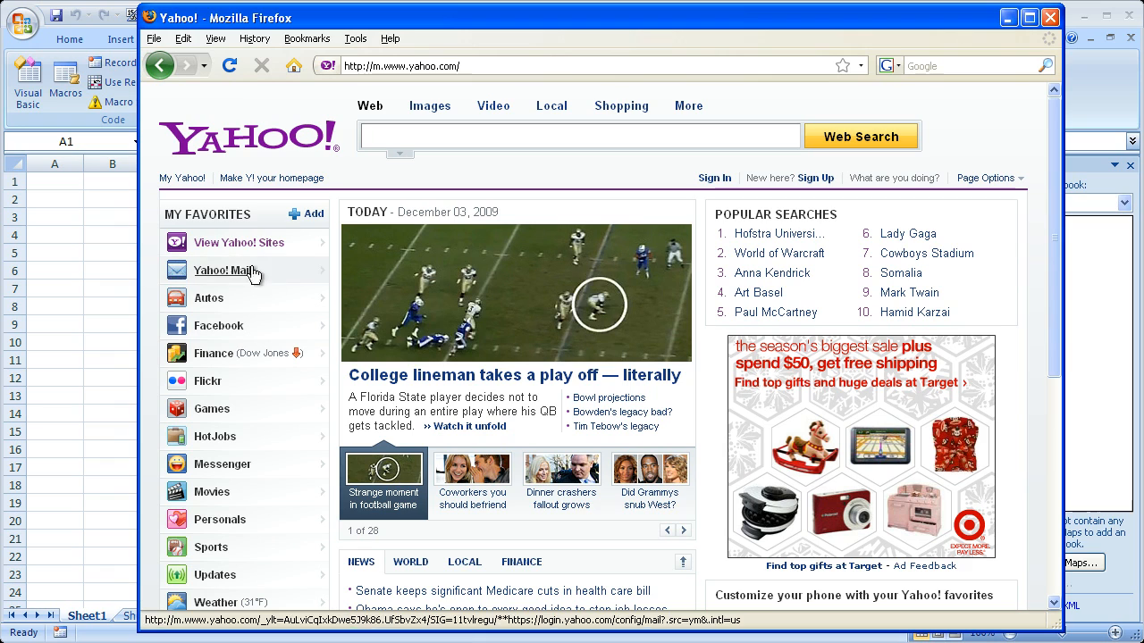
{"action": "left_click", "coordinate": [239, 243]}
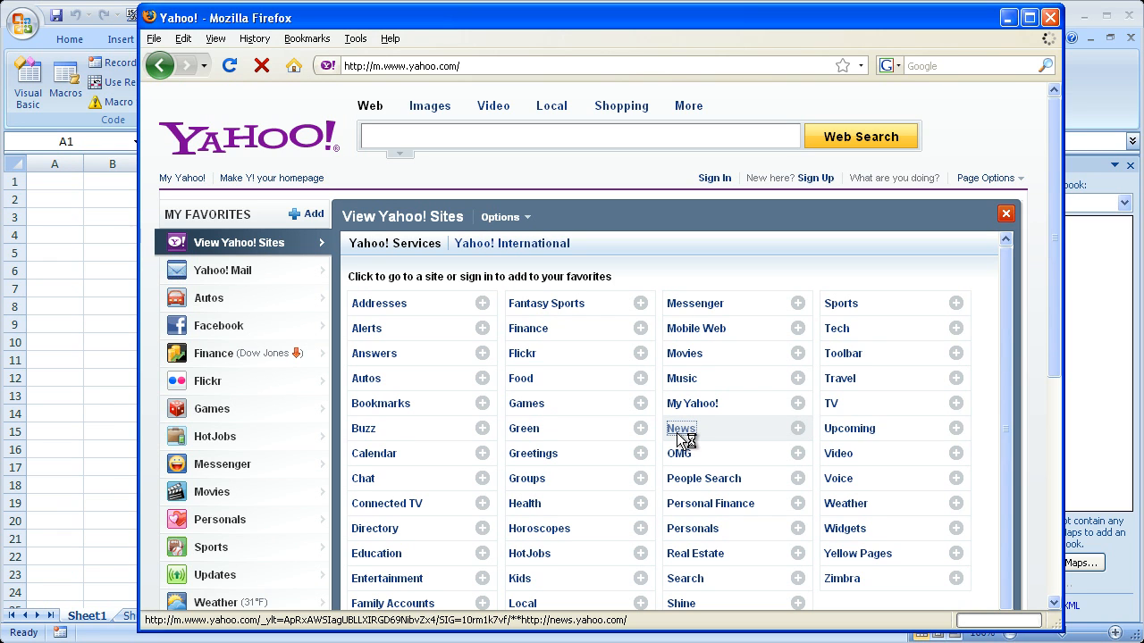
{"action": "left_click", "coordinate": [681, 429]}
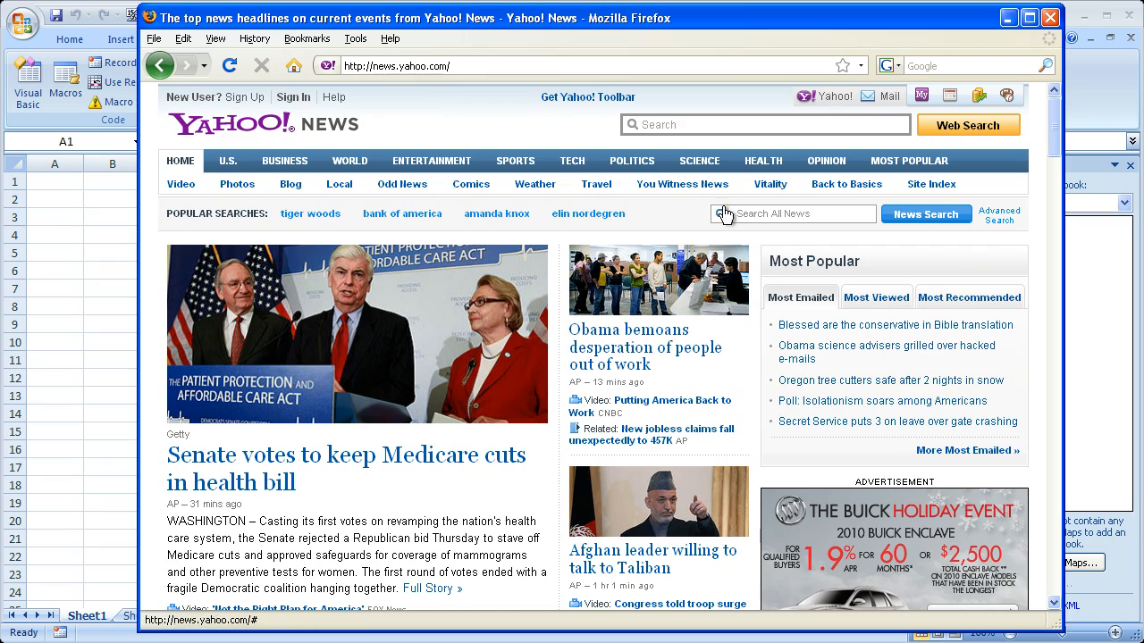
Step: Reach the RSS link at the page bottom and browse the feed list starting with Top Stories
{"action": "scroll", "scroll_direction": "down", "scroll_amount": 3}
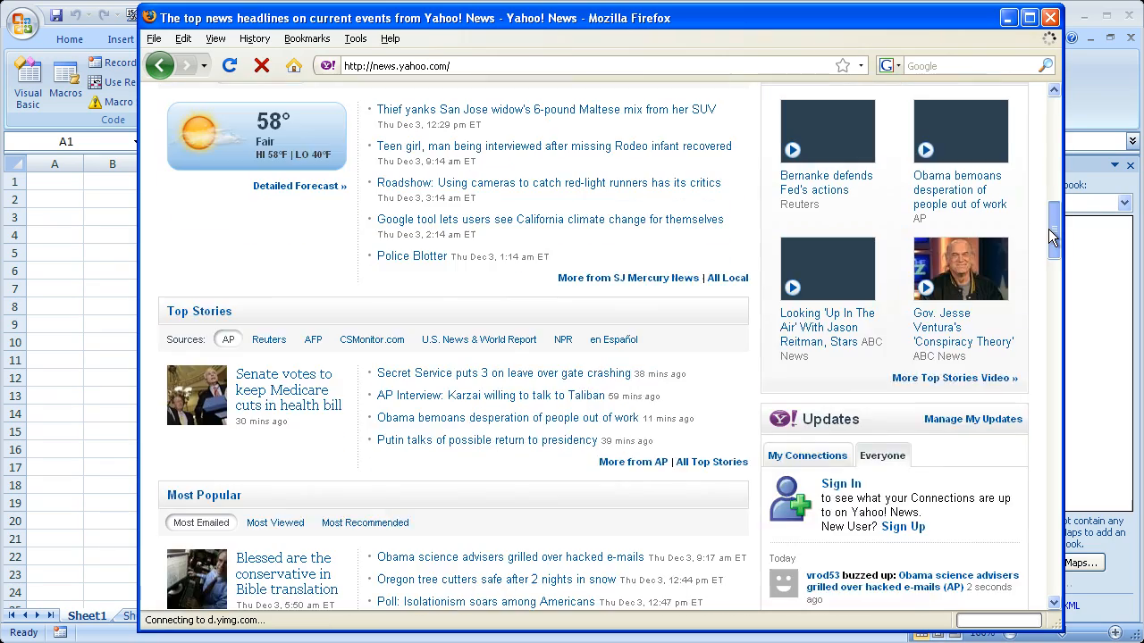
{"action": "scroll", "scroll_direction": "down", "scroll_amount": 3}
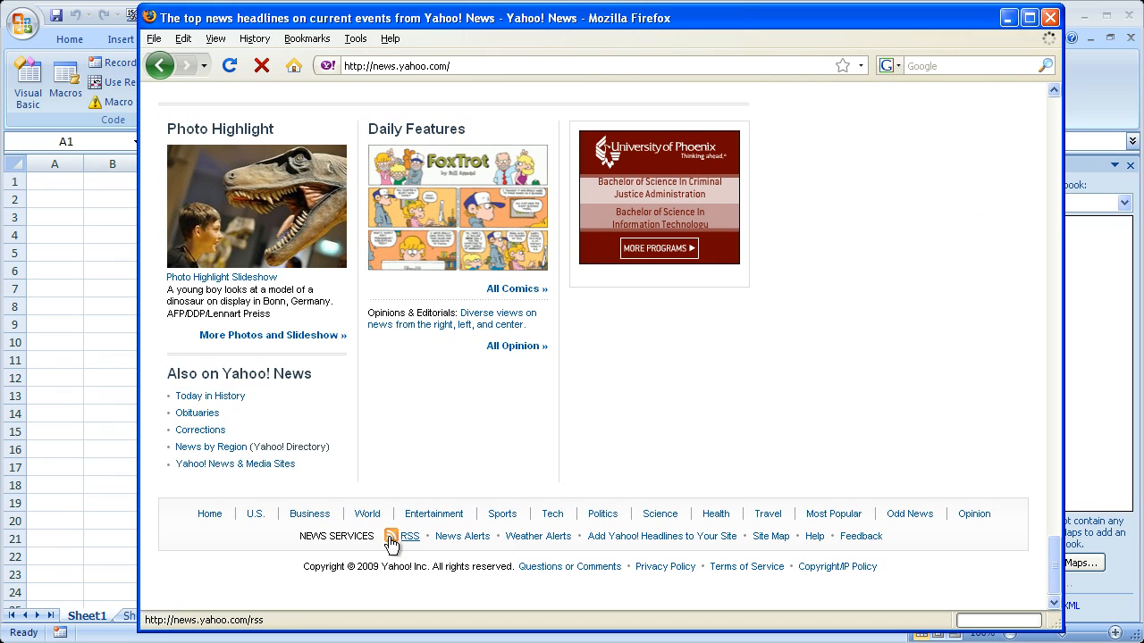
{"action": "mouse_move", "coordinate": [409, 536]}
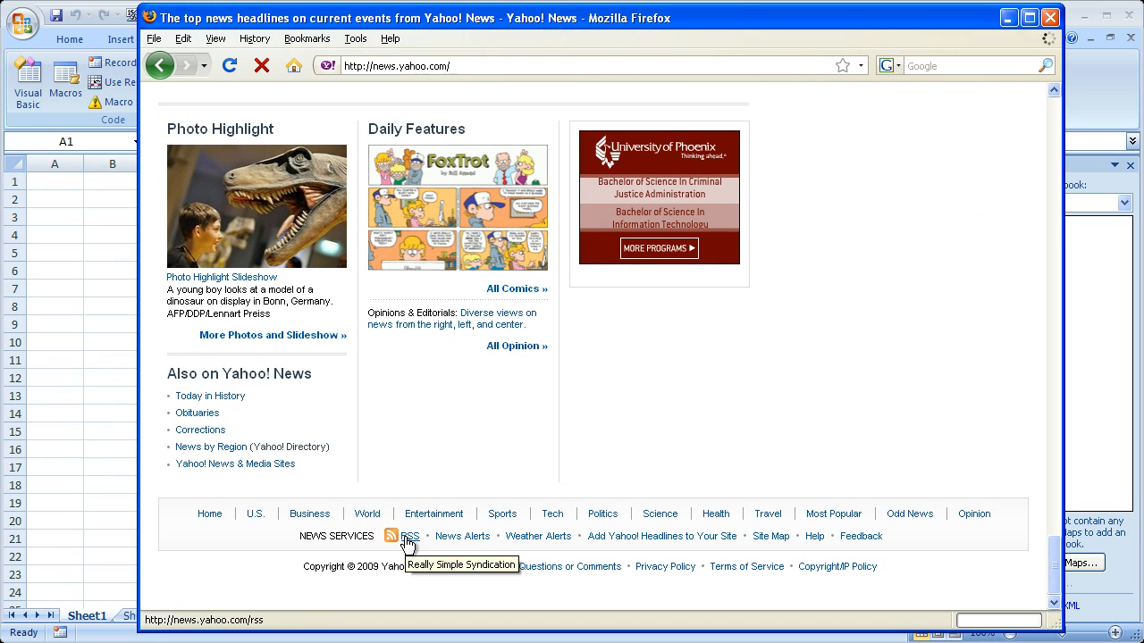
{"action": "left_click", "coordinate": [409, 536]}
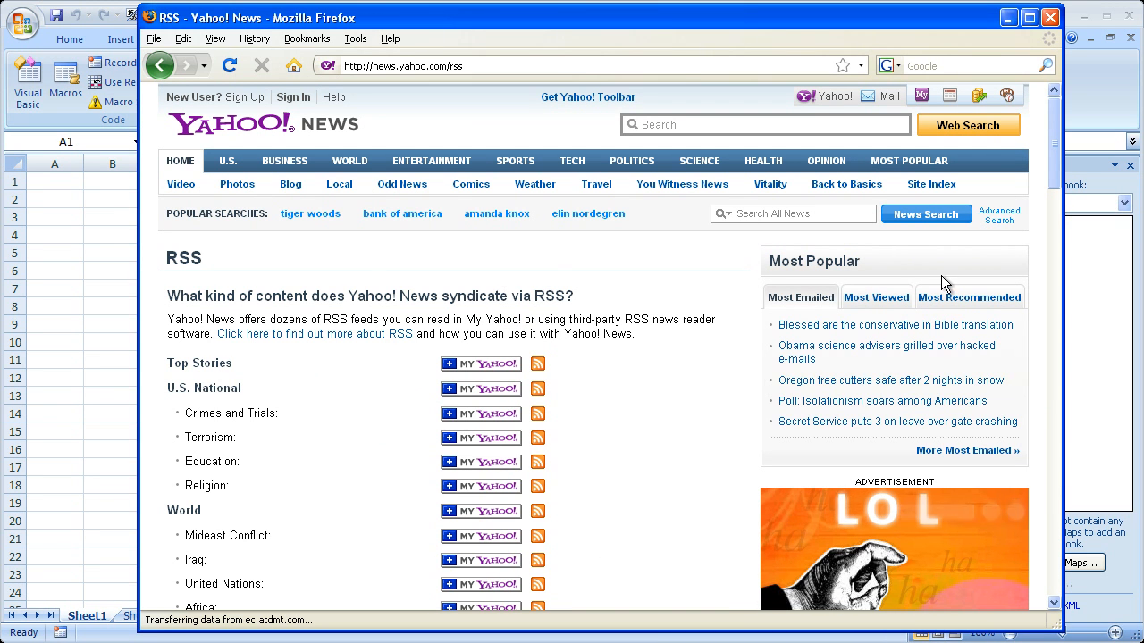
{"action": "scroll", "scroll_direction": "down", "scroll_amount": 3}
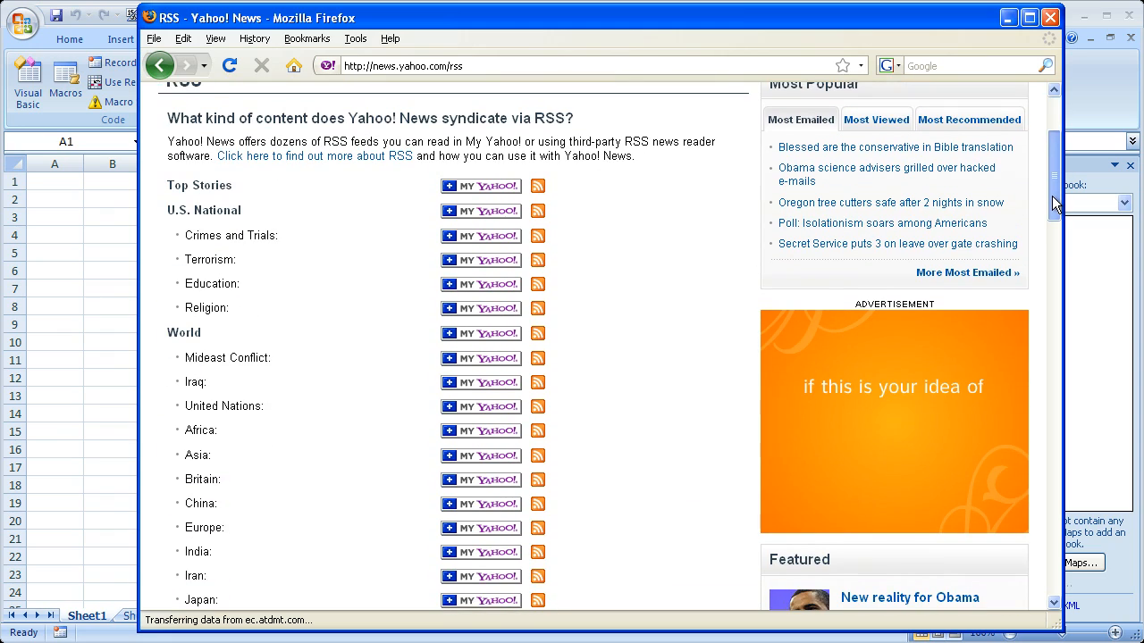
{"action": "scroll", "scroll_direction": "down", "scroll_amount": 3}
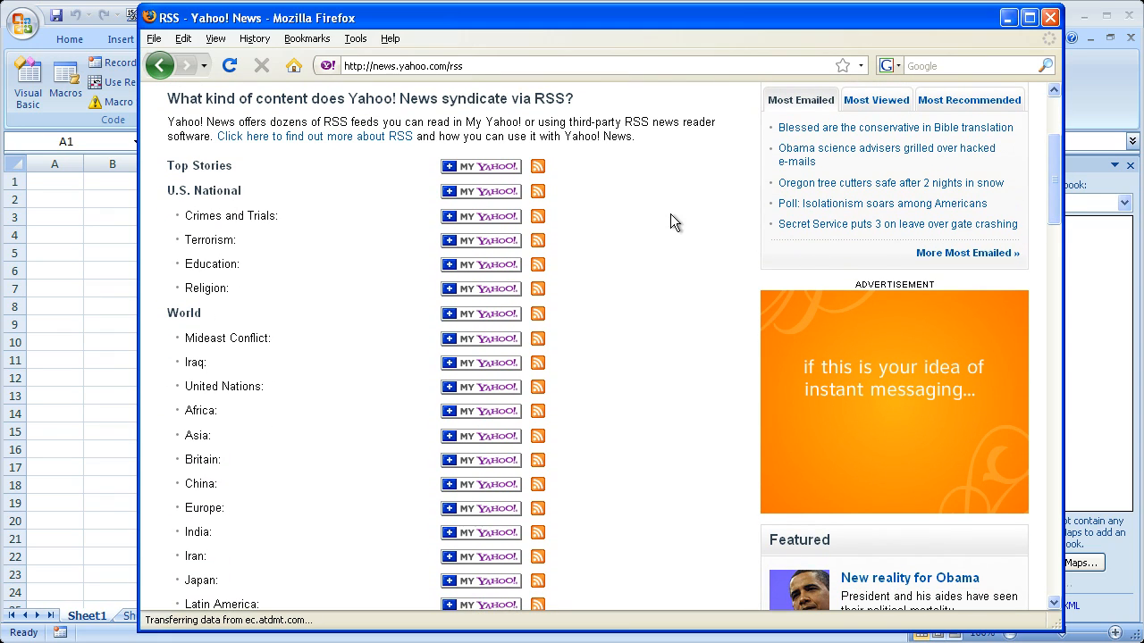
{"action": "scroll", "scroll_direction": "down", "scroll_amount": 3}
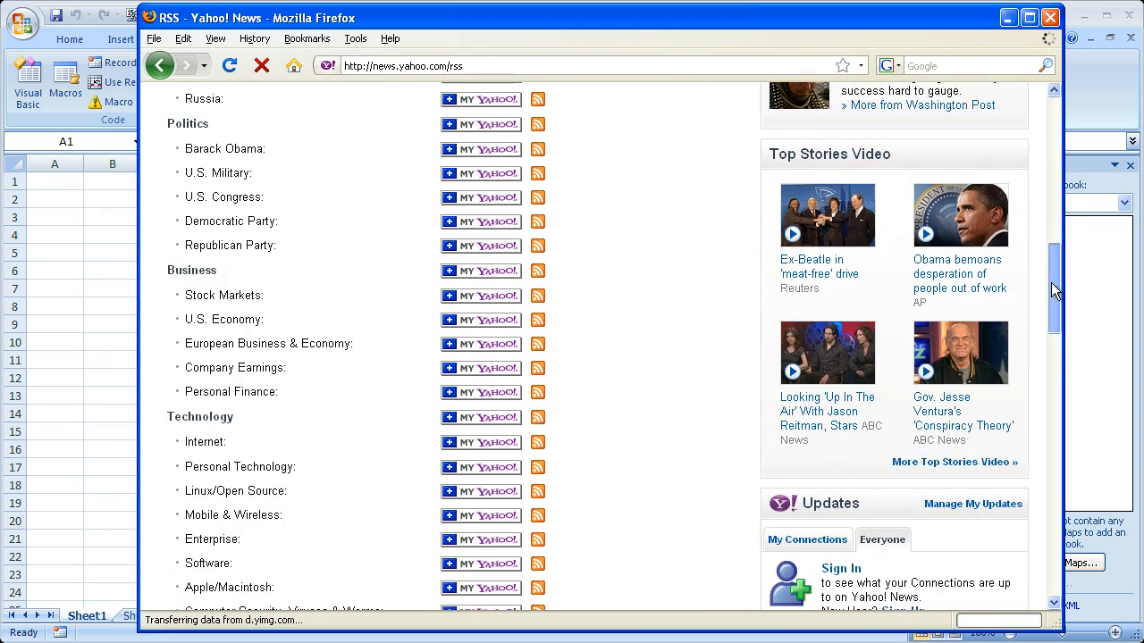
{"action": "scroll", "scroll_direction": "down", "scroll_amount": 3}
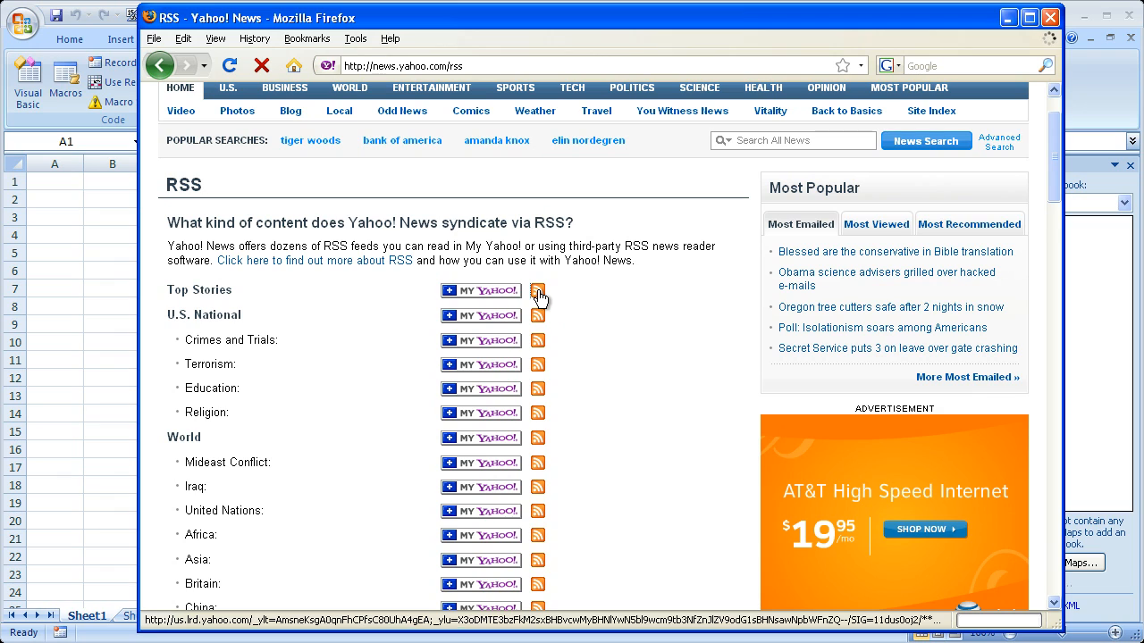
Step: View the Top Stories RSS feed and select its web address in the address bar
{"action": "left_click", "coordinate": [536, 290]}
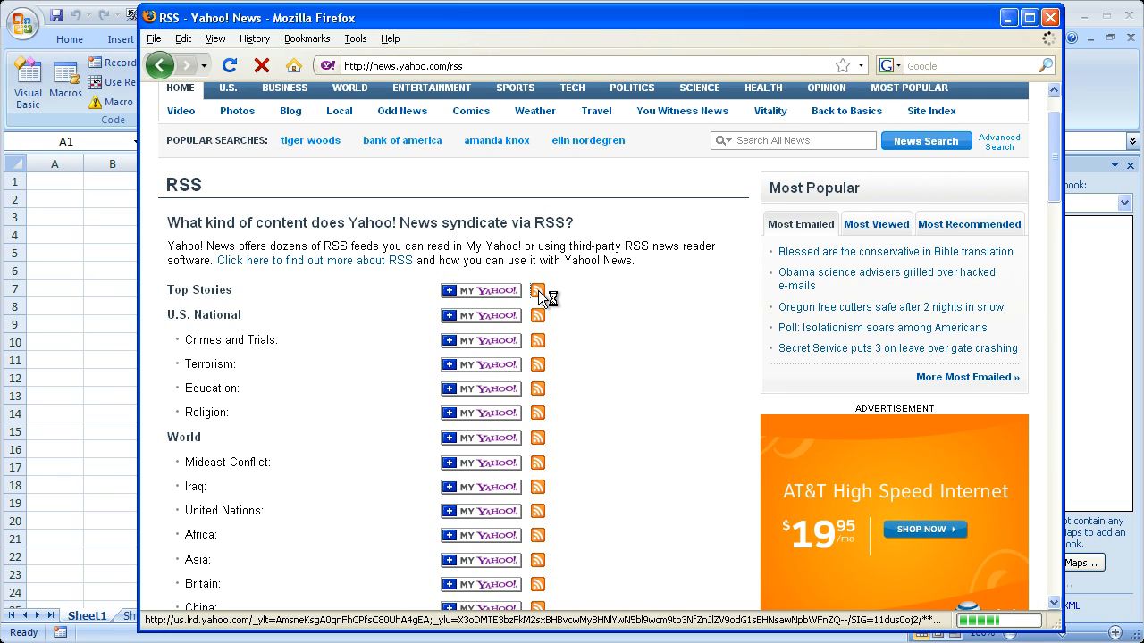
{"action": "left_click", "coordinate": [536, 289]}
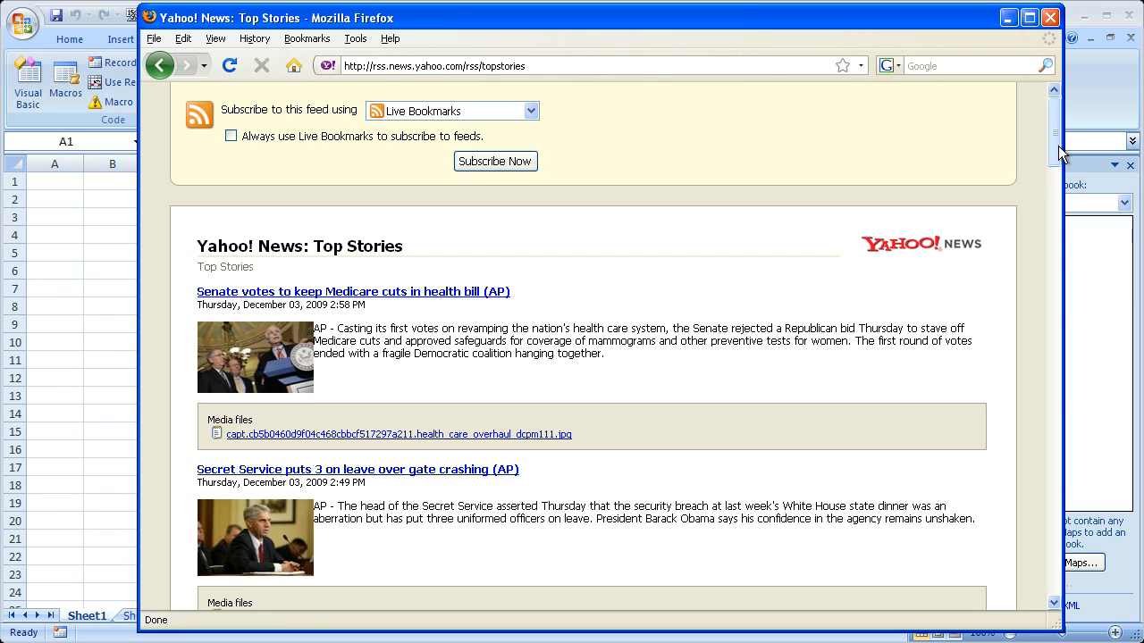
{"action": "scroll", "scroll_direction": "down", "scroll_amount": 3}
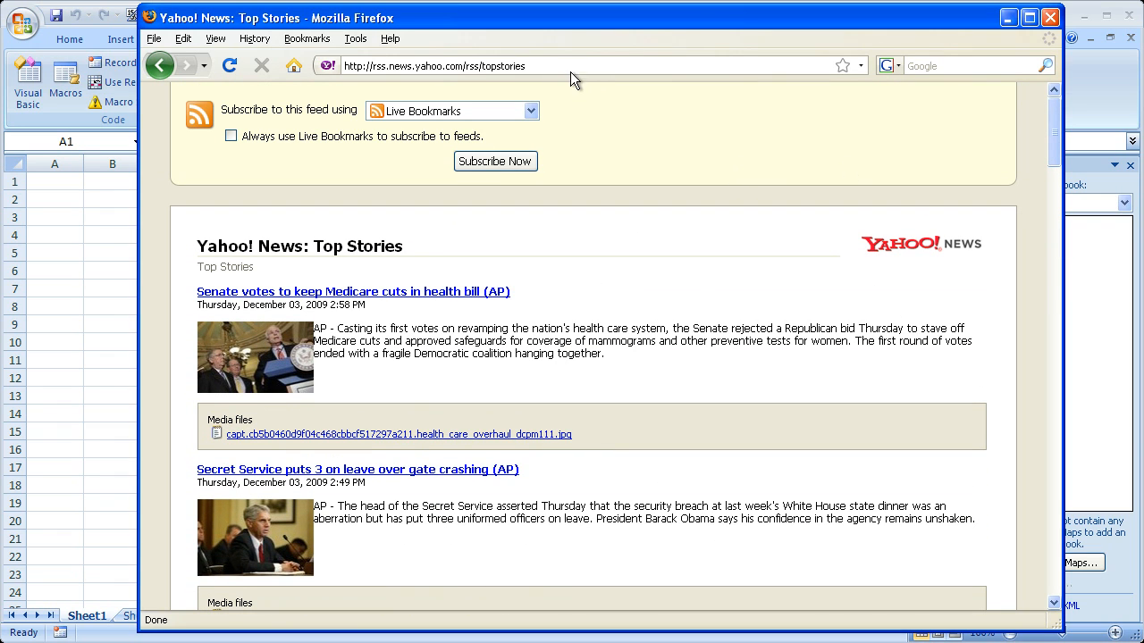
{"action": "left_click", "coordinate": [436, 64]}
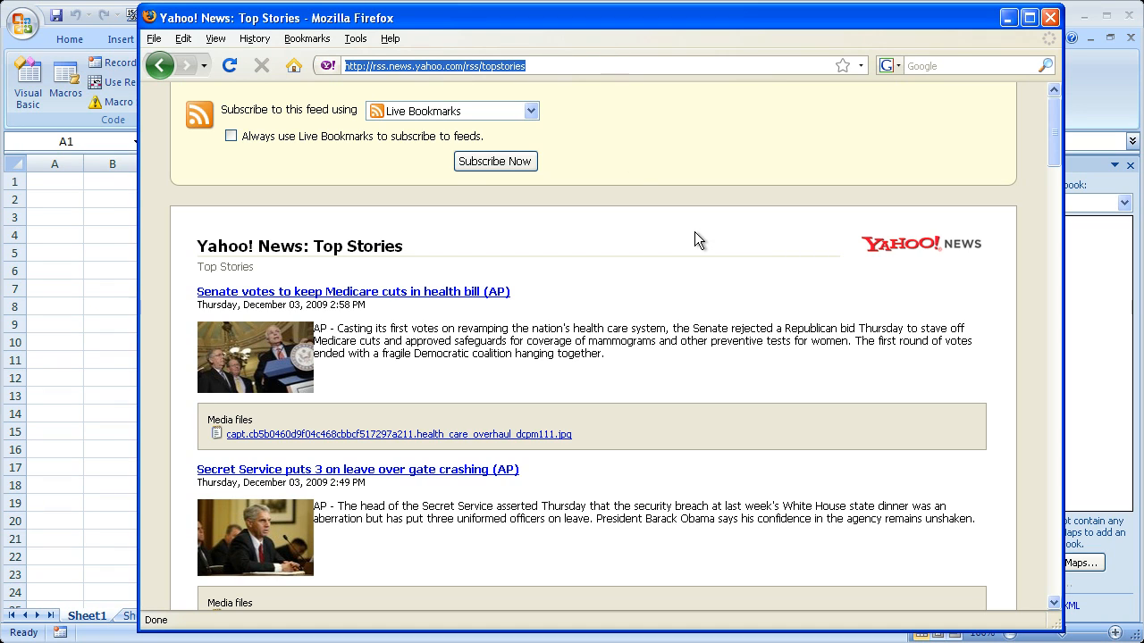
{"action": "mouse_move", "coordinate": [201, 175]}
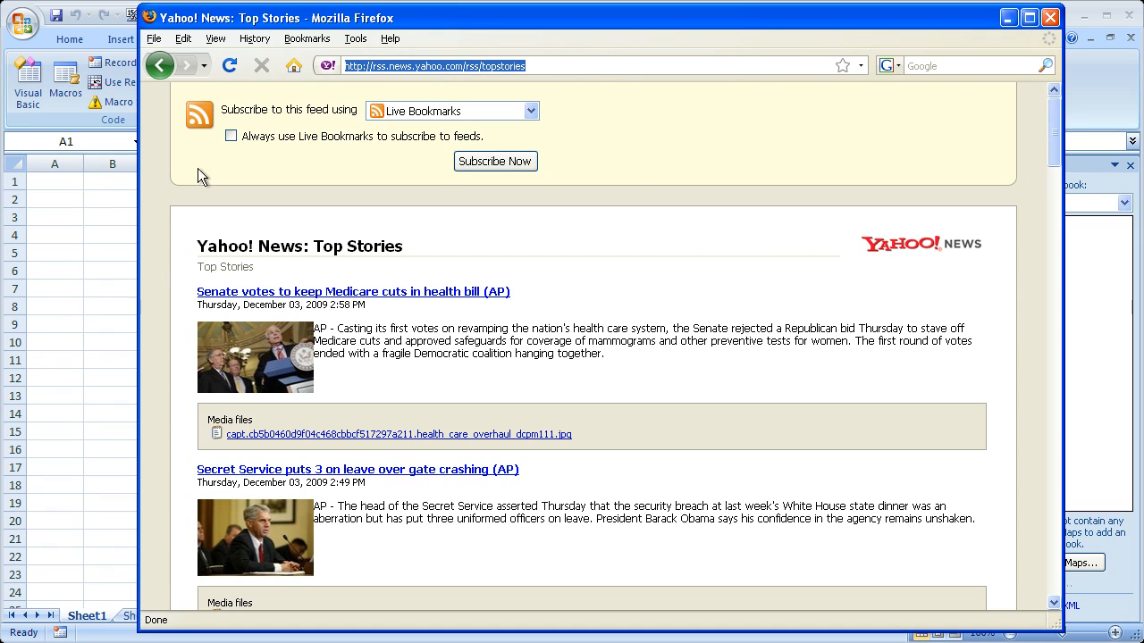
{"action": "mouse_move", "coordinate": [200, 115]}
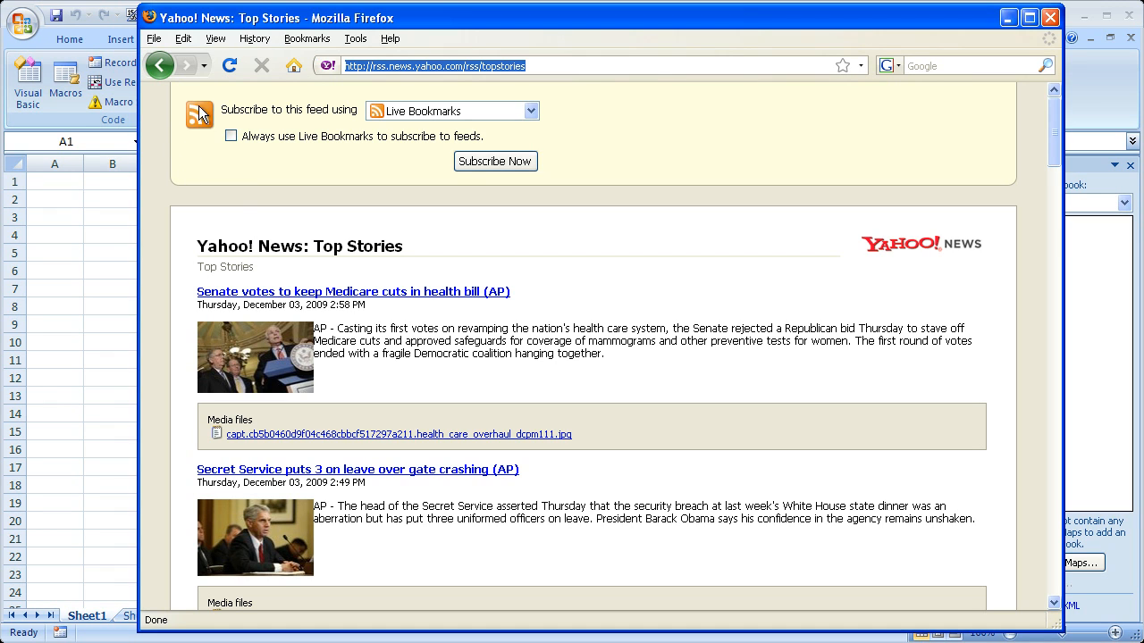
{"action": "mouse_move", "coordinate": [686, 277]}
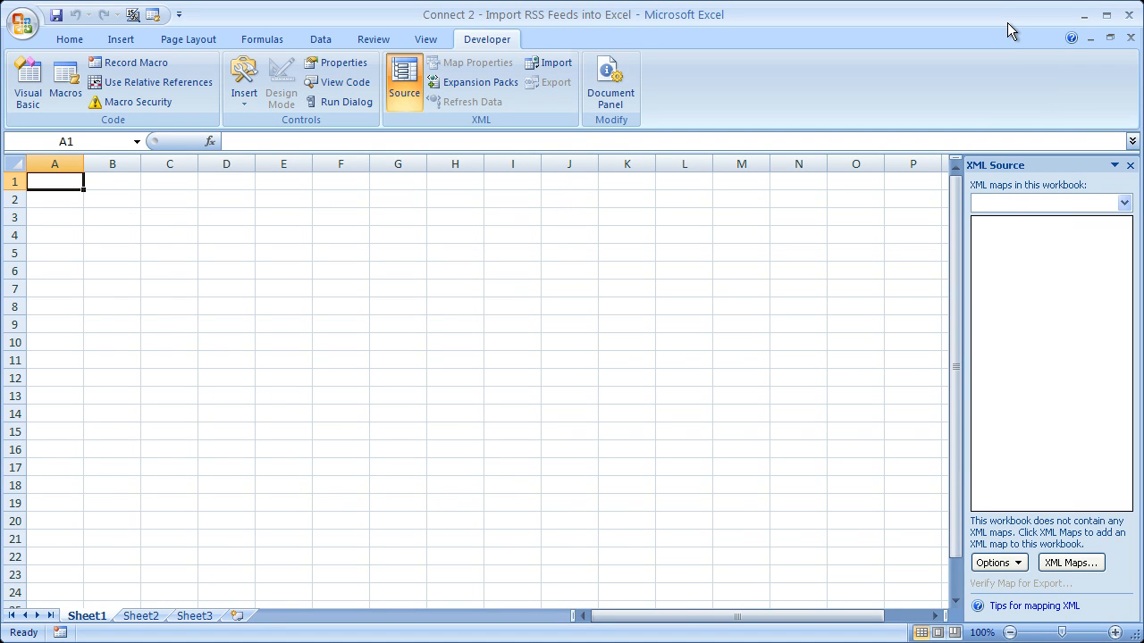
{"action": "mouse_move", "coordinate": [990, 161]}
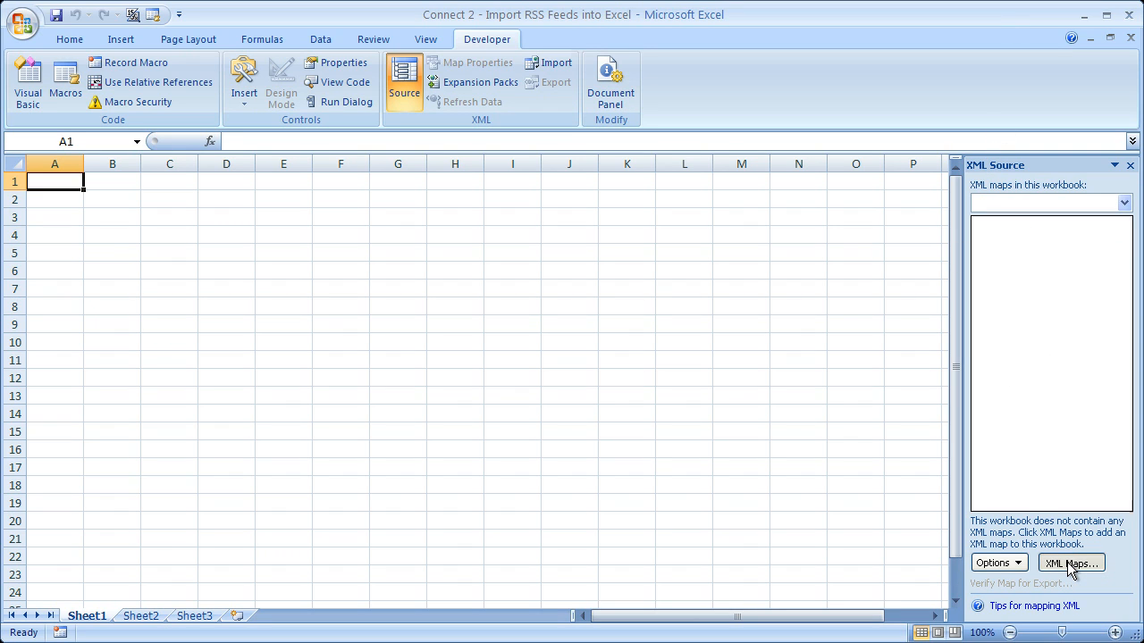
Step: Show the XML Maps dialog from the XML Source pane, listing no maps
{"action": "left_click", "coordinate": [1070, 561]}
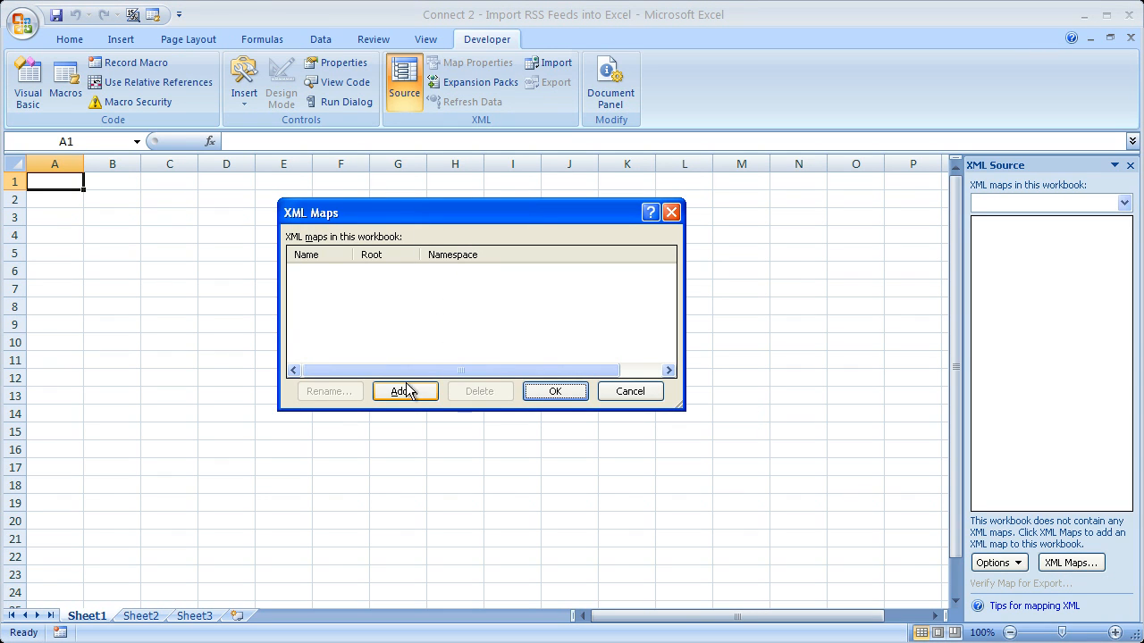
{"action": "left_click", "coordinate": [404, 391]}
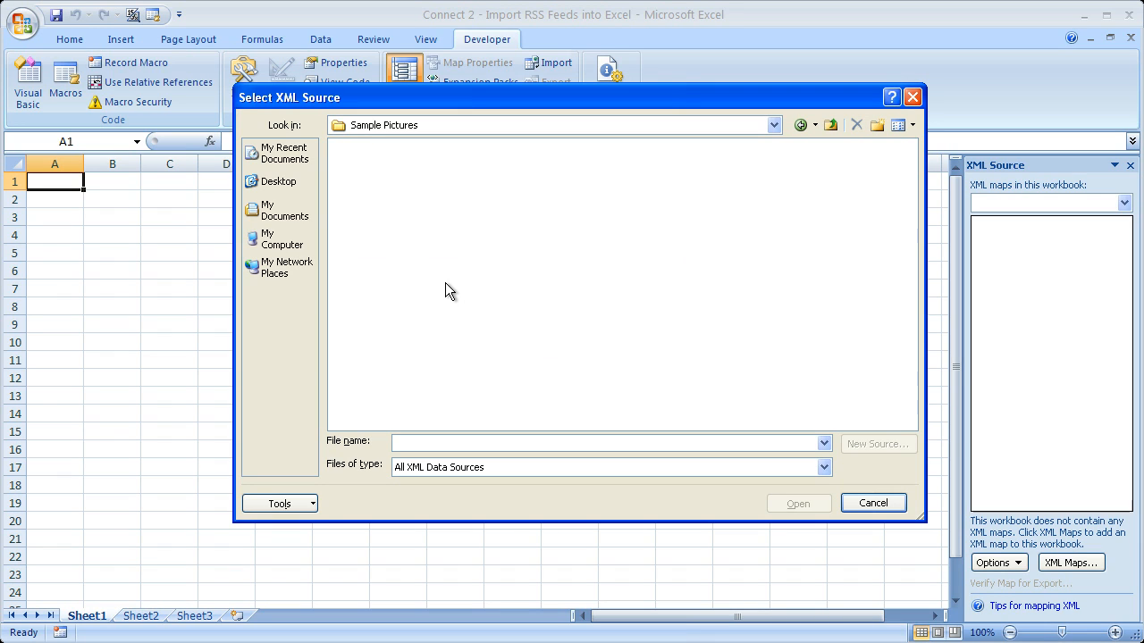
{"action": "mouse_move", "coordinate": [589, 247]}
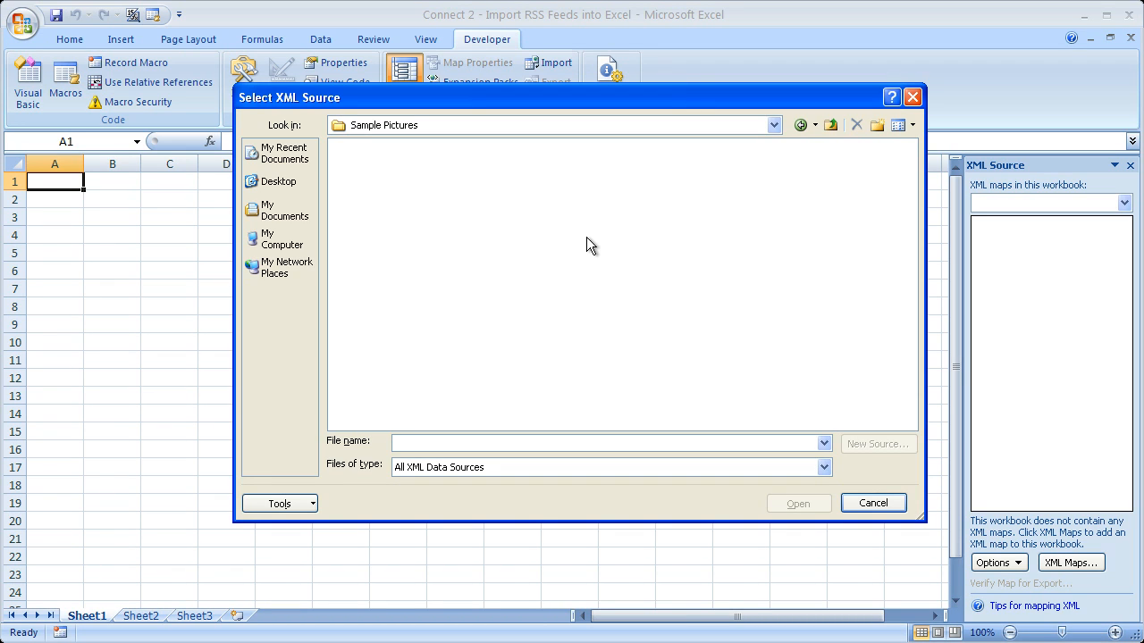
{"action": "mouse_move", "coordinate": [426, 436]}
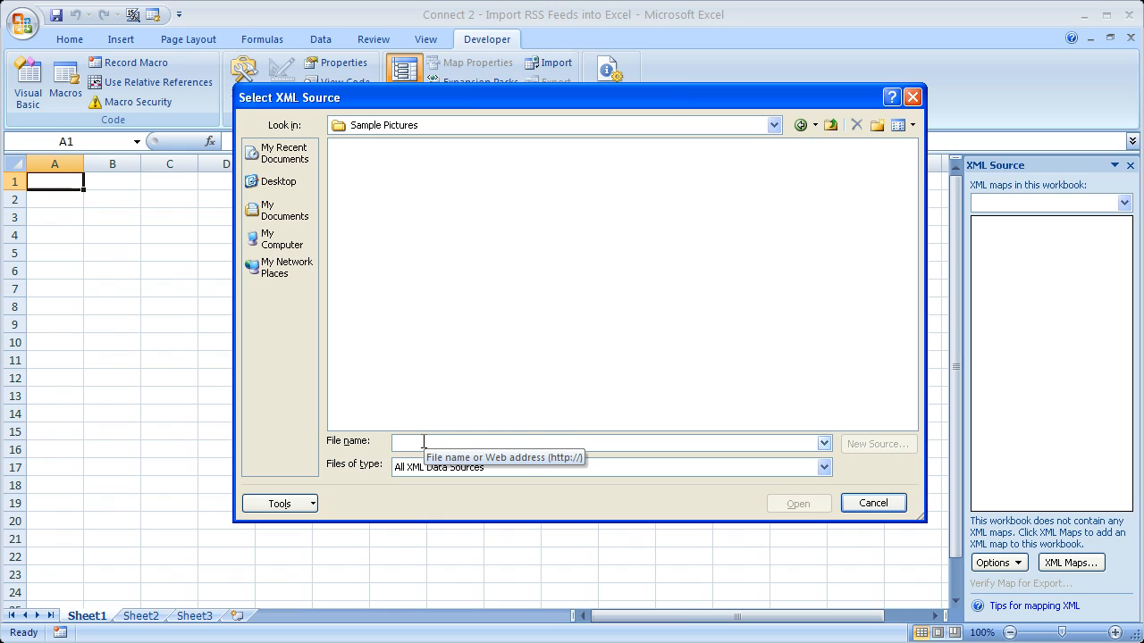
{"action": "type", "text": "http://rss.news.yahoo.com/rss/topstories"}
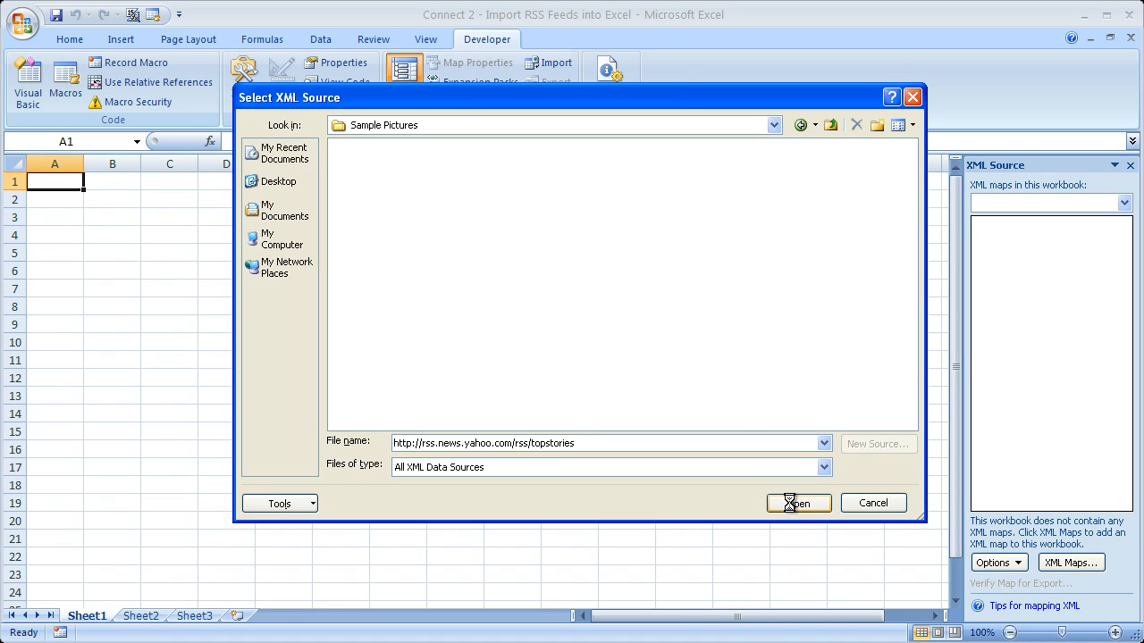
{"action": "left_click", "coordinate": [793, 502]}
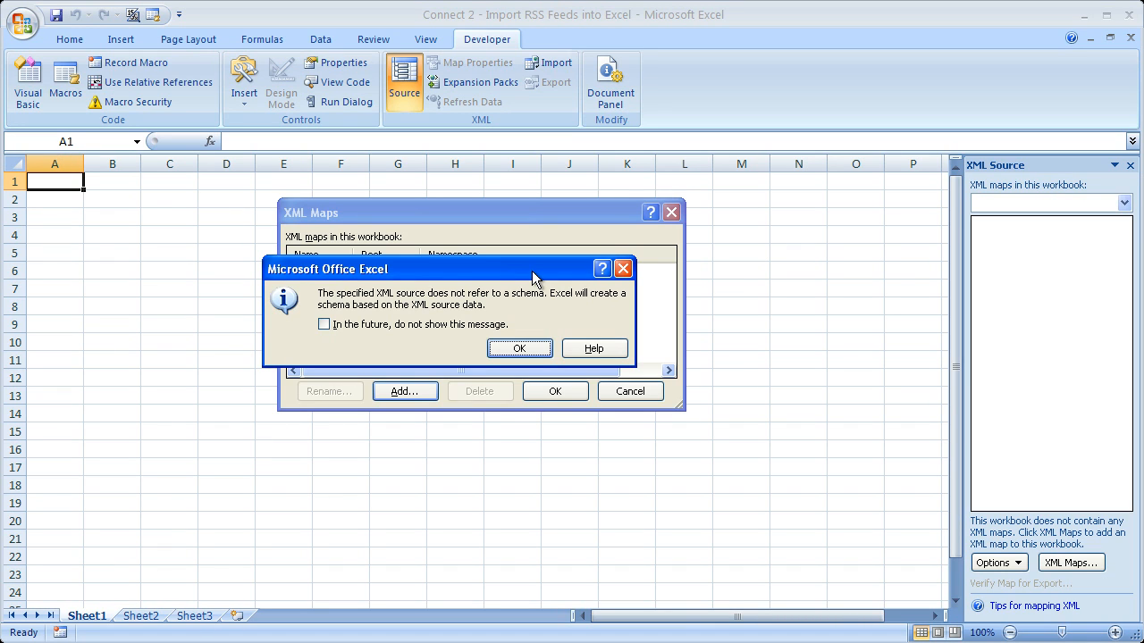
Step: Accept the generated schema and confirm rss_Map, showing its channel/image/item tree
{"action": "left_click", "coordinate": [518, 347]}
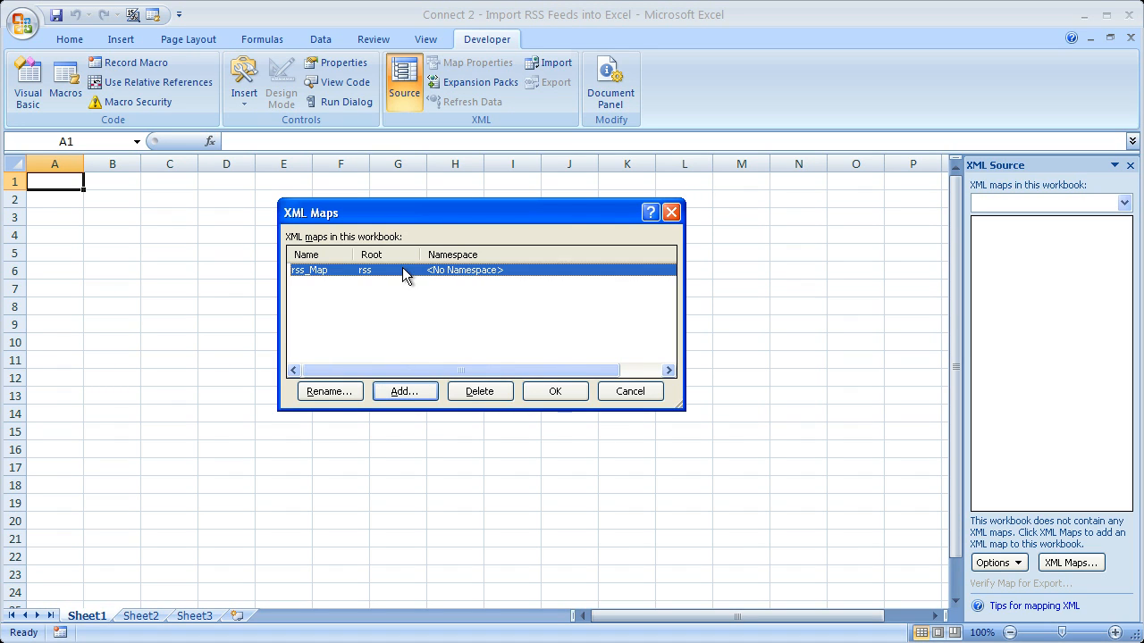
{"action": "mouse_move", "coordinate": [328, 279]}
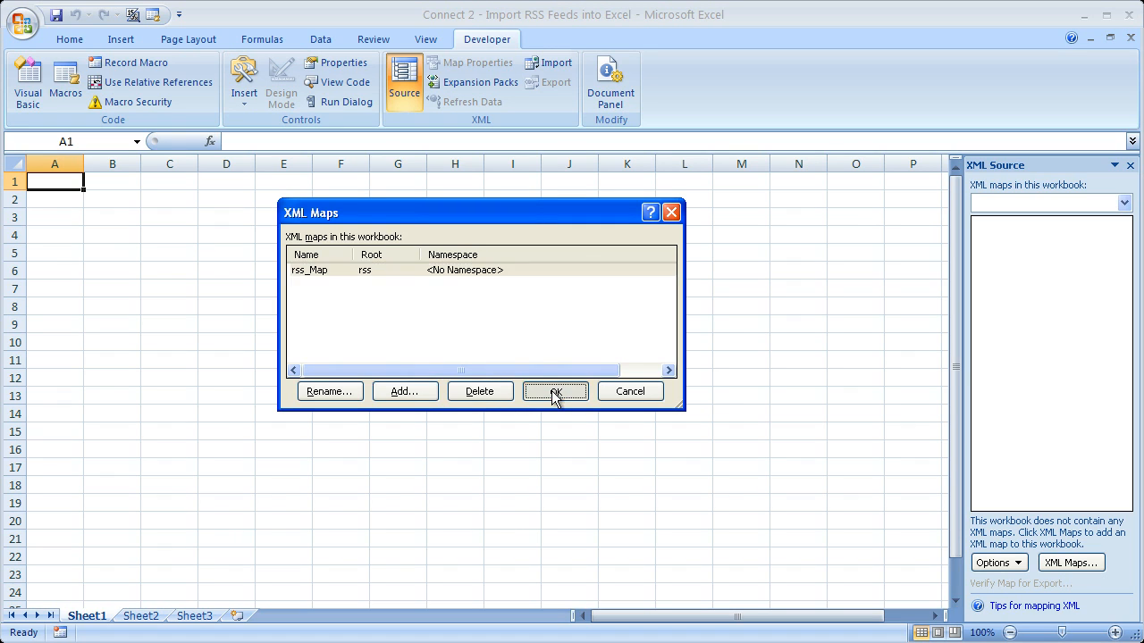
{"action": "left_click", "coordinate": [554, 391]}
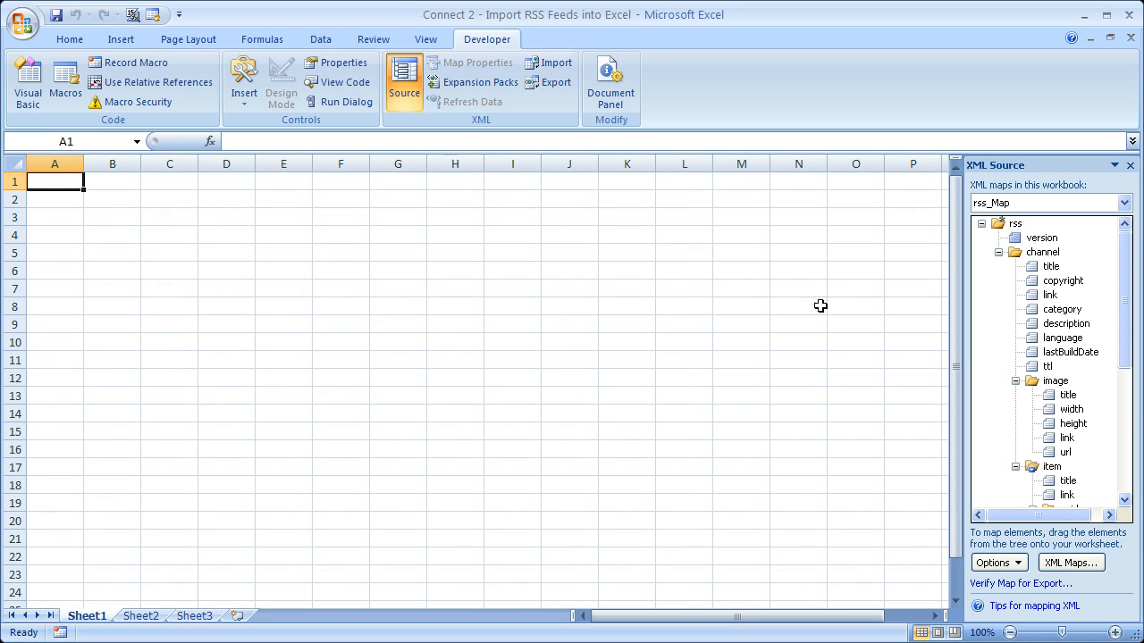
{"action": "mouse_move", "coordinate": [1011, 303]}
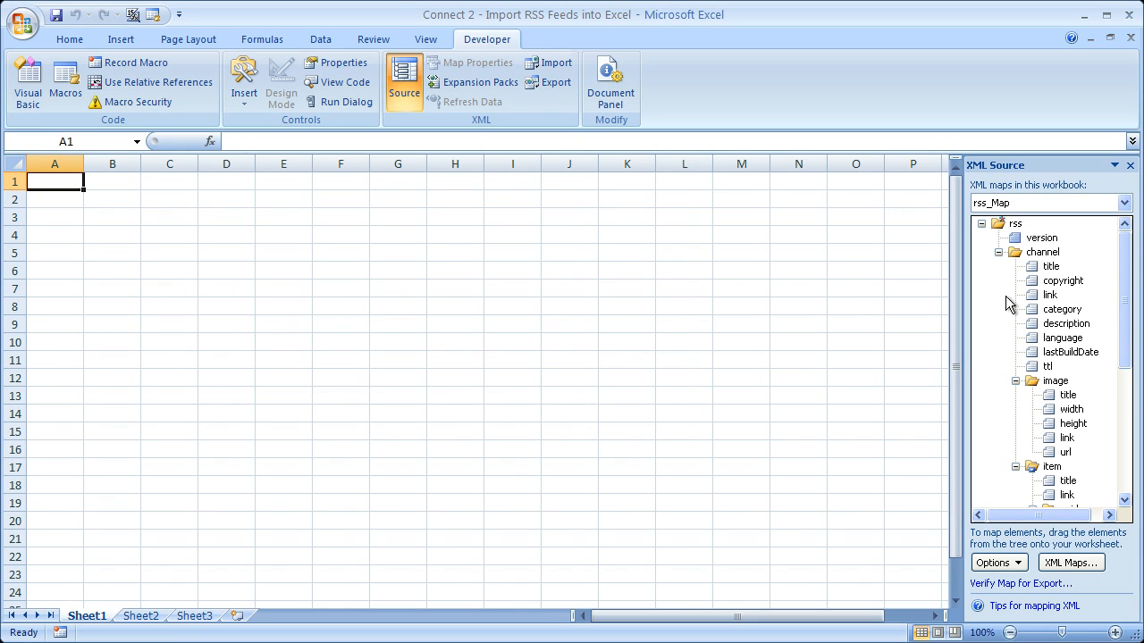
{"action": "scroll", "scroll_direction": "down", "scroll_amount": 3}
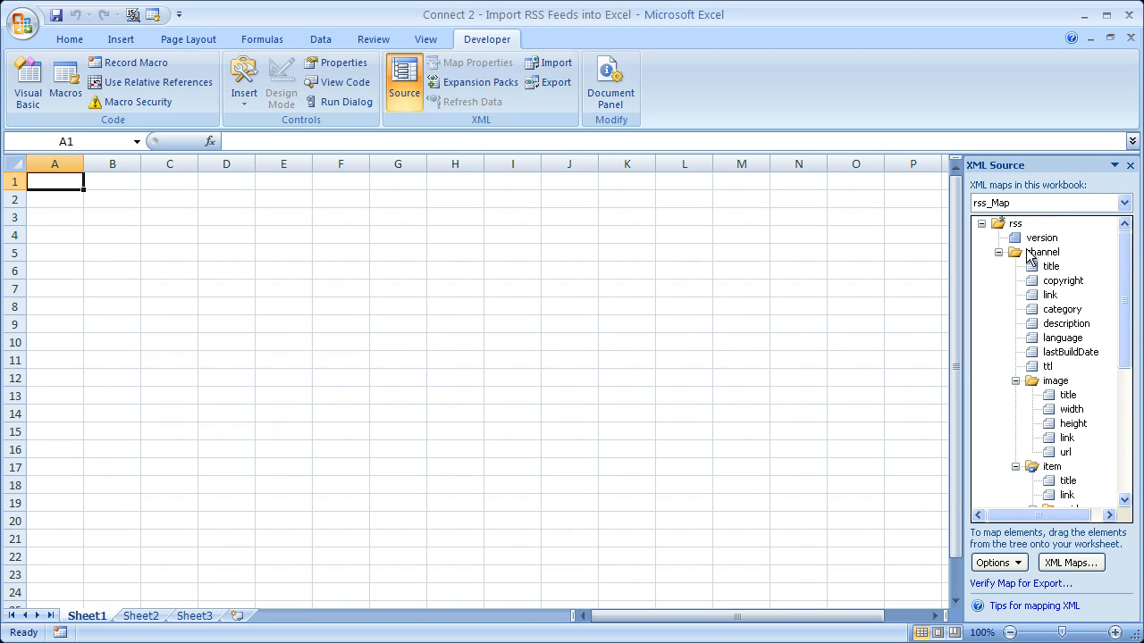
{"action": "left_click", "coordinate": [1063, 281]}
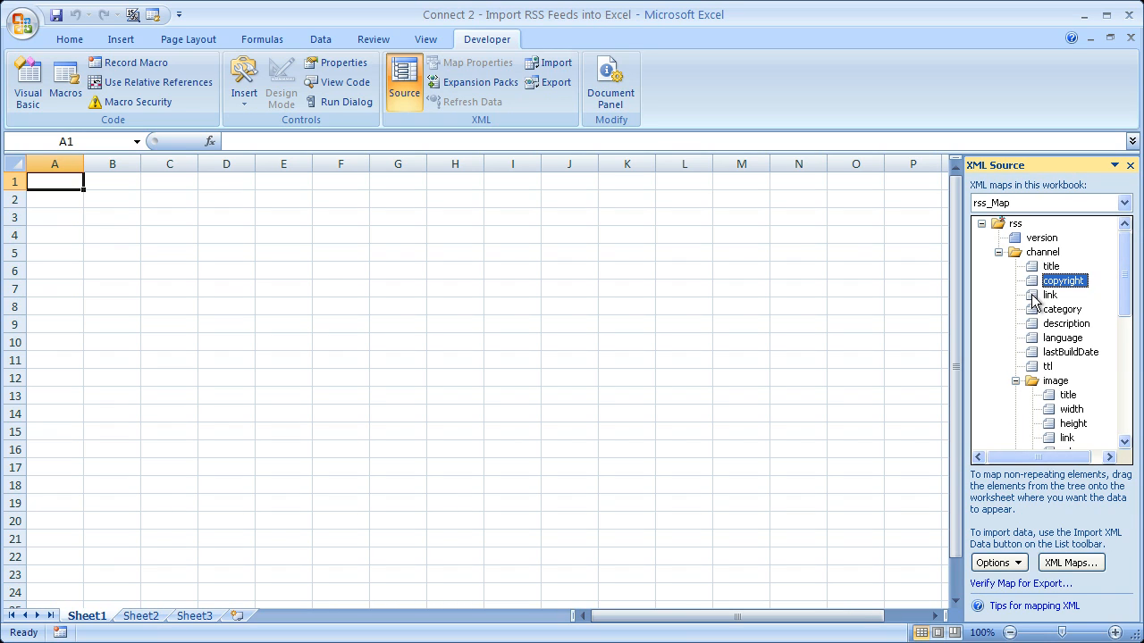
{"action": "left_click", "coordinate": [1051, 295]}
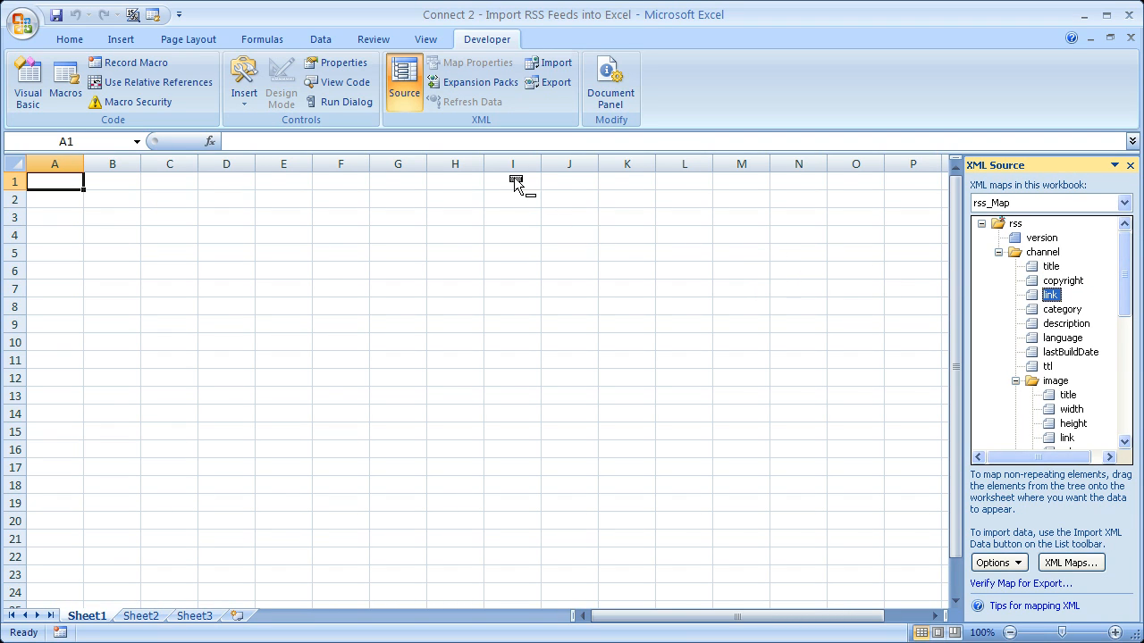
{"action": "mouse_move", "coordinate": [1112, 272]}
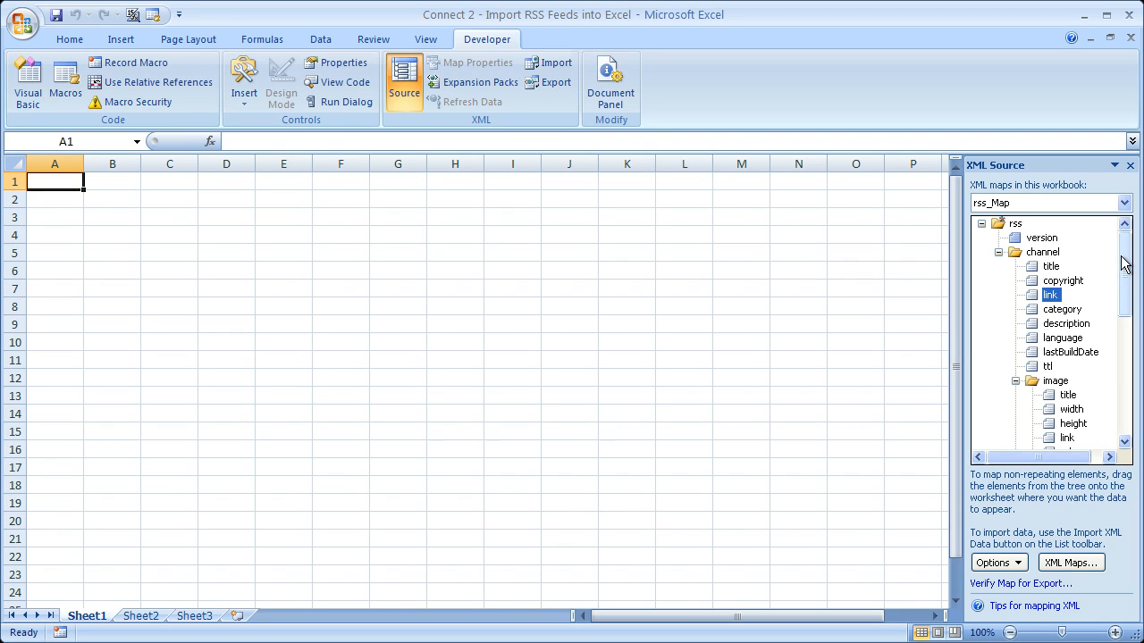
{"action": "scroll", "scroll_direction": "down", "scroll_amount": 3}
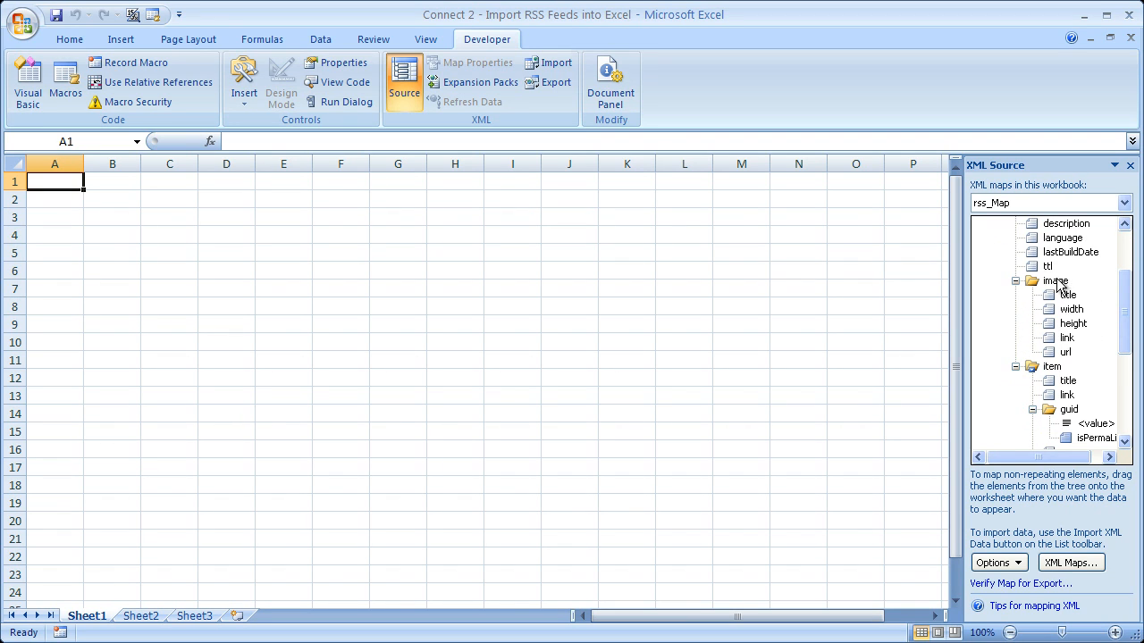
{"action": "scroll", "scroll_direction": "down", "scroll_amount": 3}
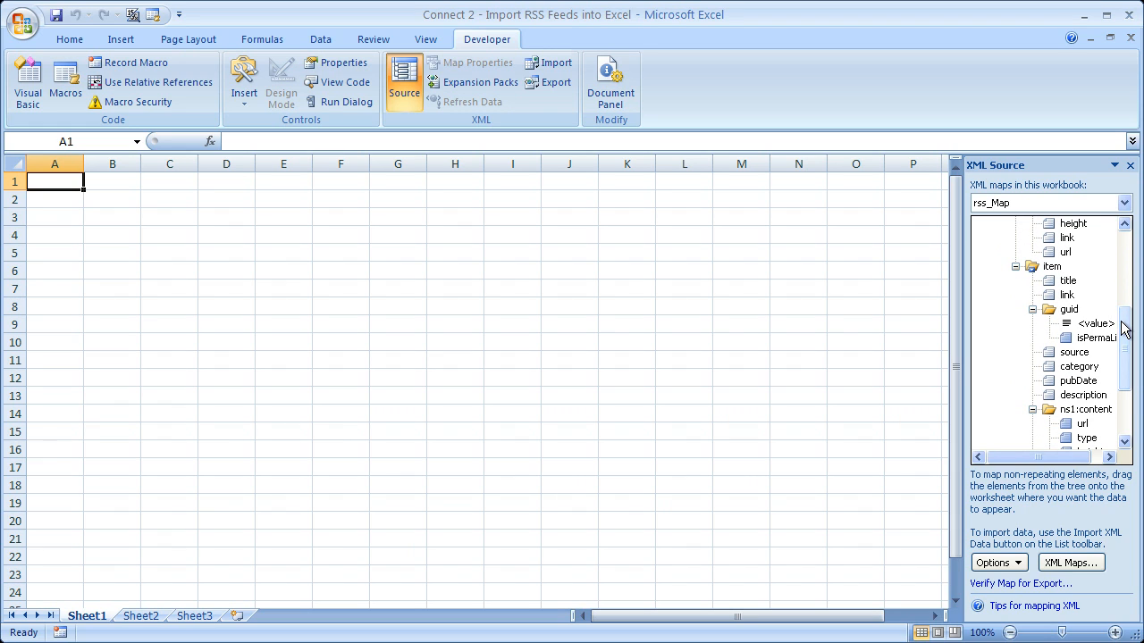
{"action": "left_click", "coordinate": [1051, 267]}
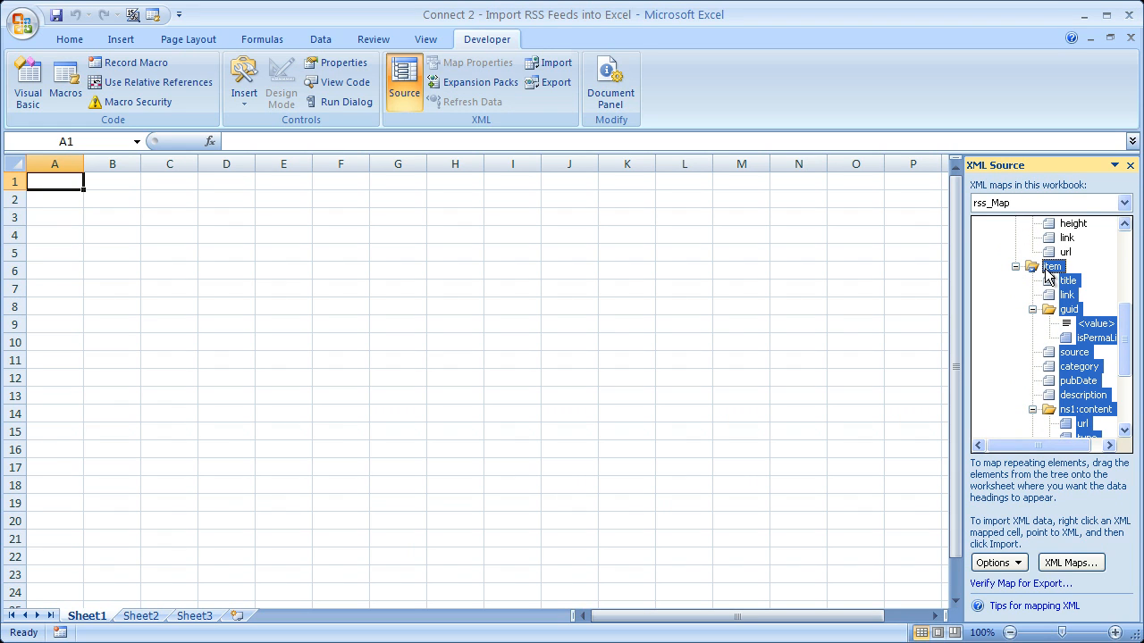
{"action": "mouse_move", "coordinate": [1097, 418]}
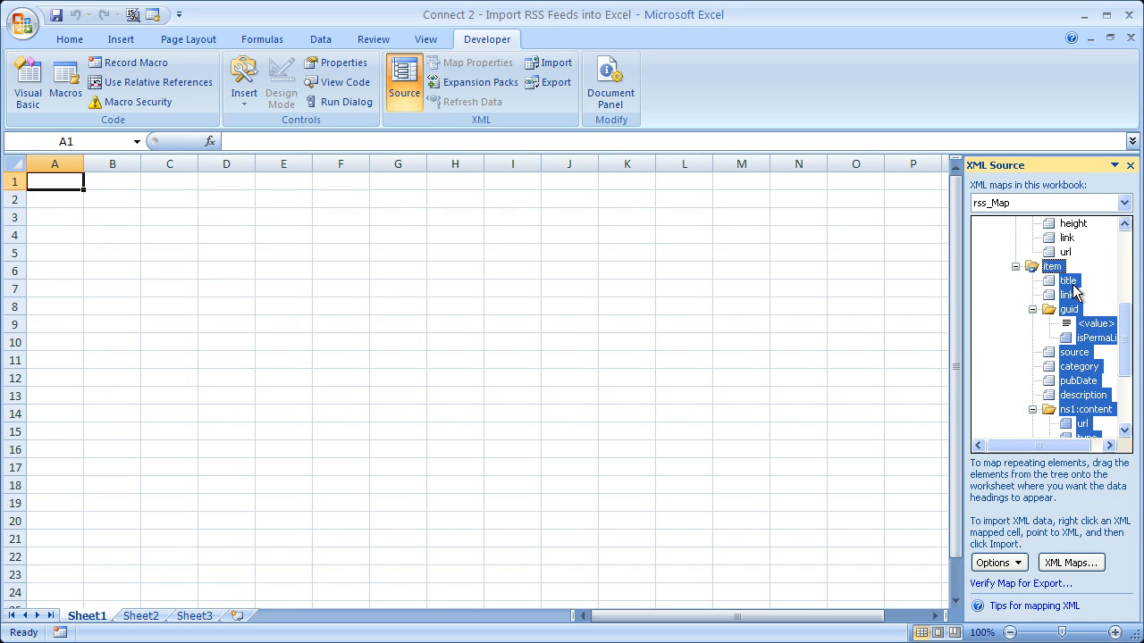
Step: Map the feed item's title field onto the sheet at A1
{"action": "left_click", "coordinate": [1069, 281]}
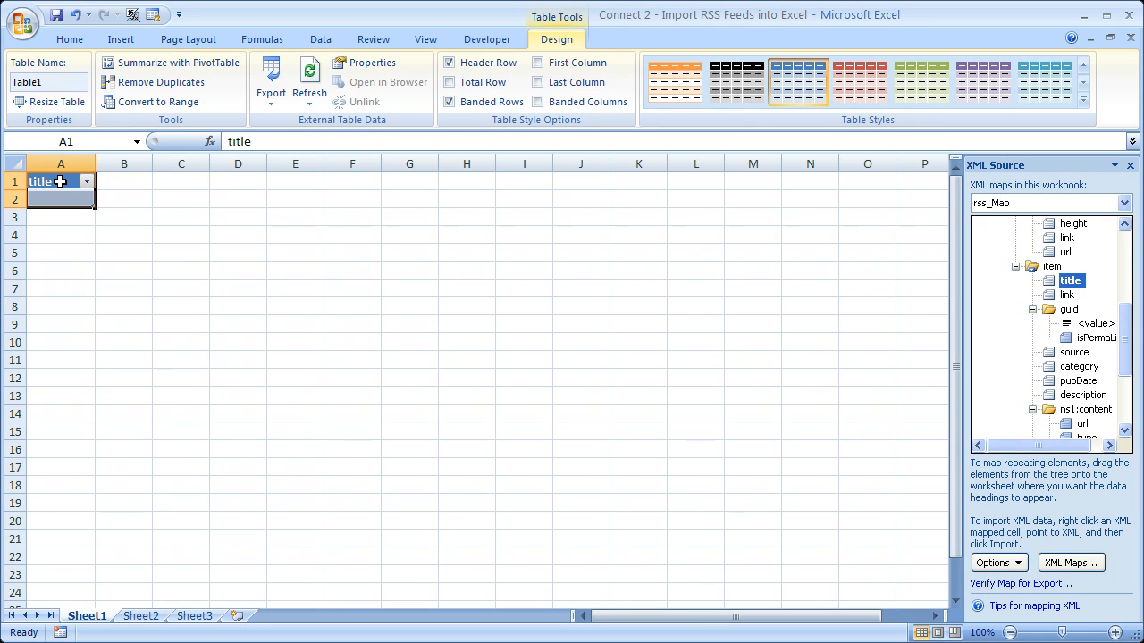
{"action": "mouse_move", "coordinate": [69, 497]}
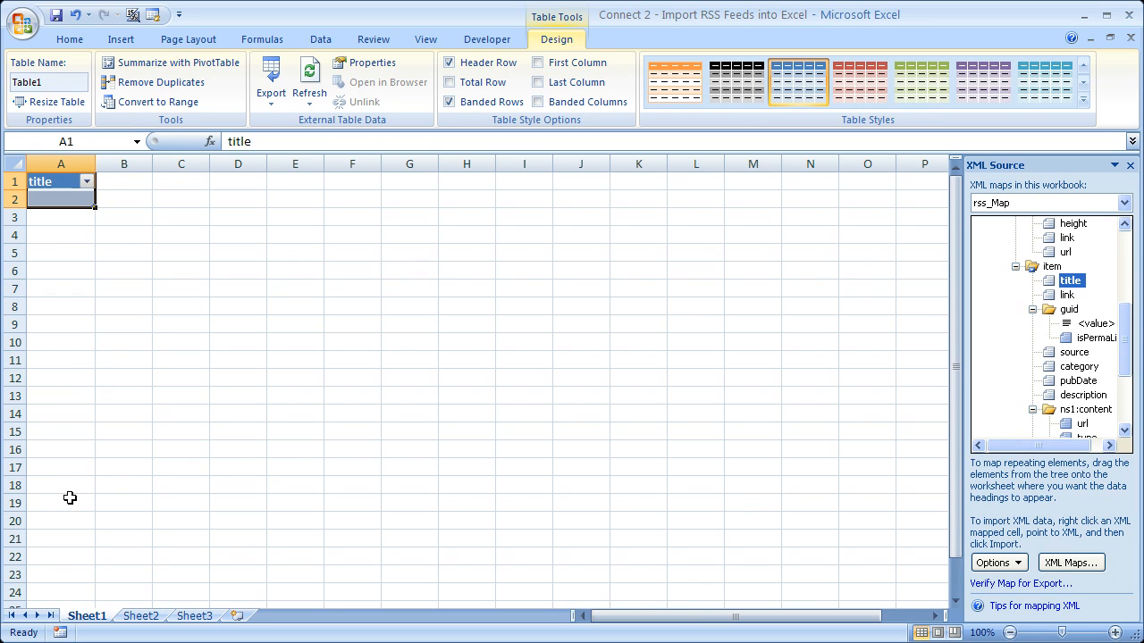
{"action": "mouse_move", "coordinate": [1054, 302]}
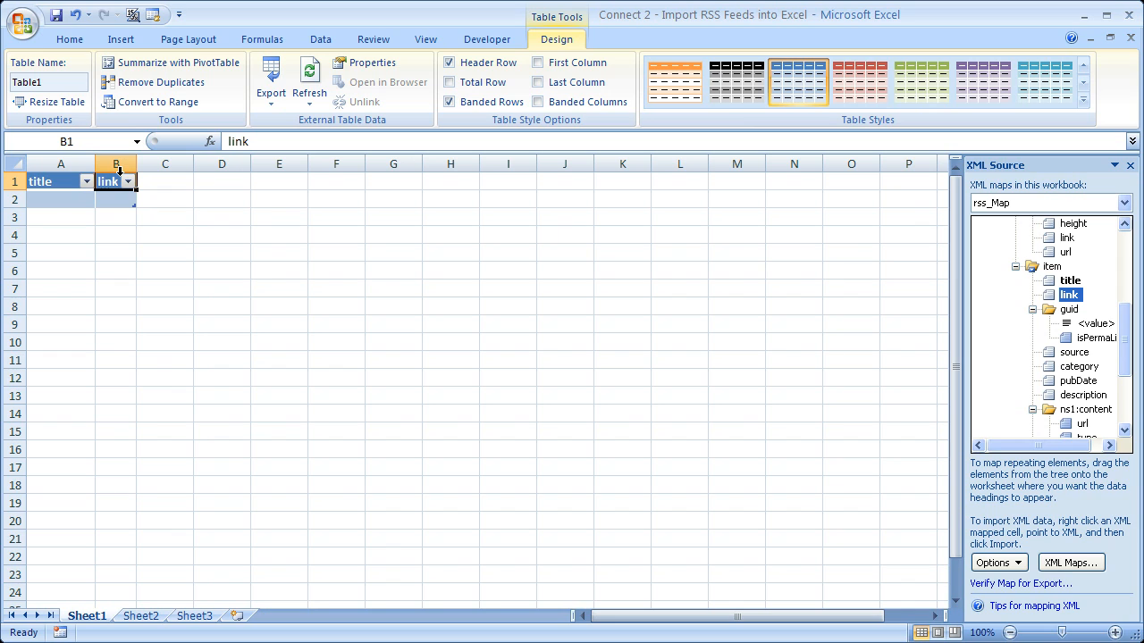
{"action": "mouse_move", "coordinate": [150, 220]}
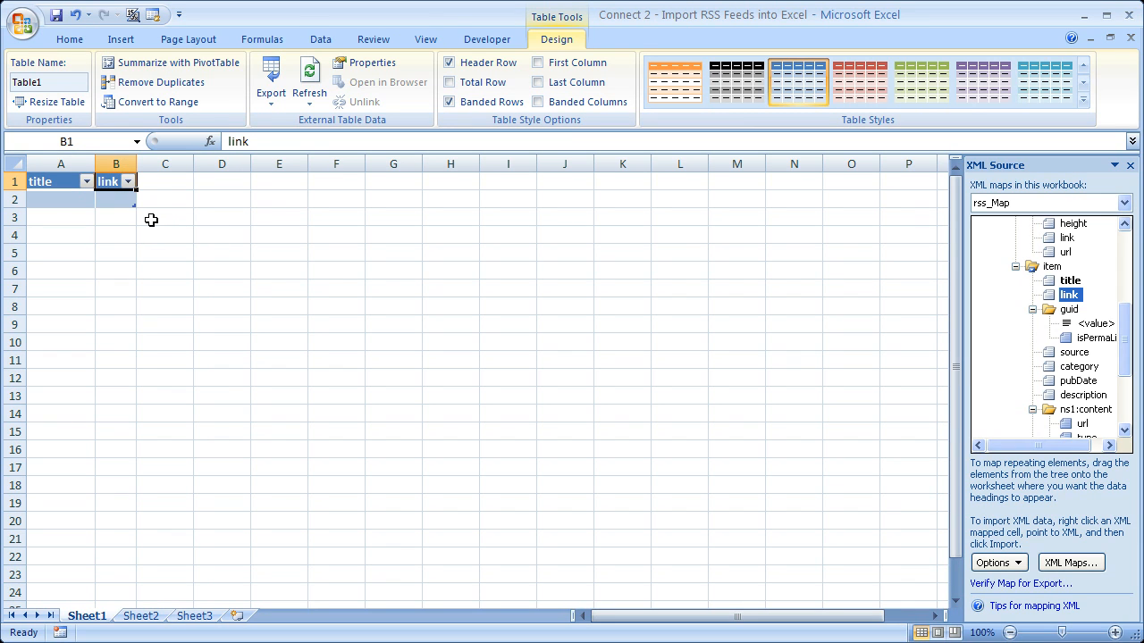
{"action": "left_click", "coordinate": [164, 218]}
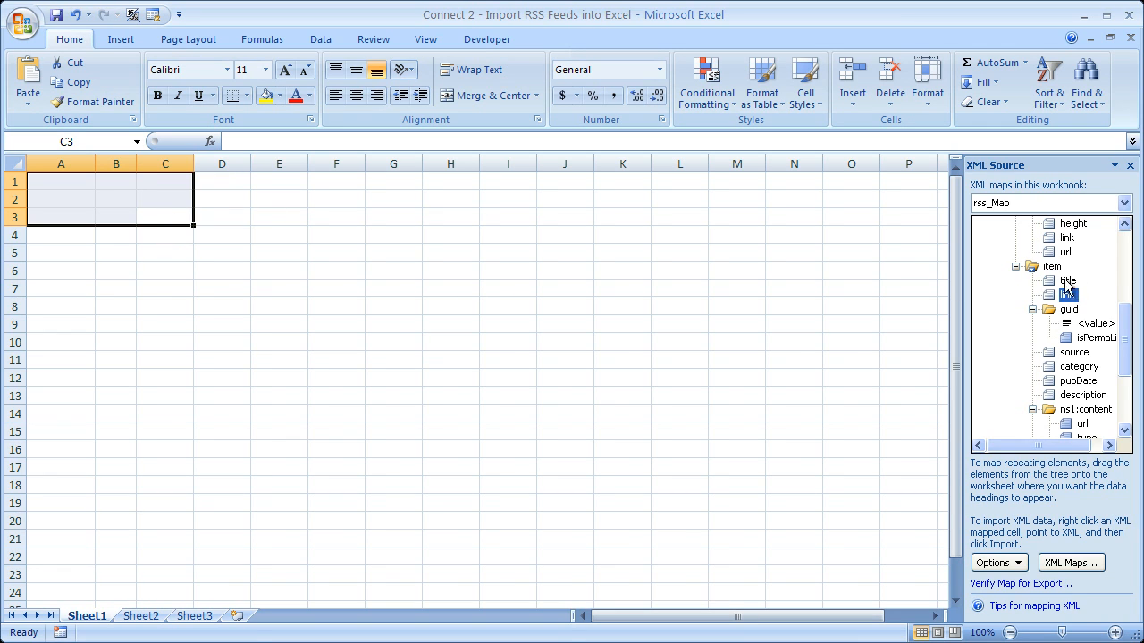
{"action": "left_click", "coordinate": [1068, 295]}
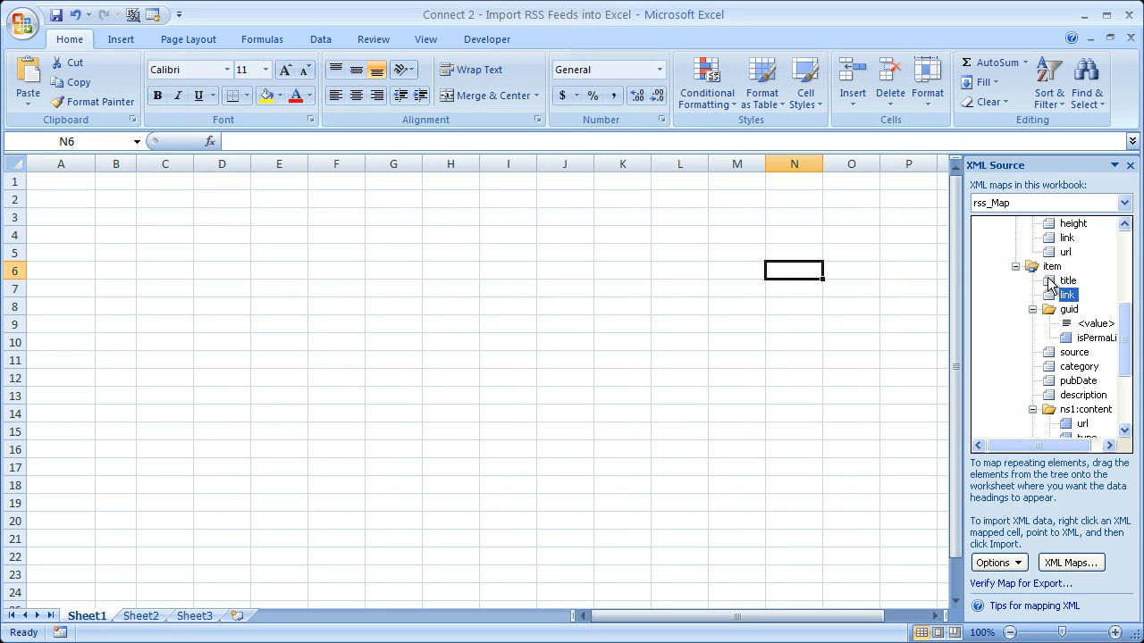
{"action": "left_click_drag", "start_coordinate": [1069, 281], "coordinate": [61, 180]}
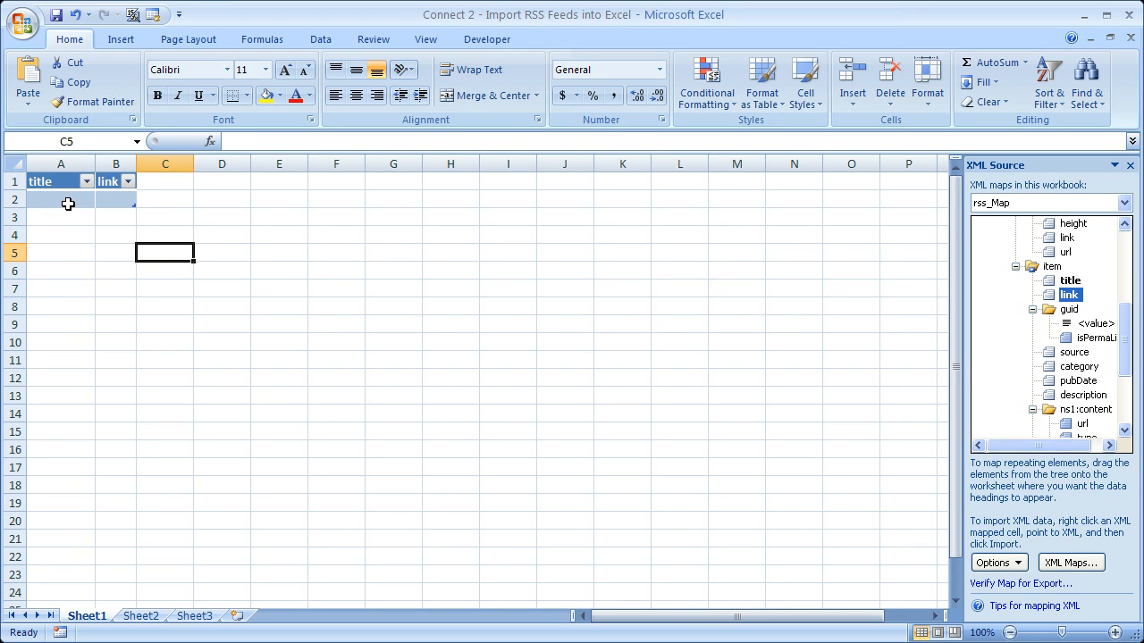
Step: Refresh the mapped table to load the Yahoo Top Stories headlines and links
{"action": "left_click", "coordinate": [61, 199]}
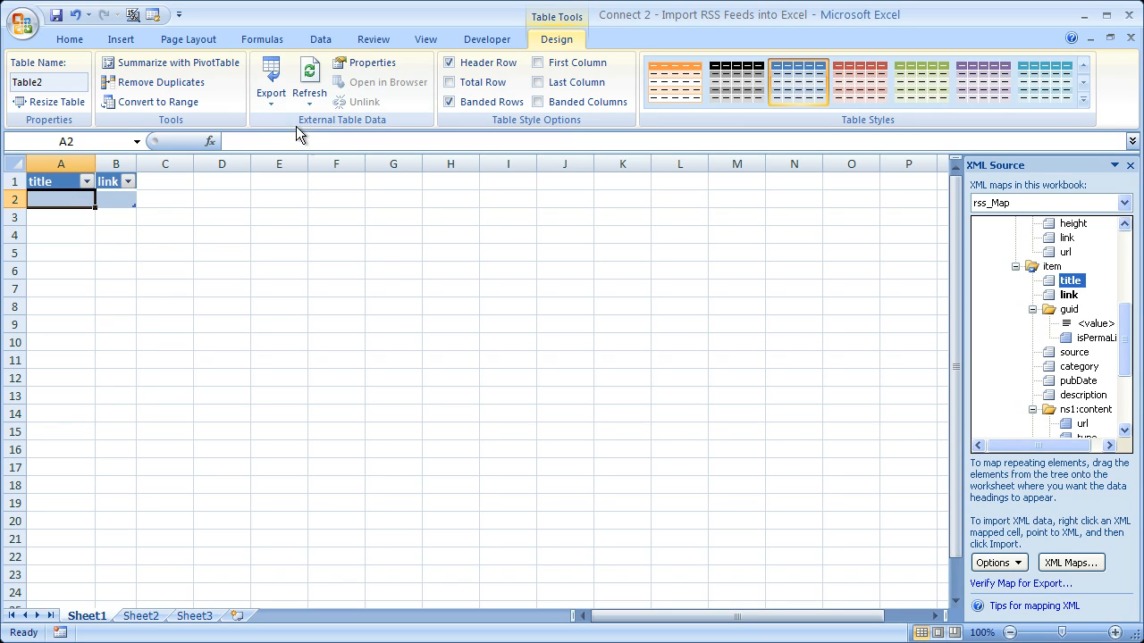
{"action": "mouse_move", "coordinate": [300, 125]}
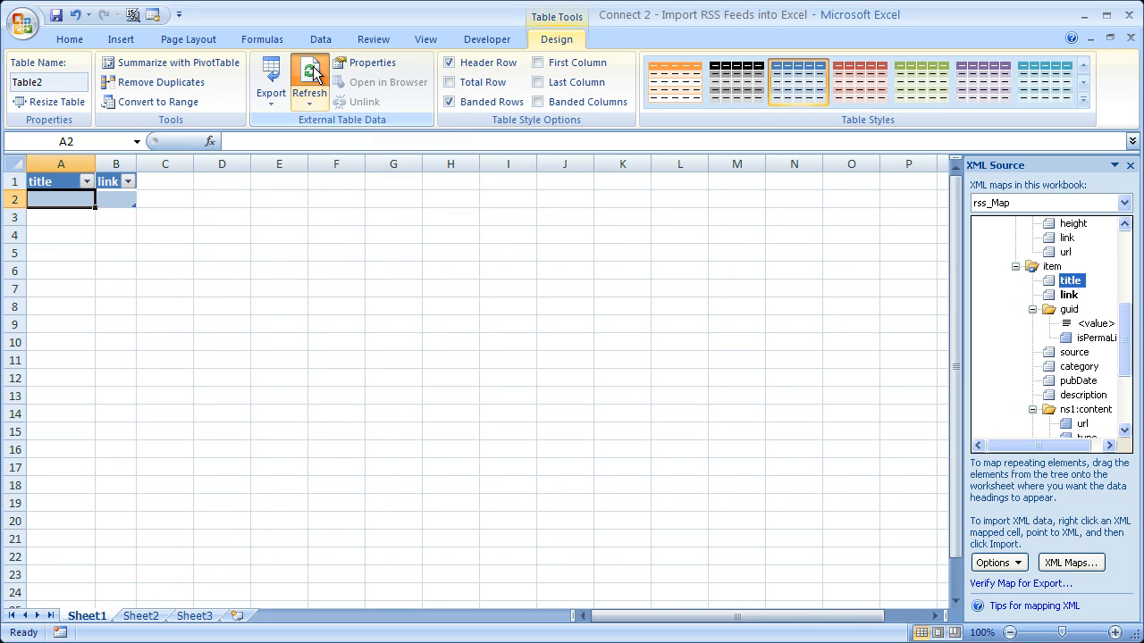
{"action": "left_click", "coordinate": [309, 72]}
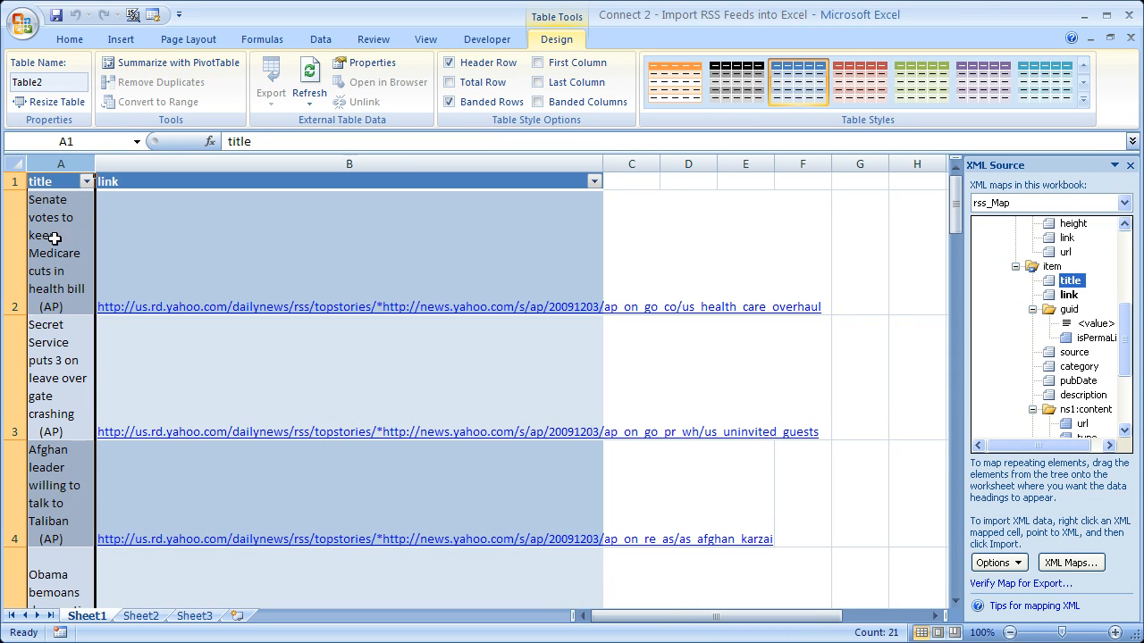
Step: Turn off Wrap text for column A via Format Cells > Alignment so headlines sit on one line
{"action": "right_click", "coordinate": [51, 236]}
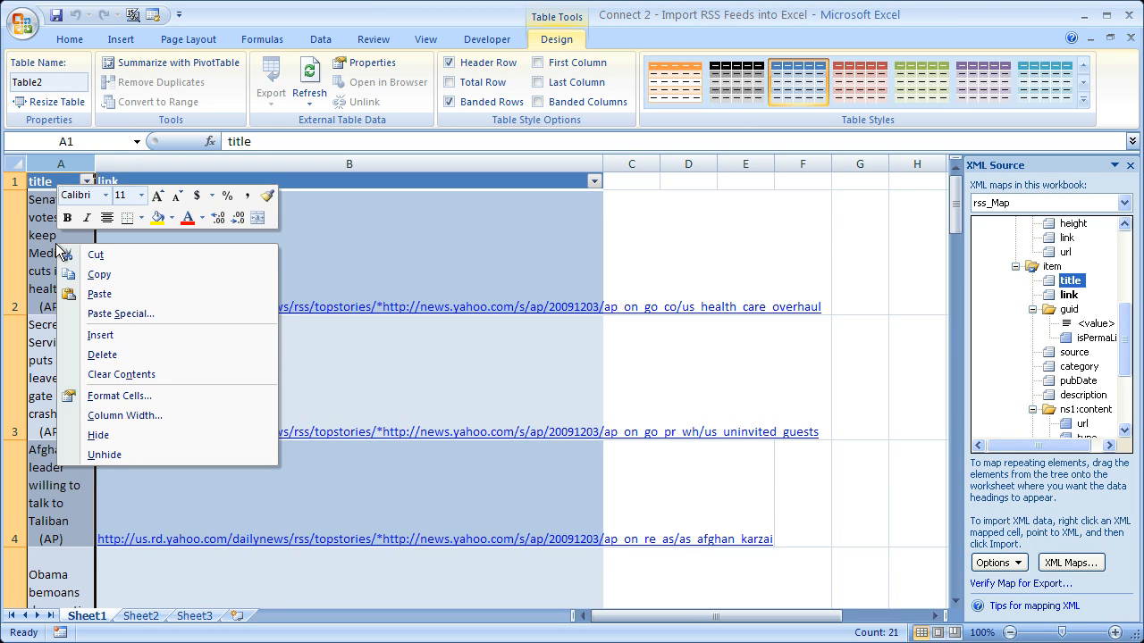
{"action": "left_click", "coordinate": [118, 395]}
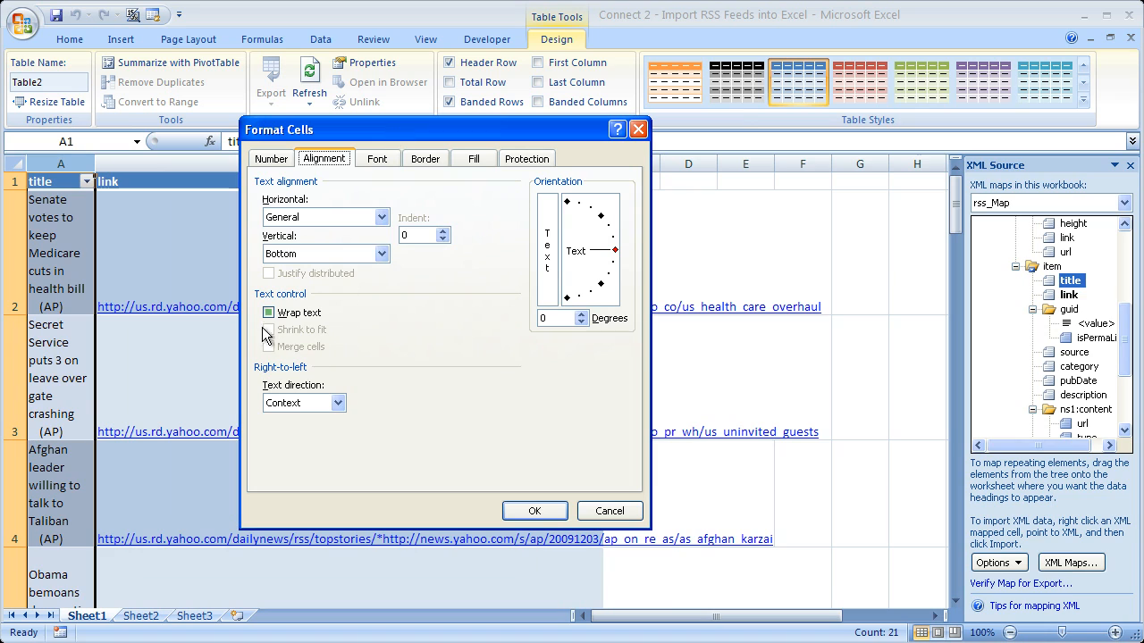
{"action": "left_click", "coordinate": [268, 313]}
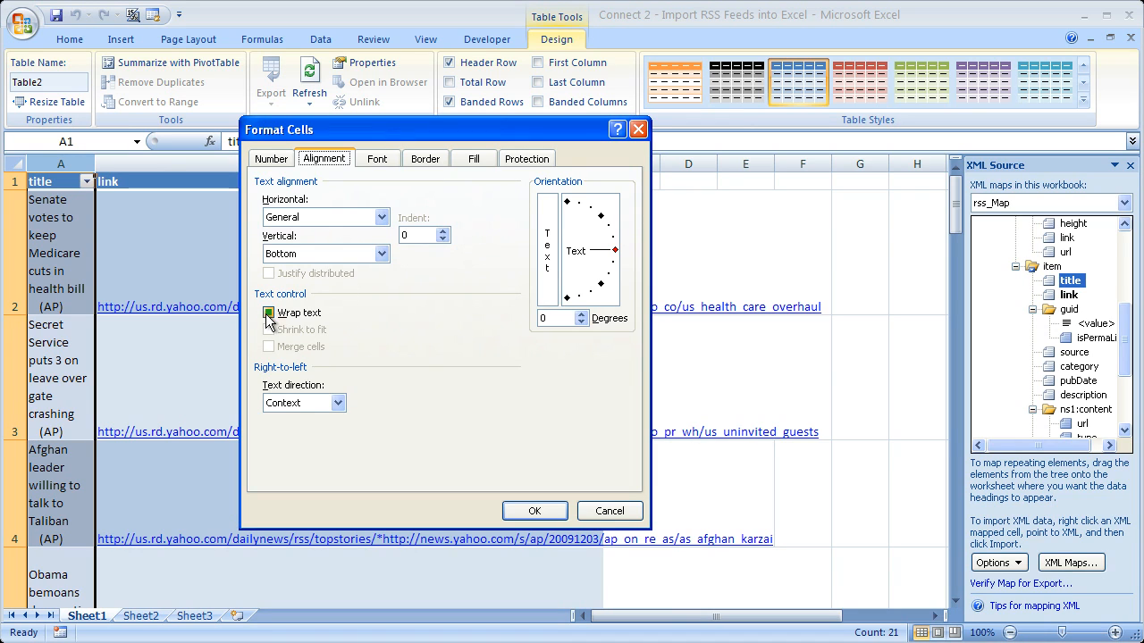
{"action": "left_click", "coordinate": [268, 313]}
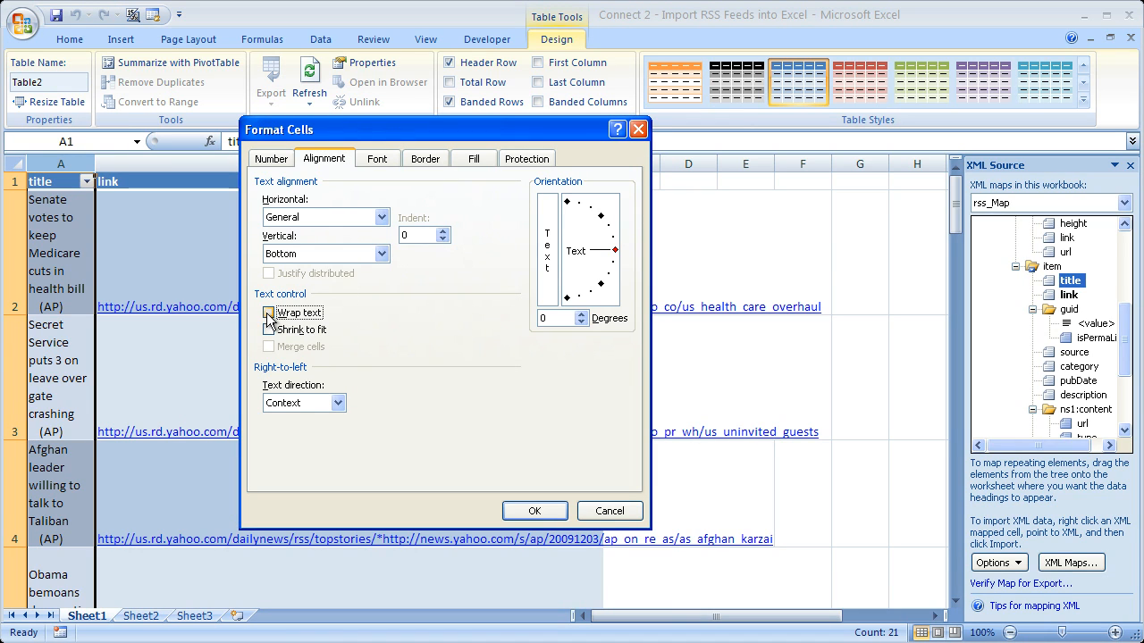
{"action": "left_click", "coordinate": [268, 311]}
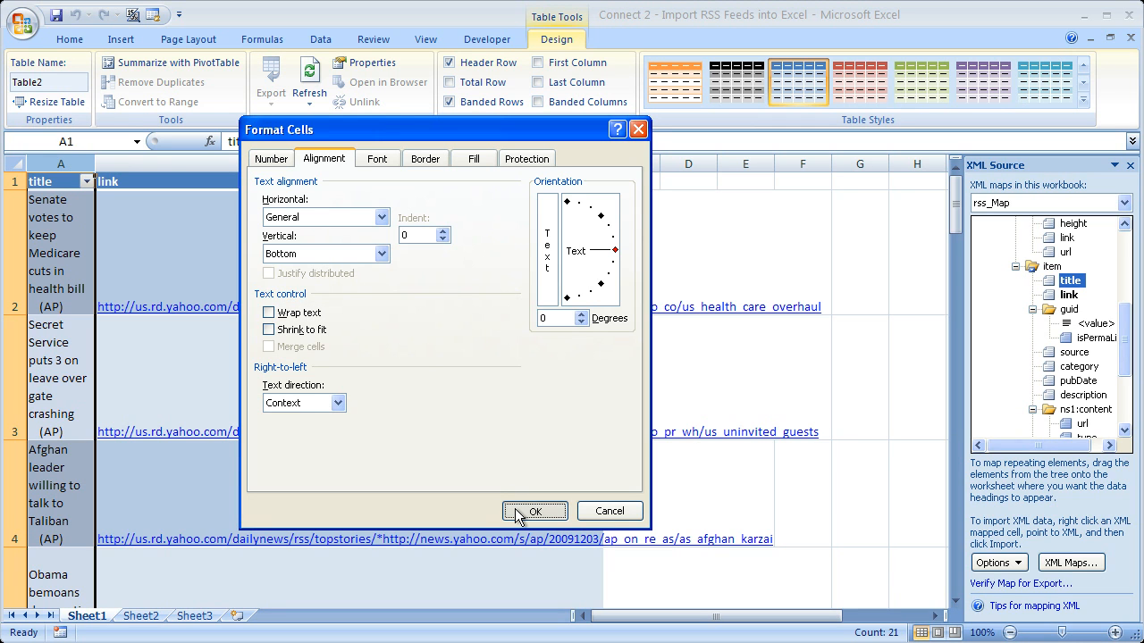
{"action": "left_click", "coordinate": [534, 512]}
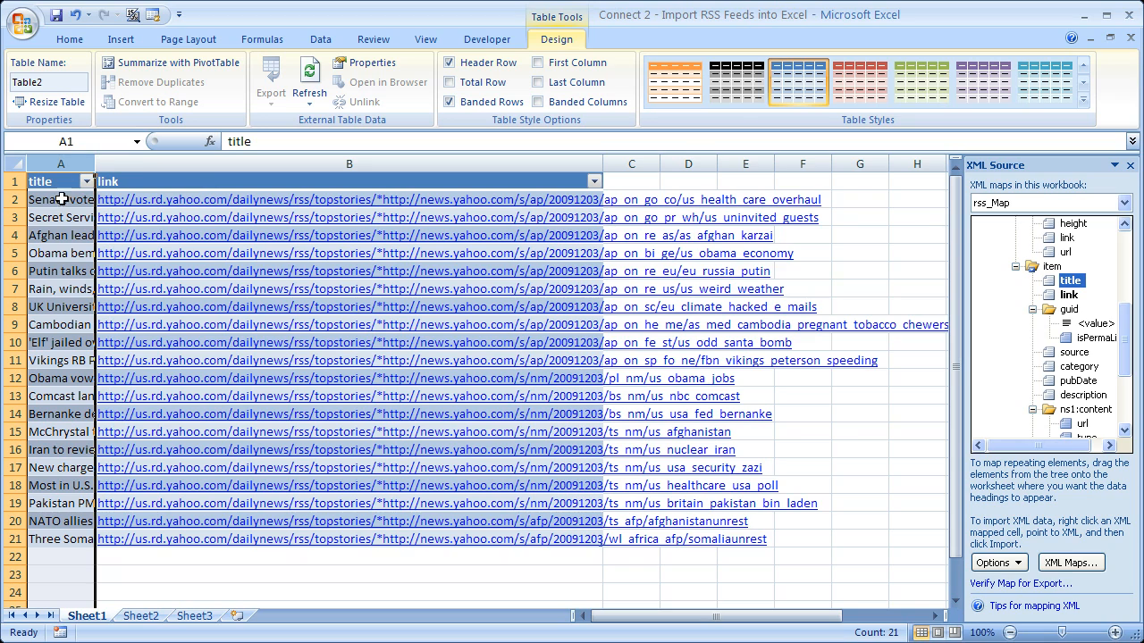
{"action": "mouse_move", "coordinate": [65, 226]}
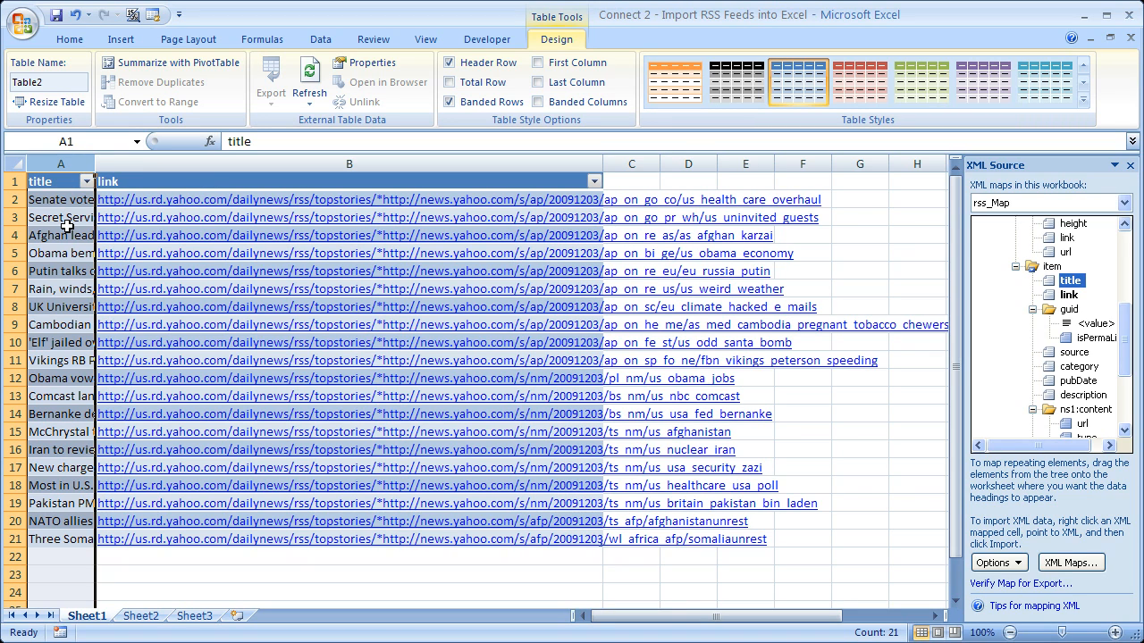
Step: Disable 'Adjust column width' in the rss_Map XML Map Properties and confirm
{"action": "left_click", "coordinate": [61, 200]}
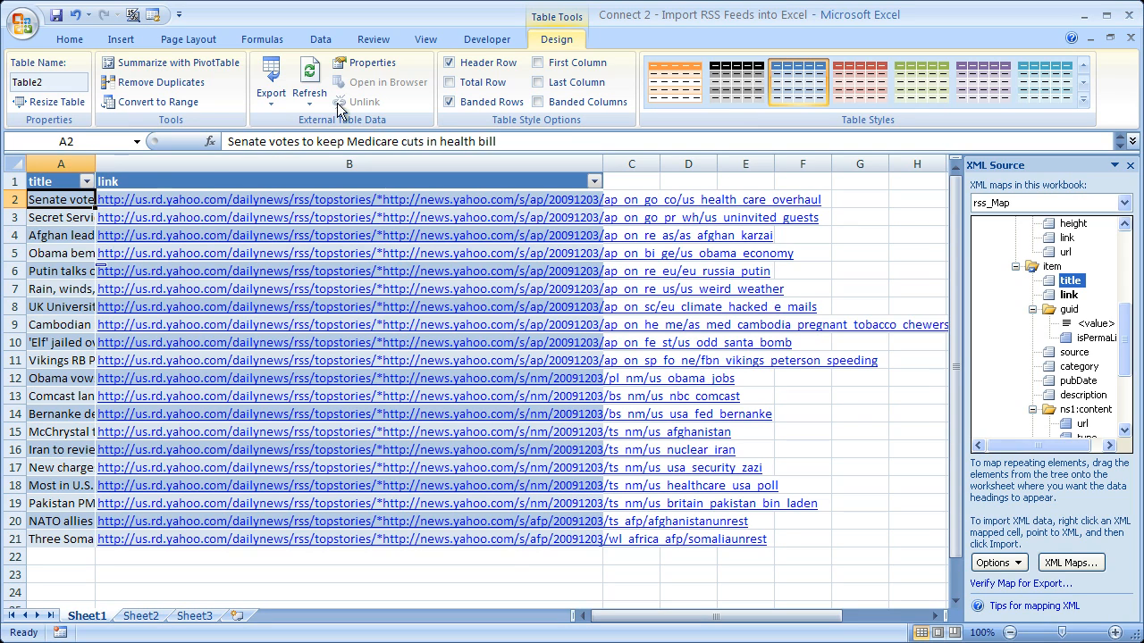
{"action": "left_click", "coordinate": [368, 62]}
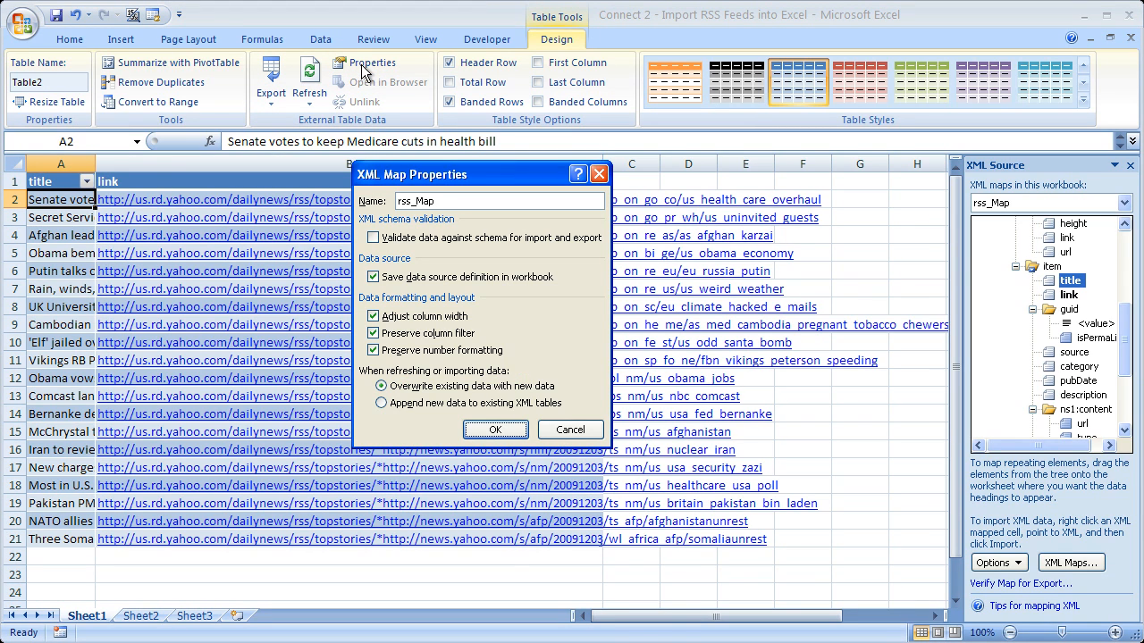
{"action": "mouse_move", "coordinate": [368, 307]}
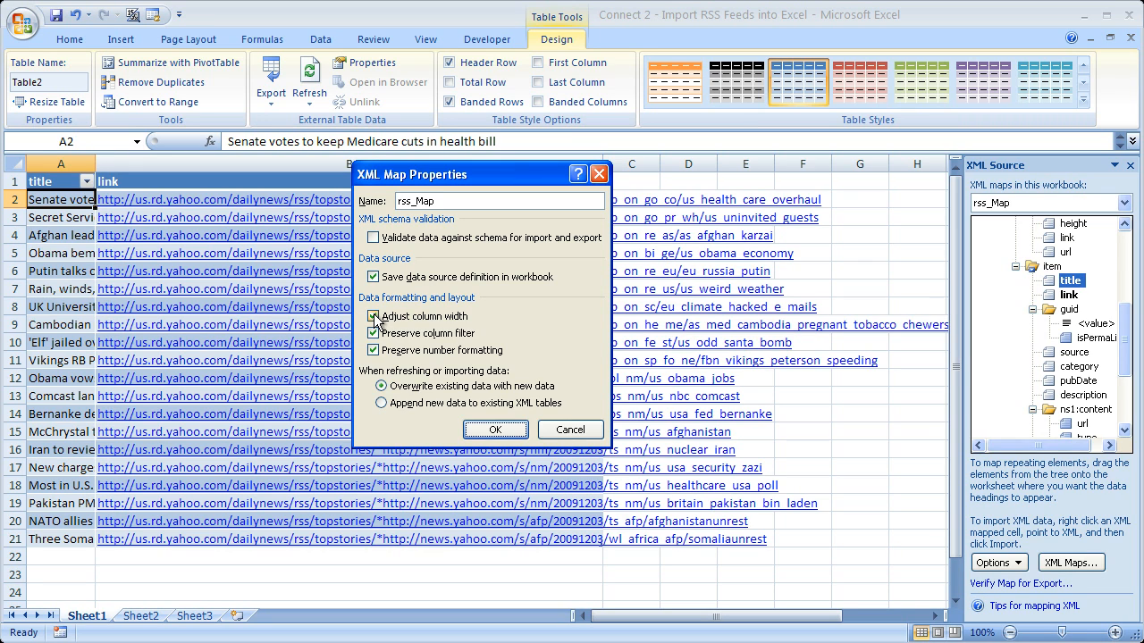
{"action": "left_click", "coordinate": [377, 317]}
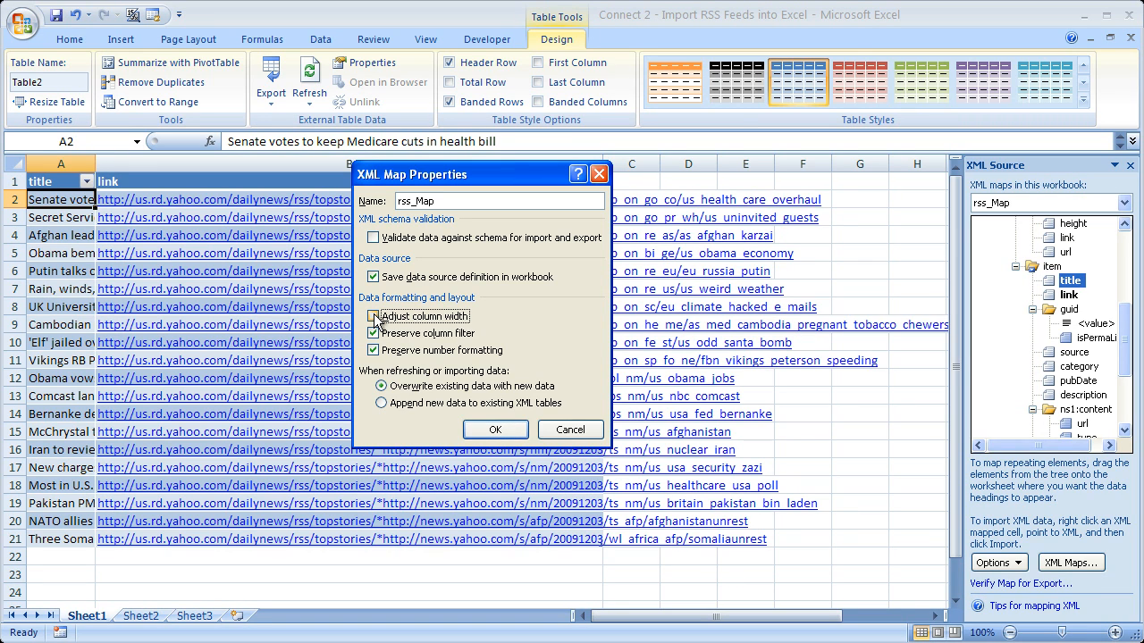
{"action": "left_click", "coordinate": [375, 315]}
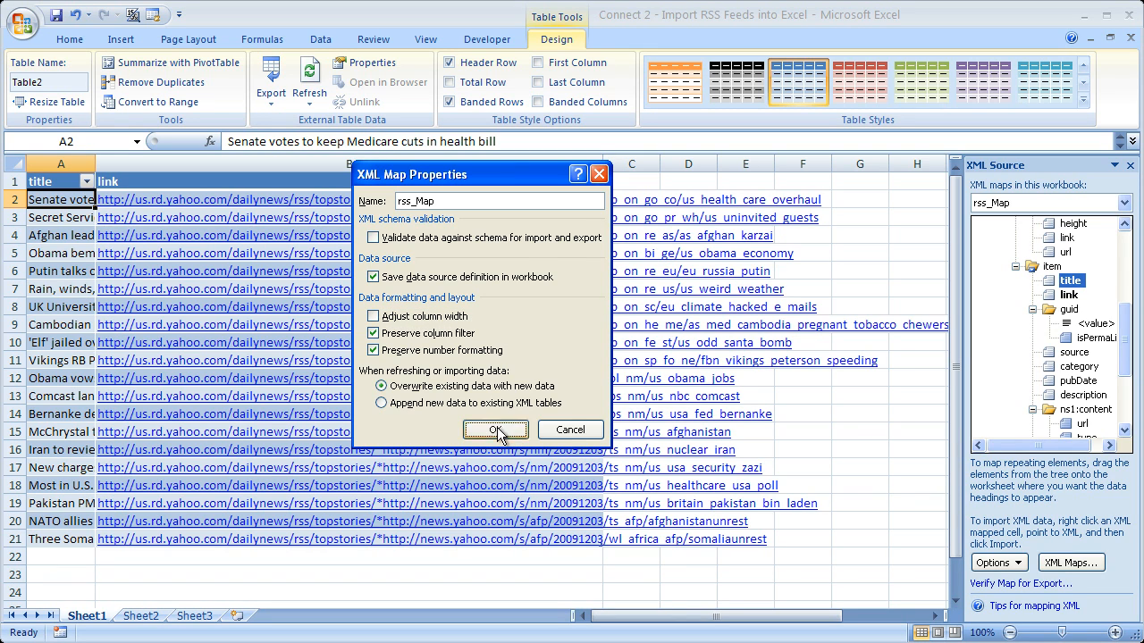
{"action": "left_click", "coordinate": [495, 429]}
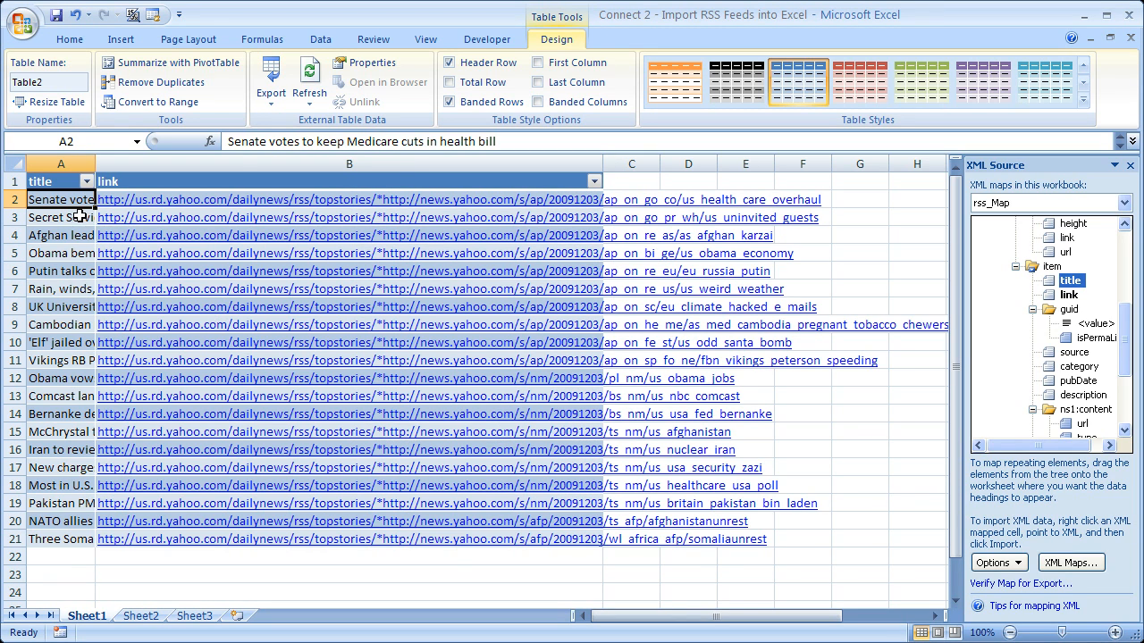
{"action": "mouse_move", "coordinate": [365, 62]}
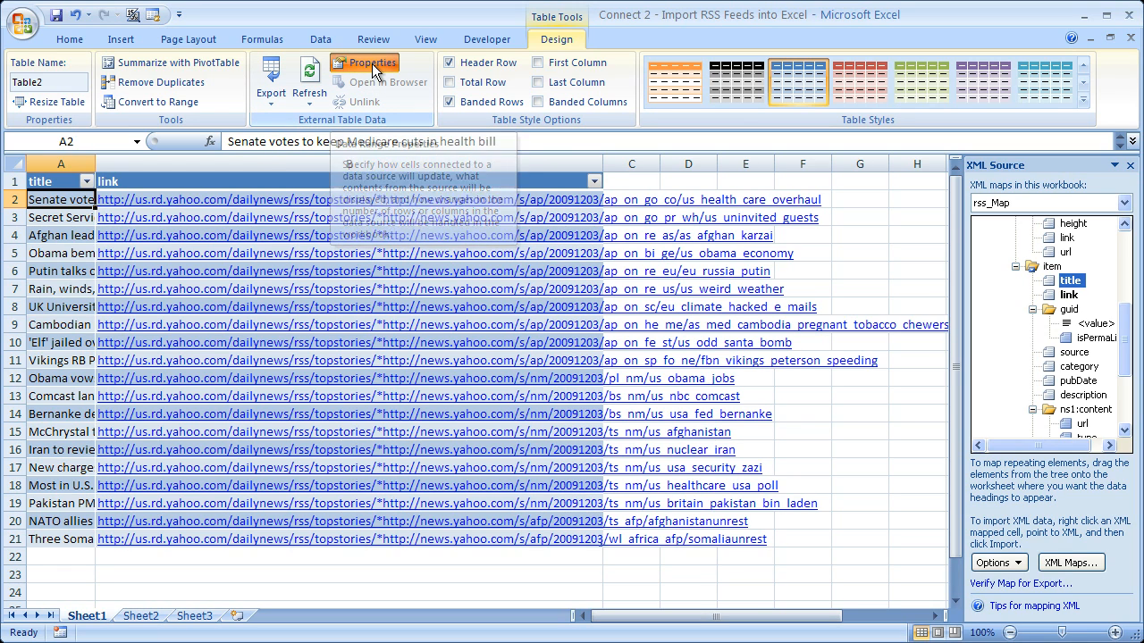
Step: Reopen XML Map Properties to verify the setting, then close it
{"action": "left_click", "coordinate": [365, 63]}
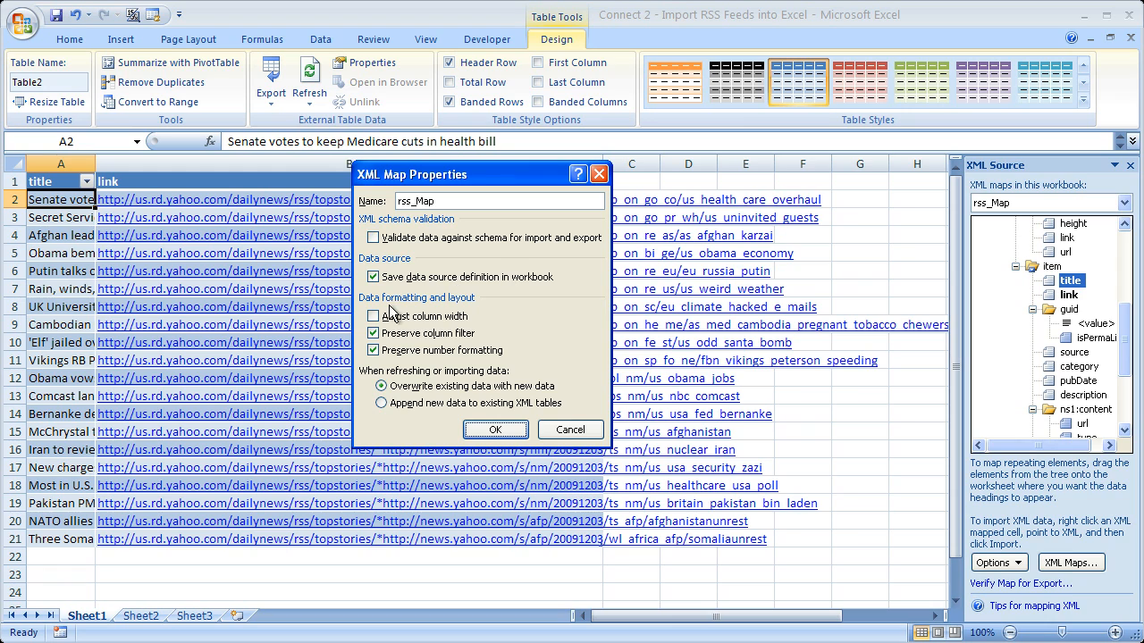
{"action": "left_click", "coordinate": [495, 429]}
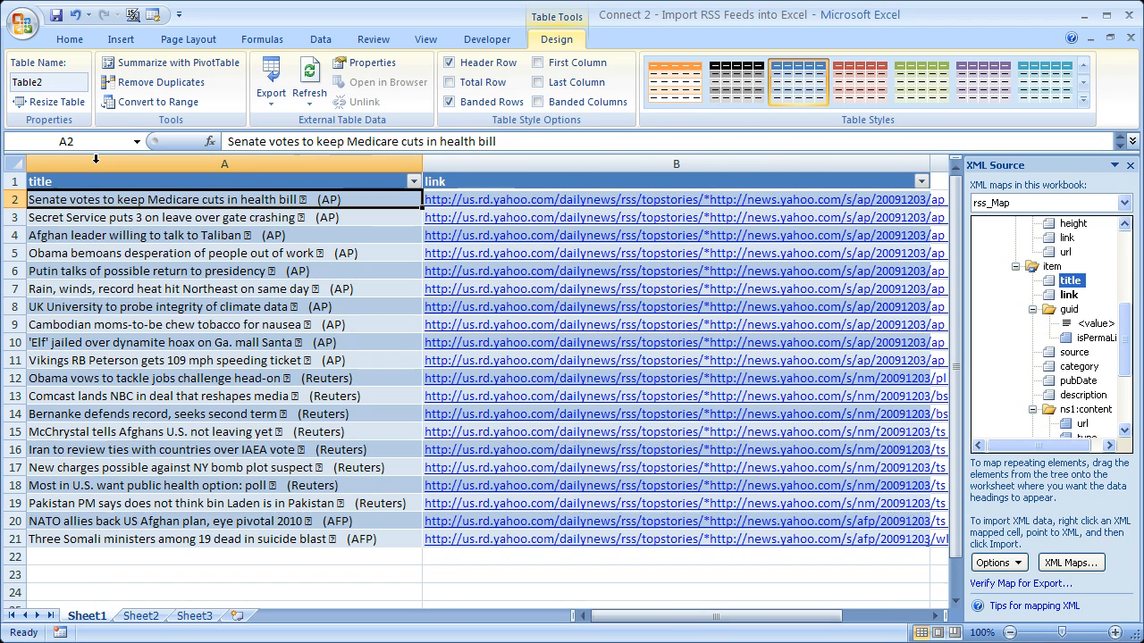
{"action": "mouse_move", "coordinate": [132, 220]}
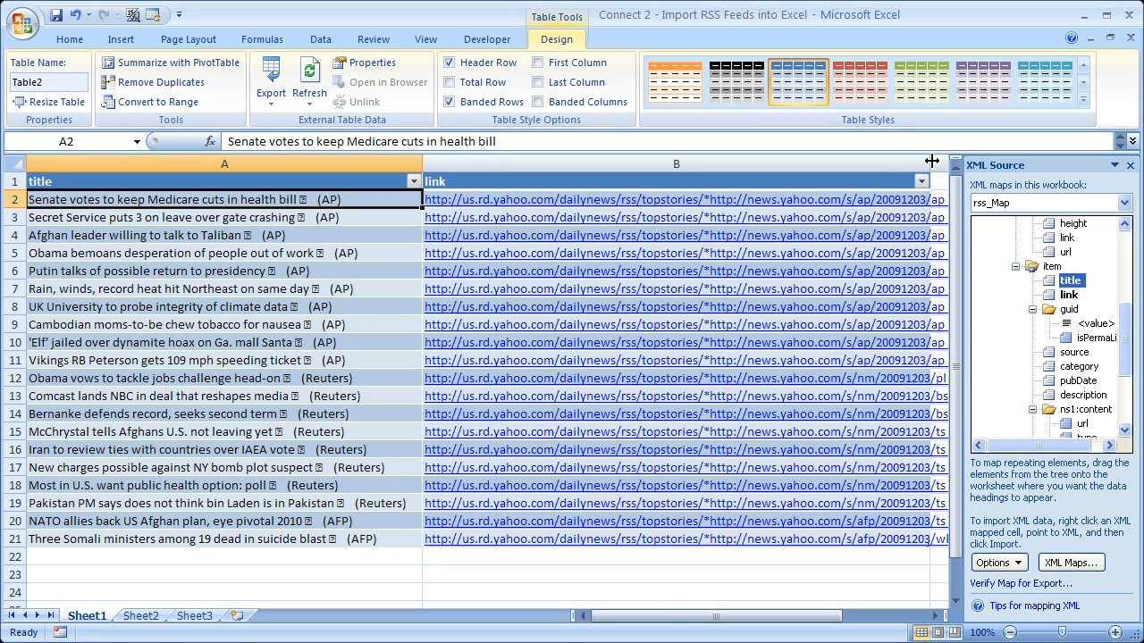
{"action": "mouse_move", "coordinate": [268, 203]}
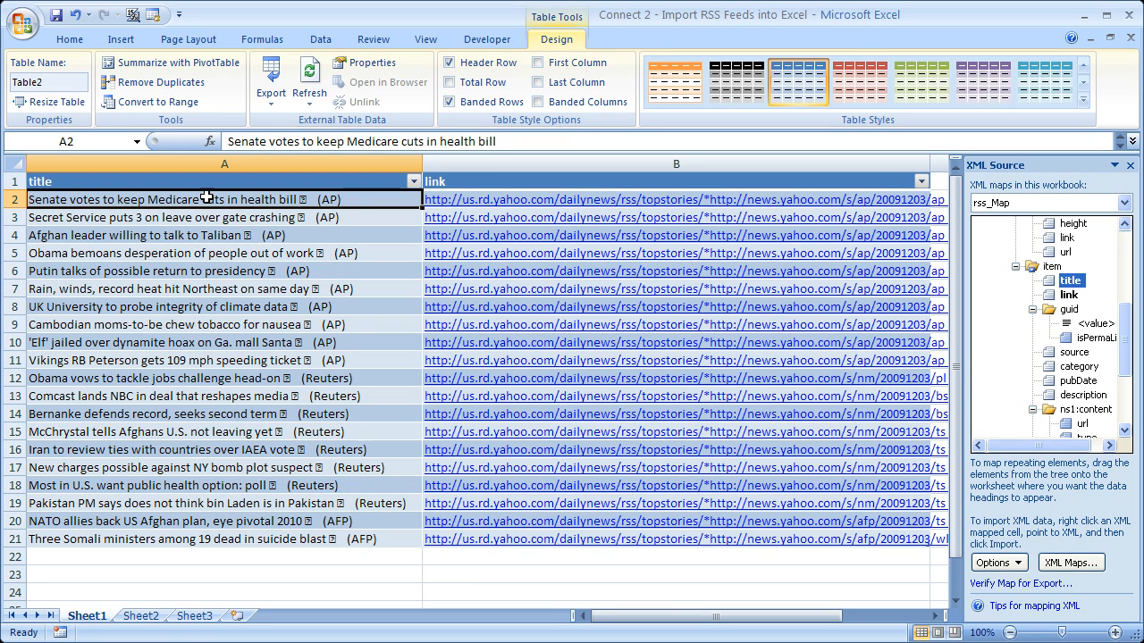
Step: Check the Putin and Cambodian moms-to-be headline cells in the widened column A
{"action": "left_click", "coordinate": [223, 271]}
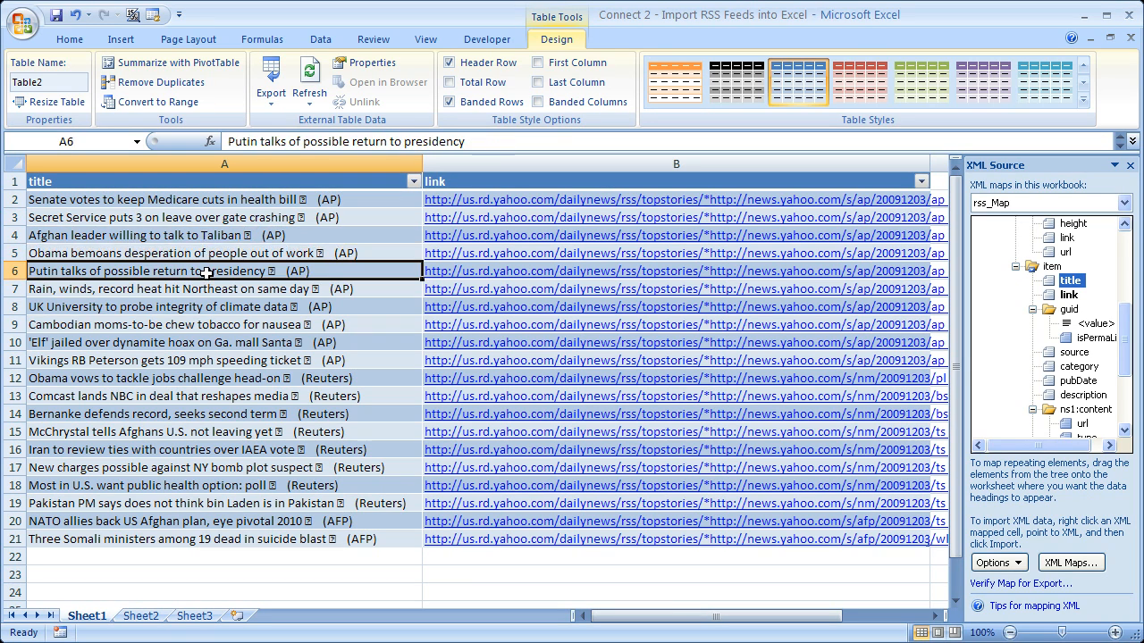
{"action": "left_click", "coordinate": [211, 326]}
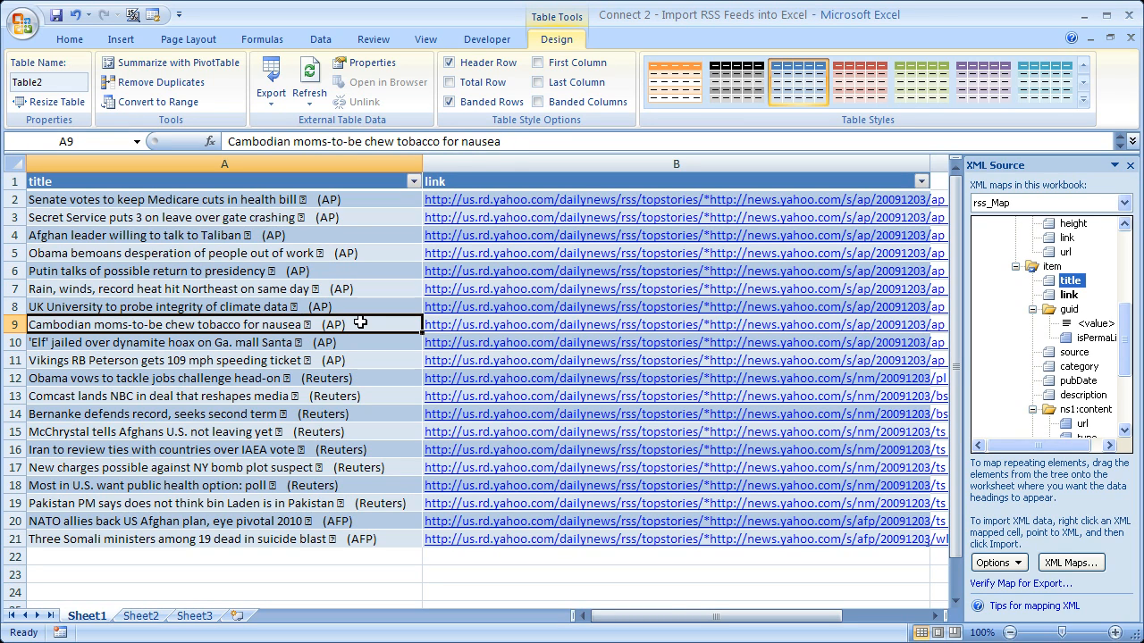
{"action": "mouse_move", "coordinate": [511, 325]}
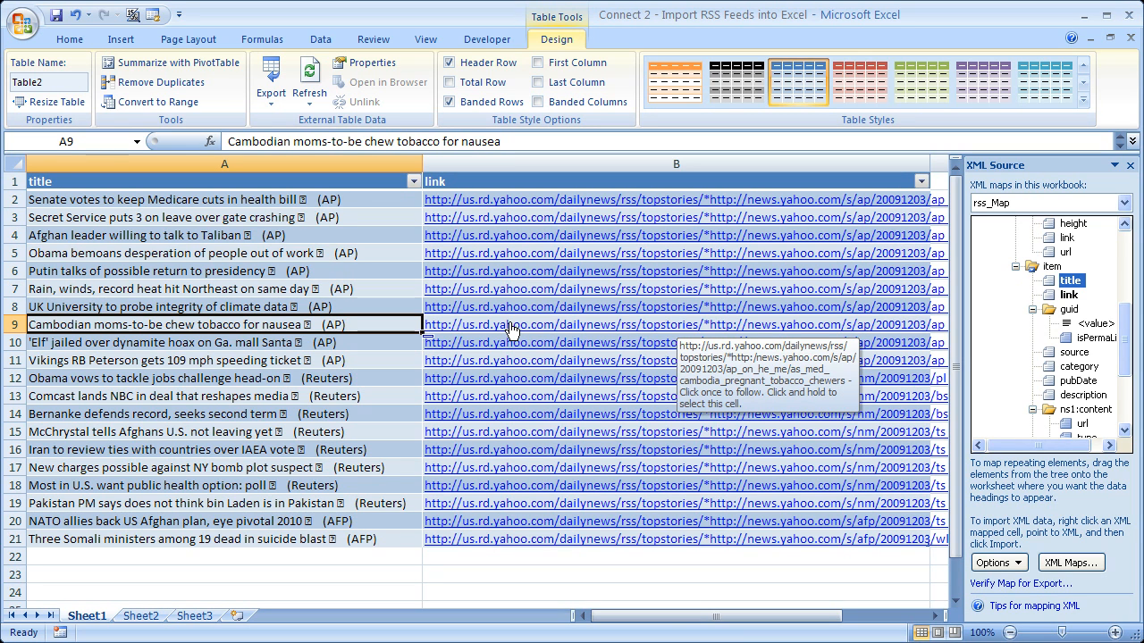
{"action": "left_click", "coordinate": [676, 325]}
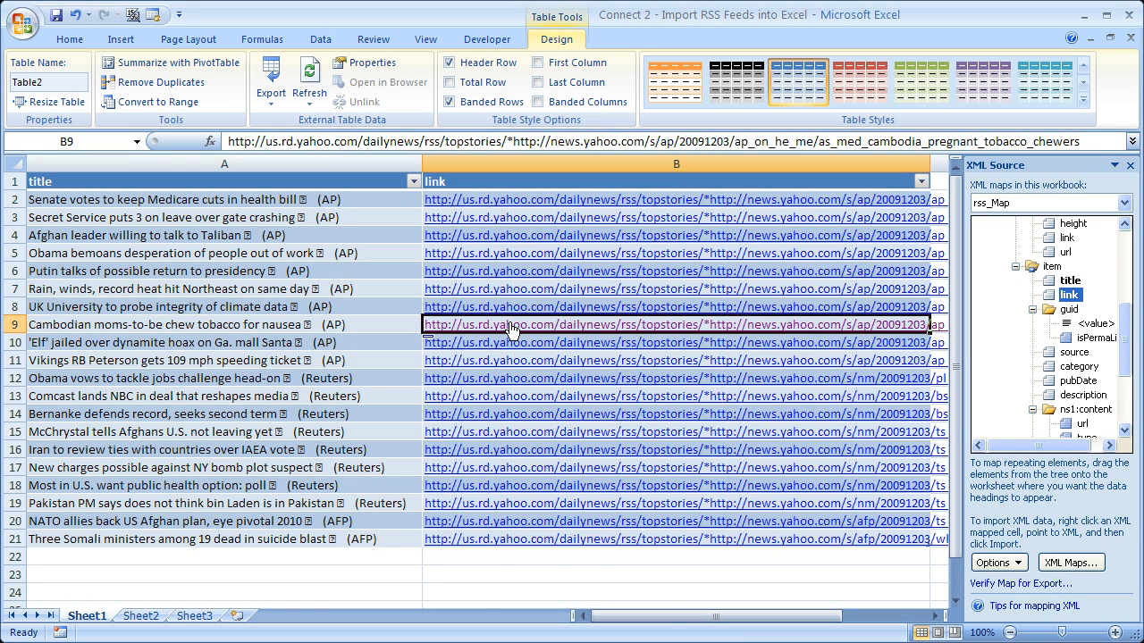
{"action": "left_click", "coordinate": [676, 325]}
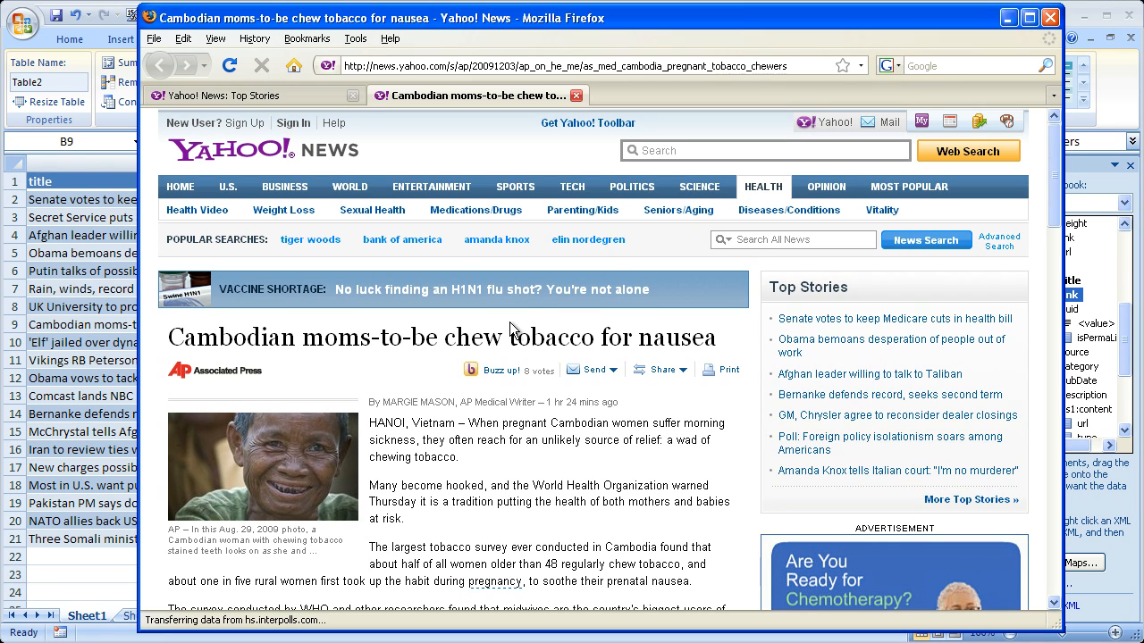
{"action": "scroll", "scroll_direction": "down", "scroll_amount": 3}
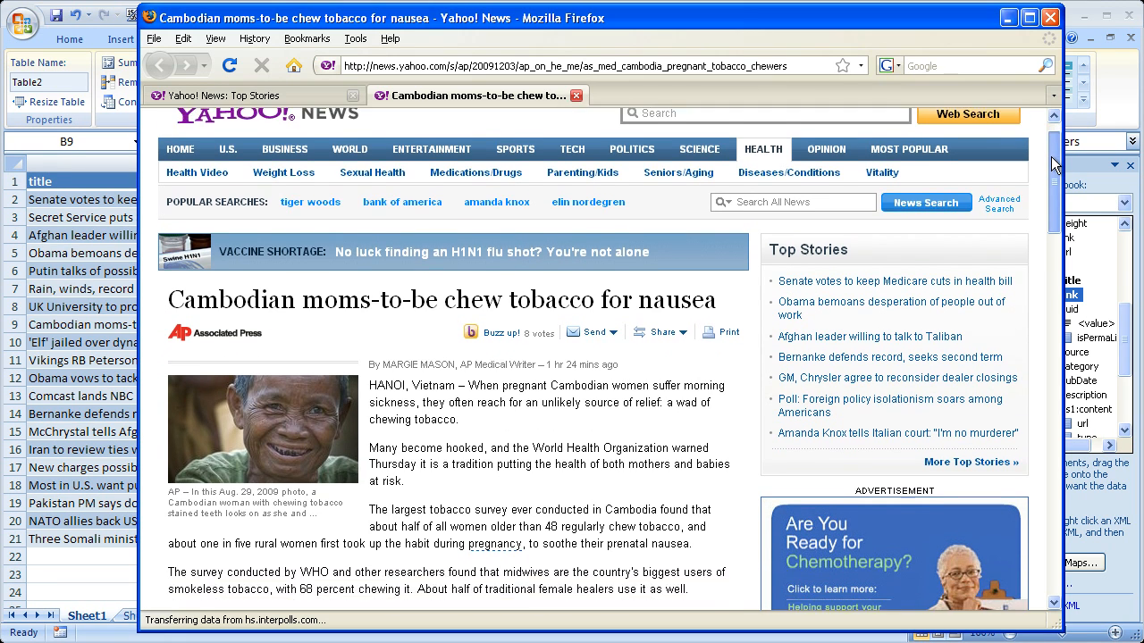
{"action": "scroll", "scroll_direction": "down", "scroll_amount": 3}
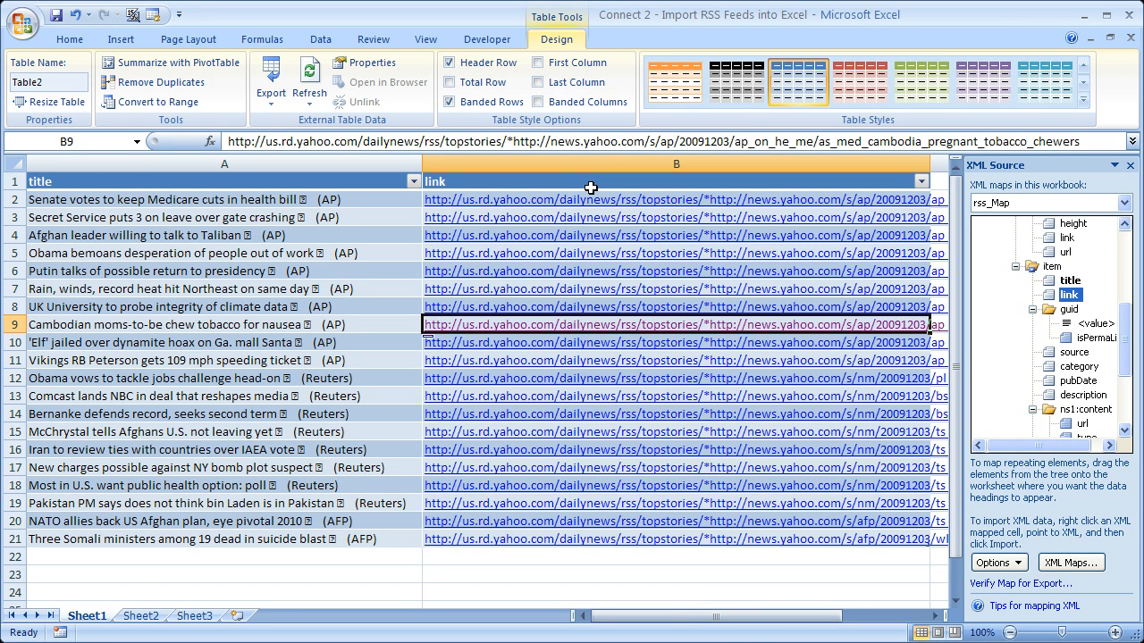
{"action": "mouse_move", "coordinate": [277, 229]}
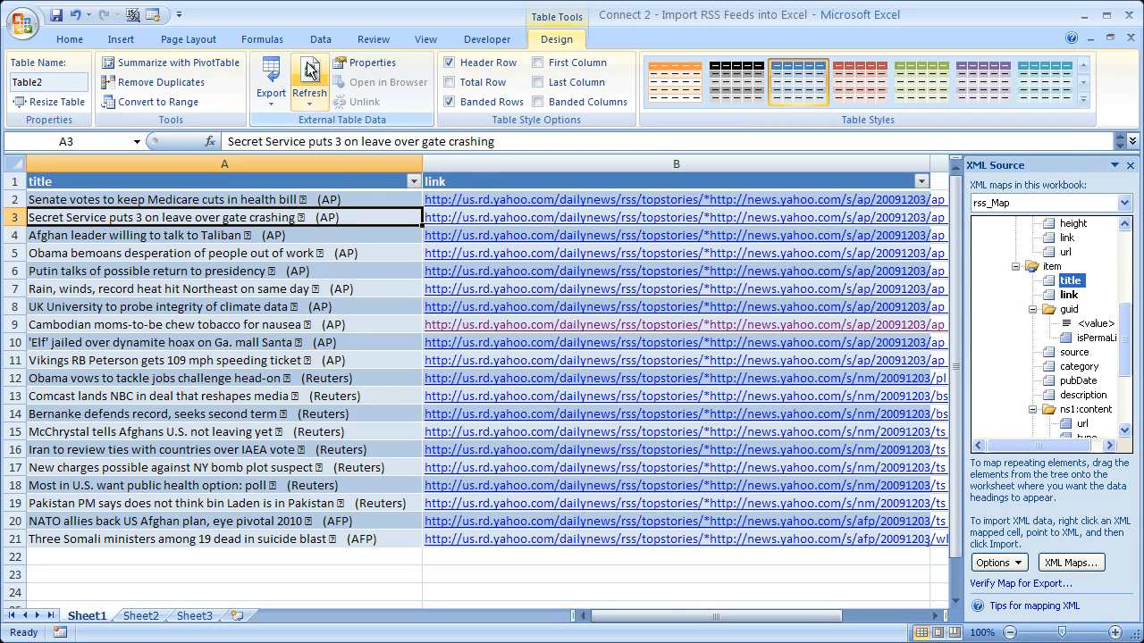
Step: Refresh the rss_Map table's external data from the Table Tools Design ribbon
{"action": "left_click", "coordinate": [307, 81]}
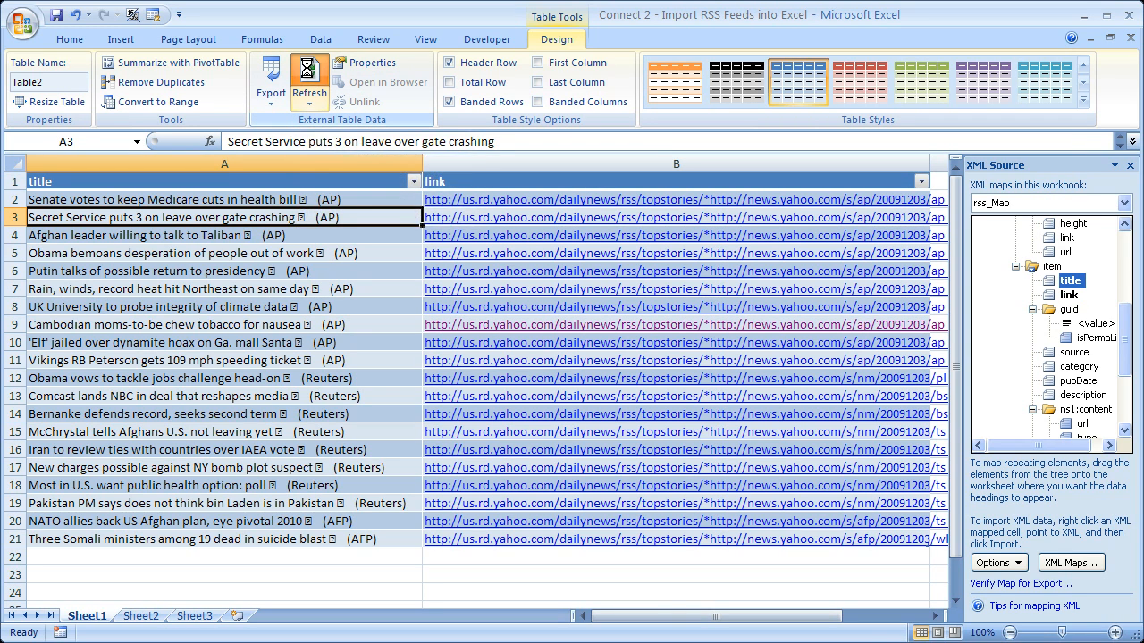
{"action": "left_click", "coordinate": [307, 83]}
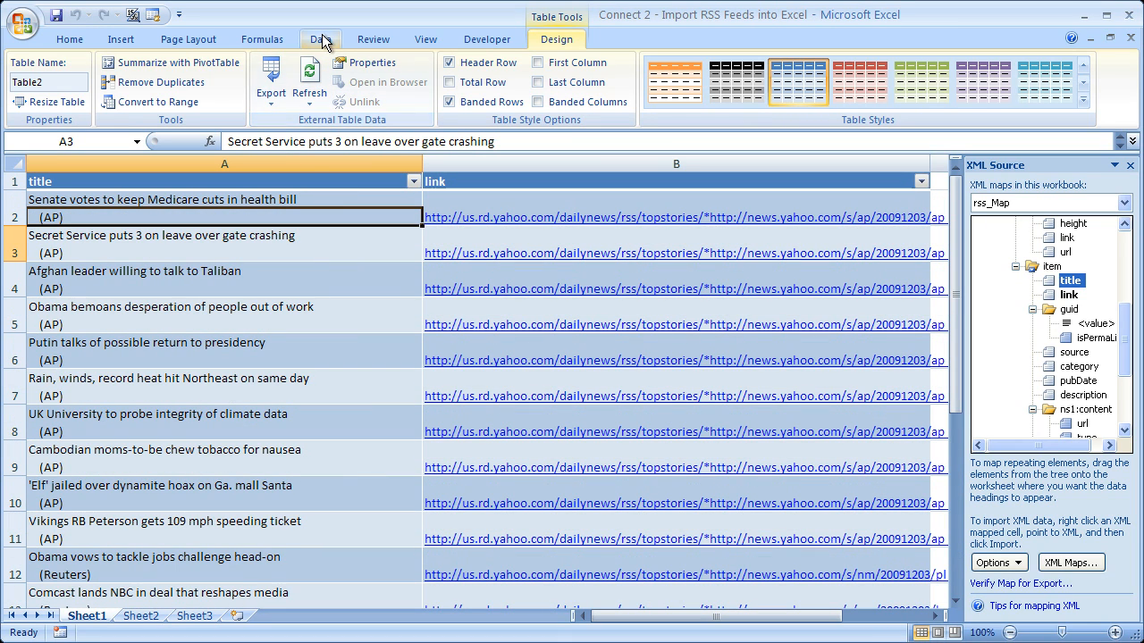
Step: Refresh All connections from the Data ribbon to reload the news feed table
{"action": "left_click", "coordinate": [318, 40]}
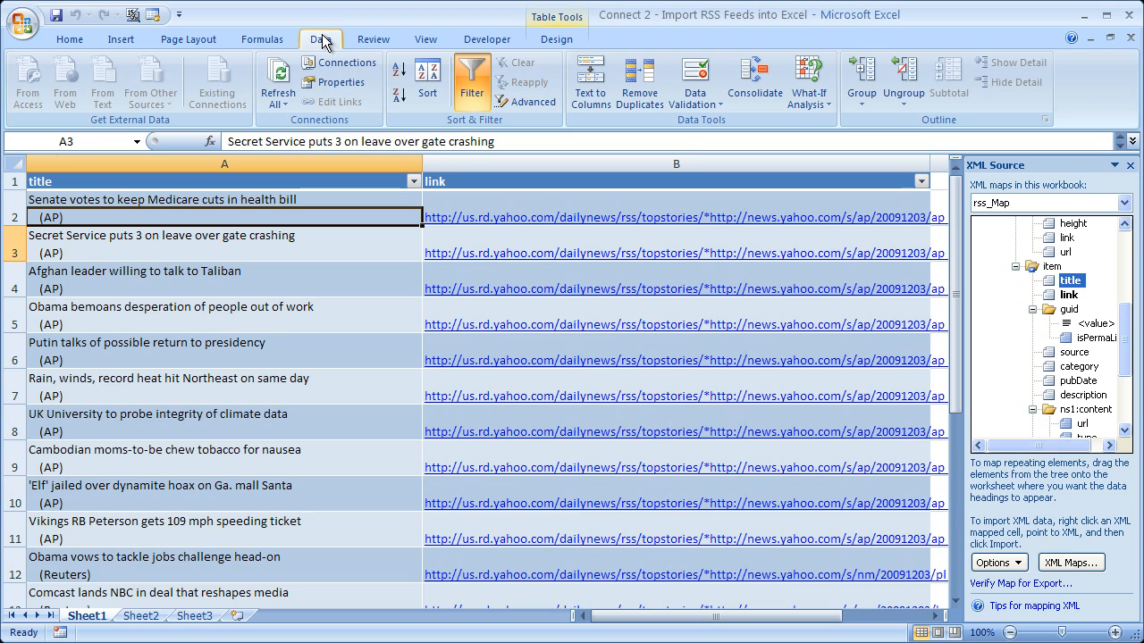
{"action": "left_click", "coordinate": [279, 81]}
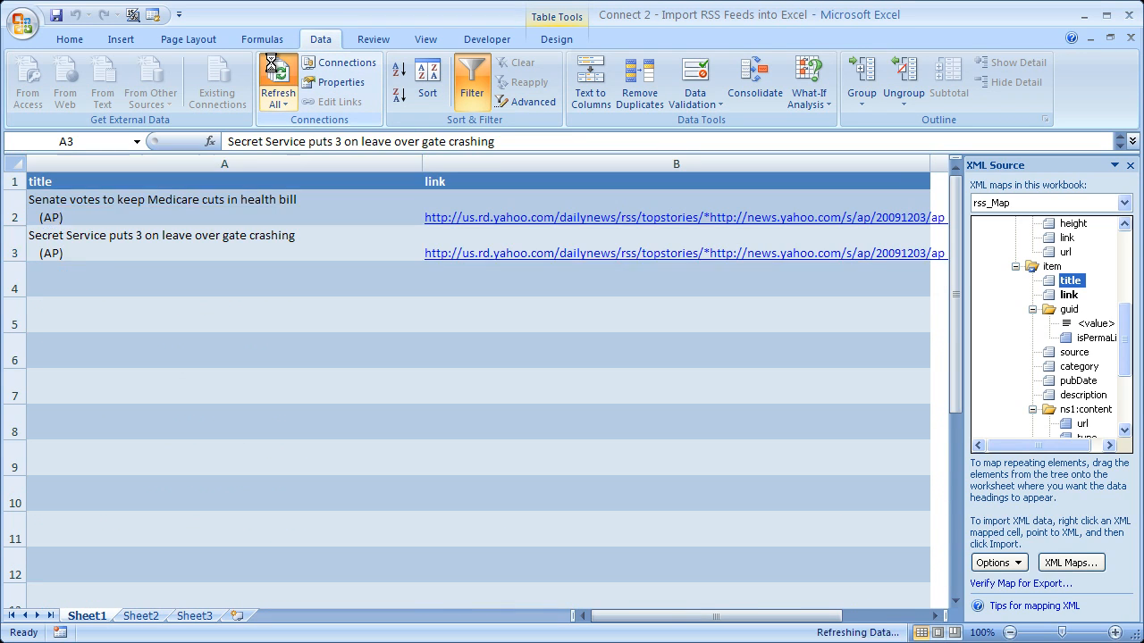
{"action": "left_click", "coordinate": [279, 86]}
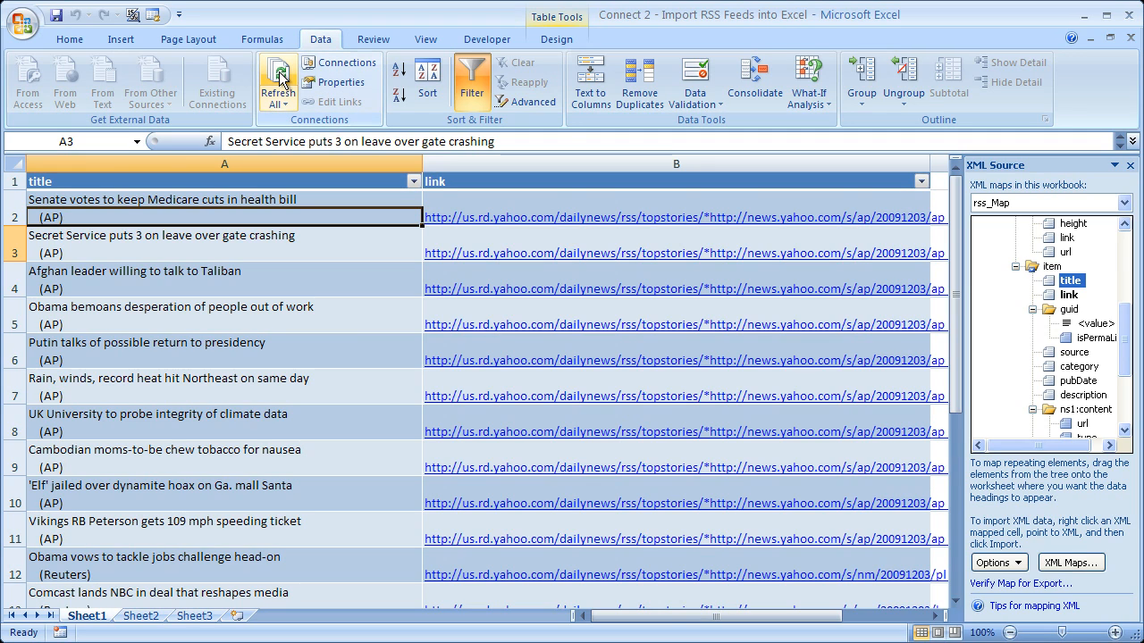
{"action": "mouse_move", "coordinate": [279, 81]}
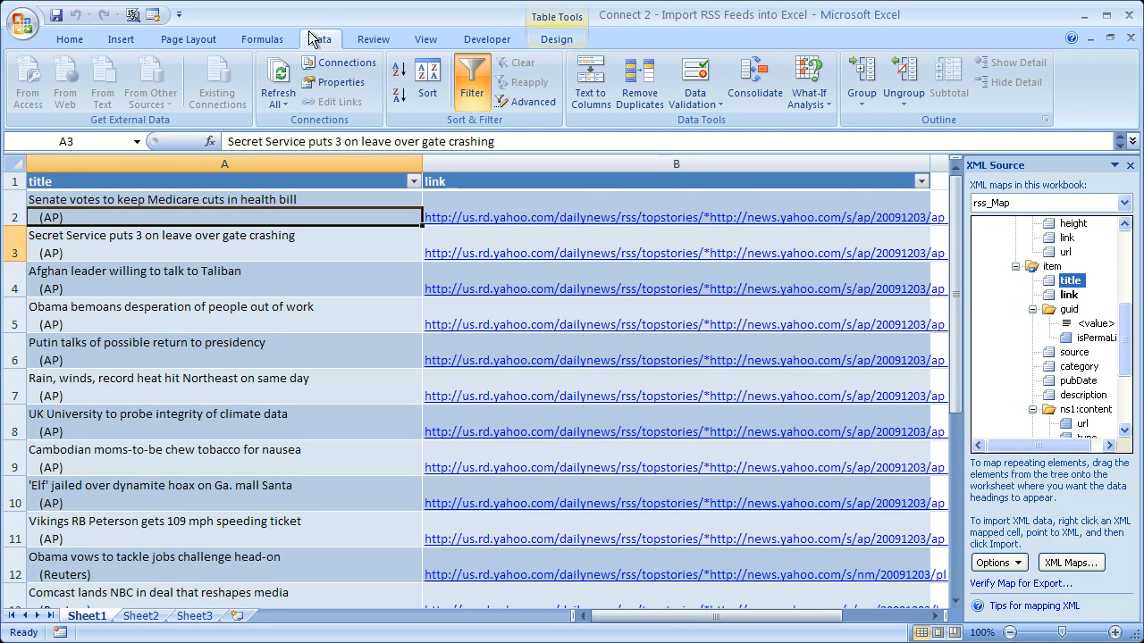
{"action": "mouse_move", "coordinate": [278, 81]}
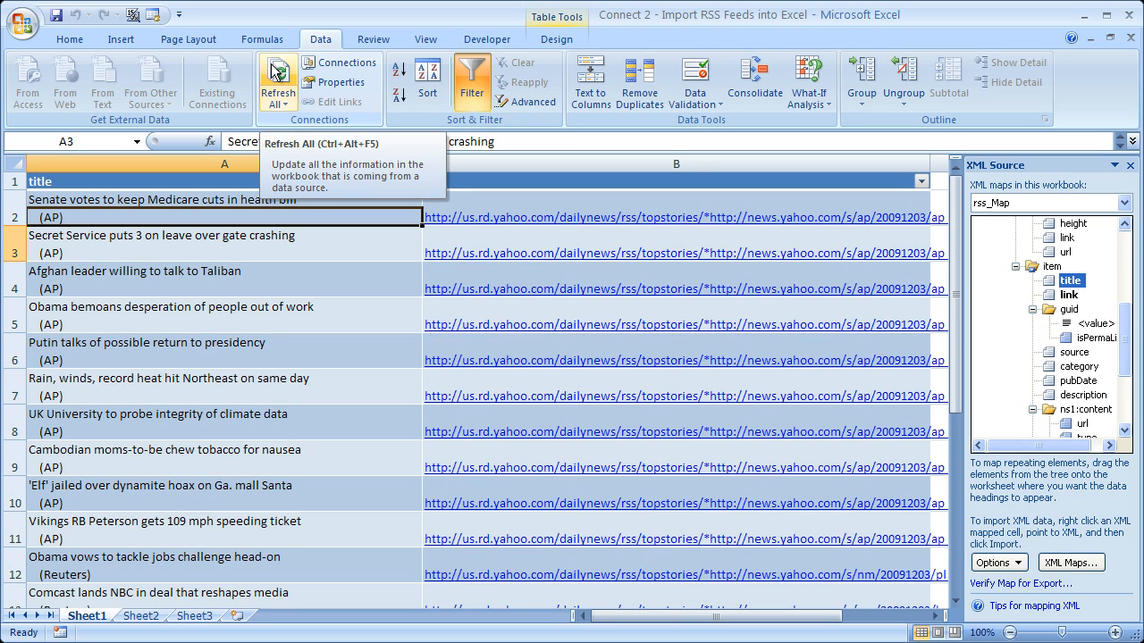
{"action": "mouse_move", "coordinate": [1090, 136]}
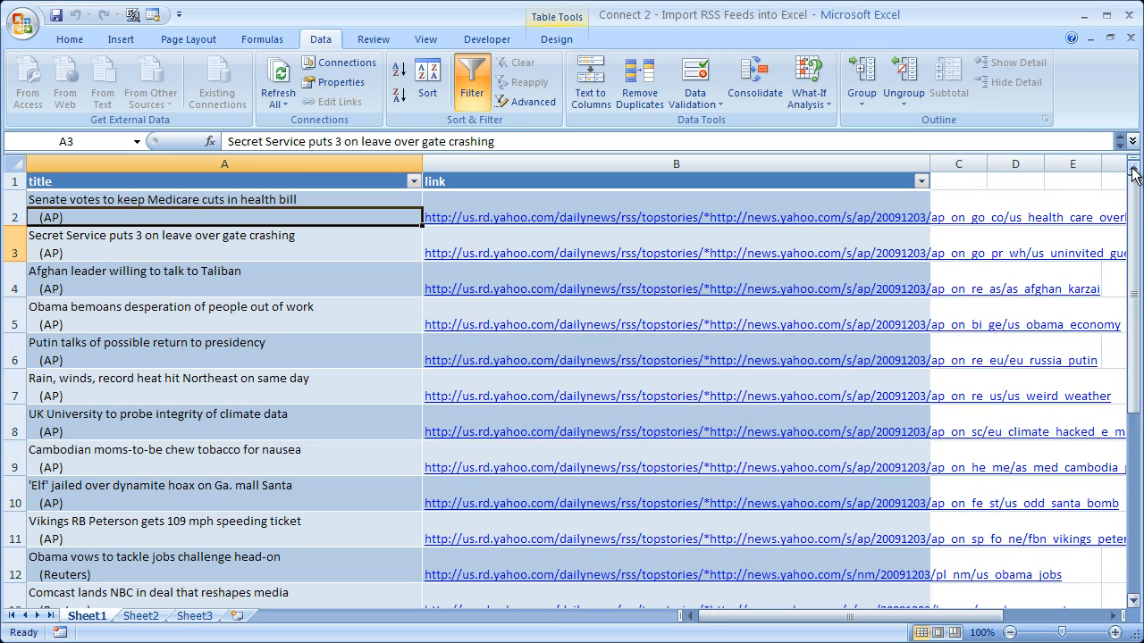
{"action": "mouse_move", "coordinate": [925, 165]}
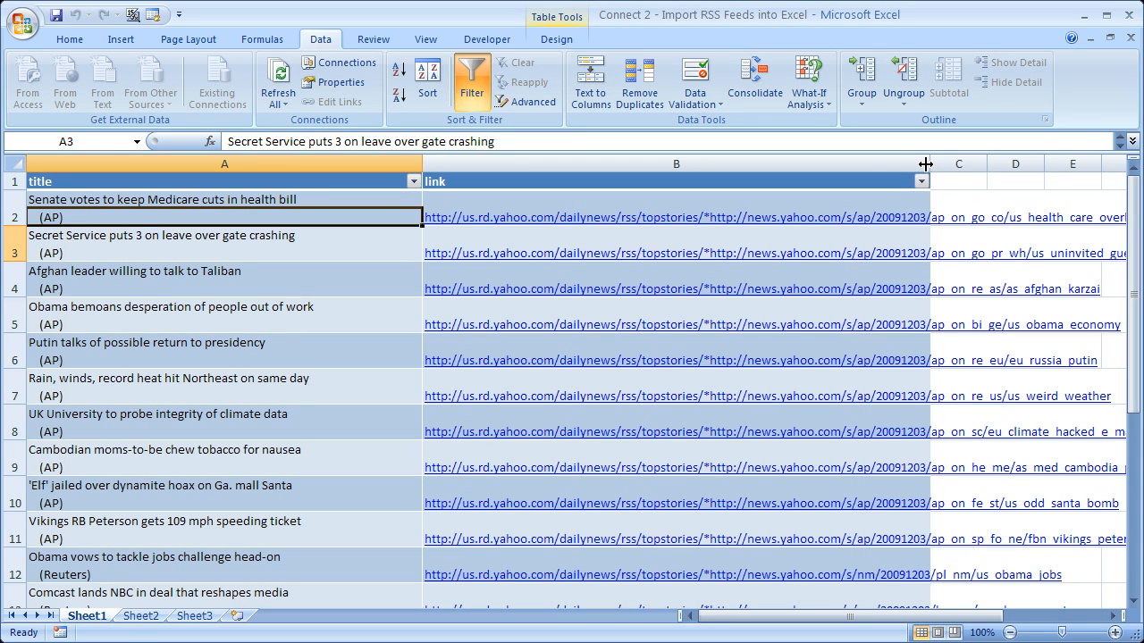